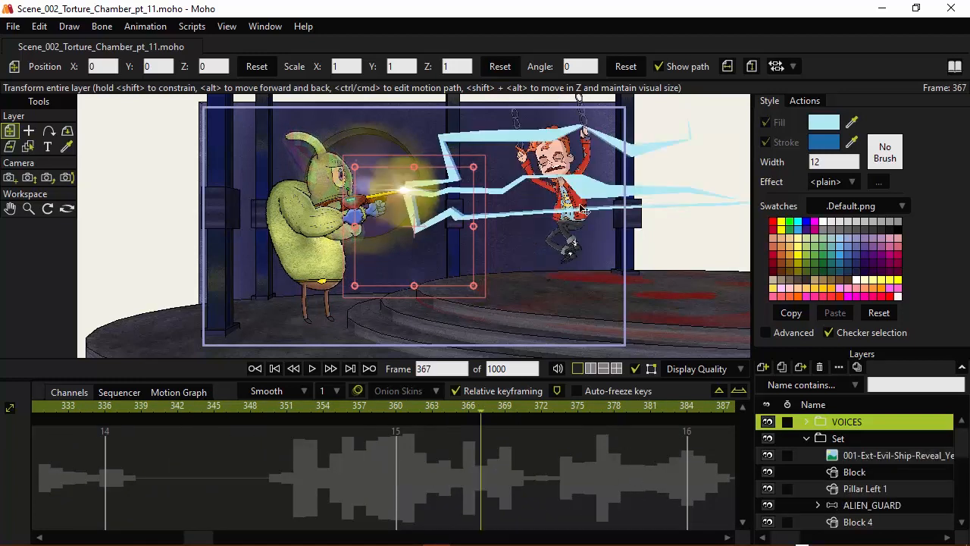
Create a new blank Moho document from the File menu.
scroll("down", 3)
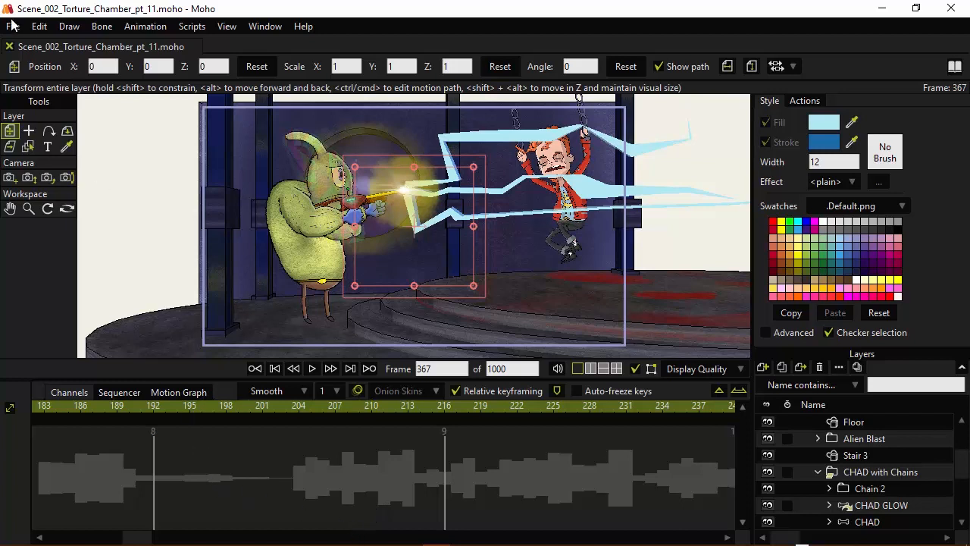
left_click(12, 26)
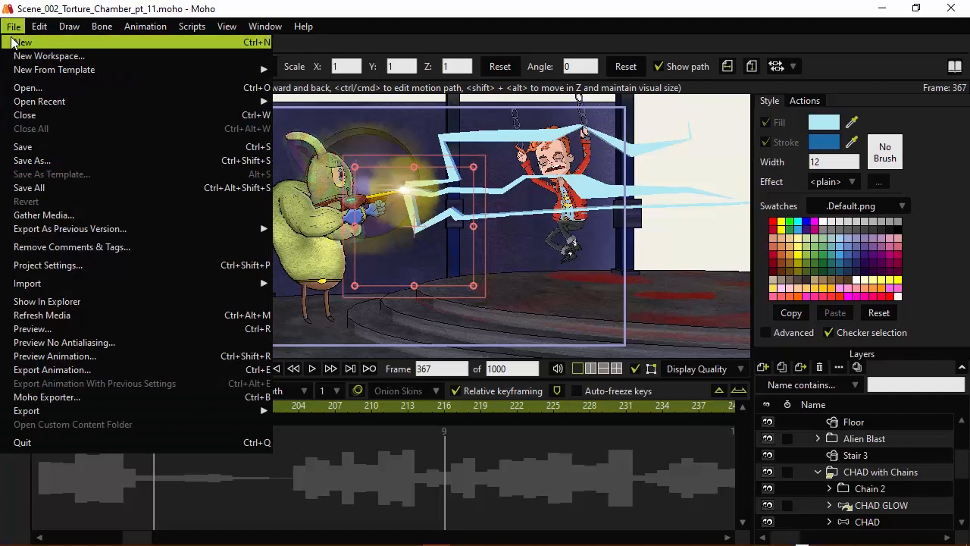
left_click(25, 42)
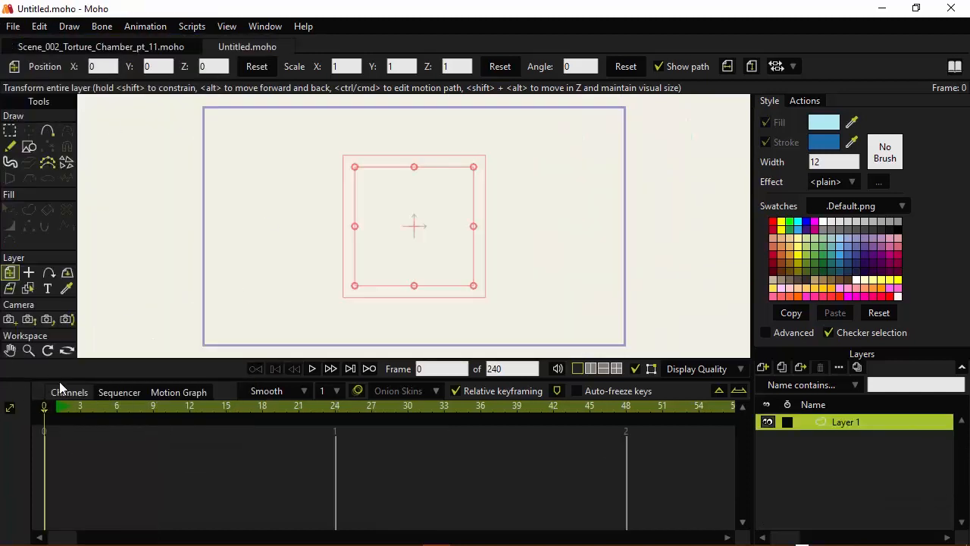
mouse_move(315, 181)
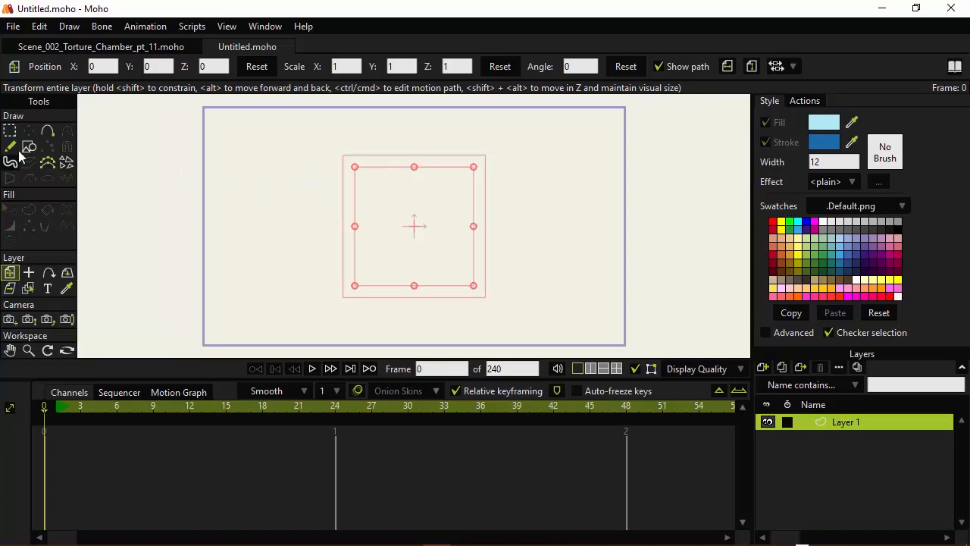
mouse_move(30, 147)
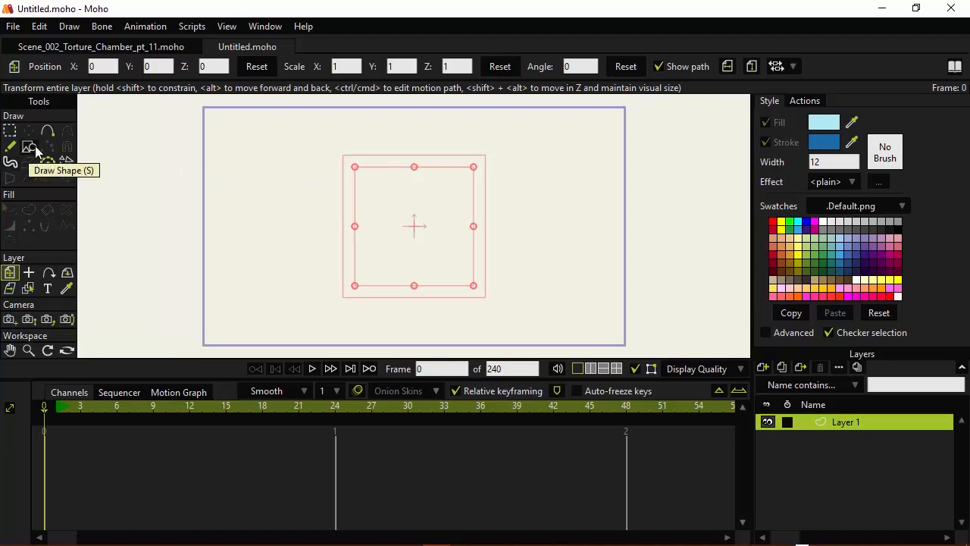
Draw overlapping gray (787A7A) ellipses forming a cloud and preview the render.
left_click(29, 147)
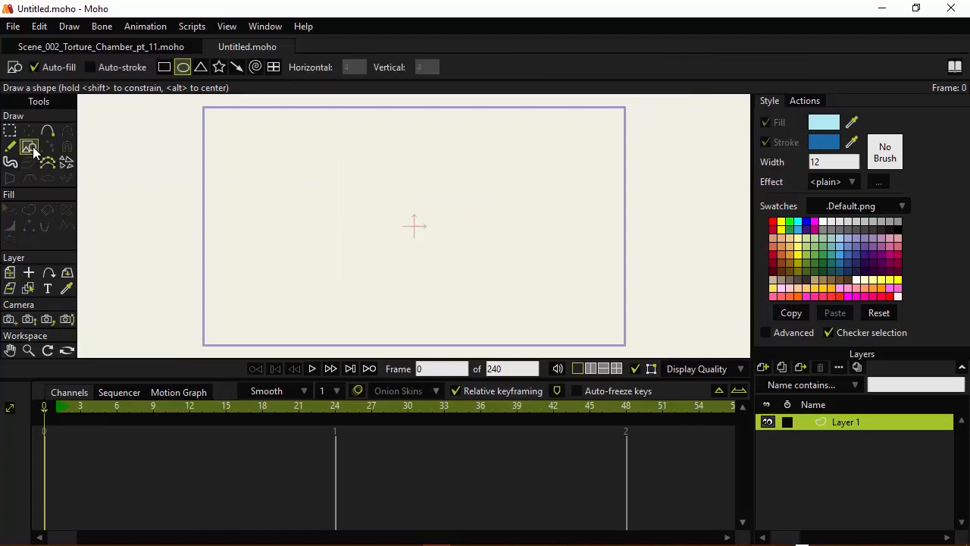
left_click(183, 67)
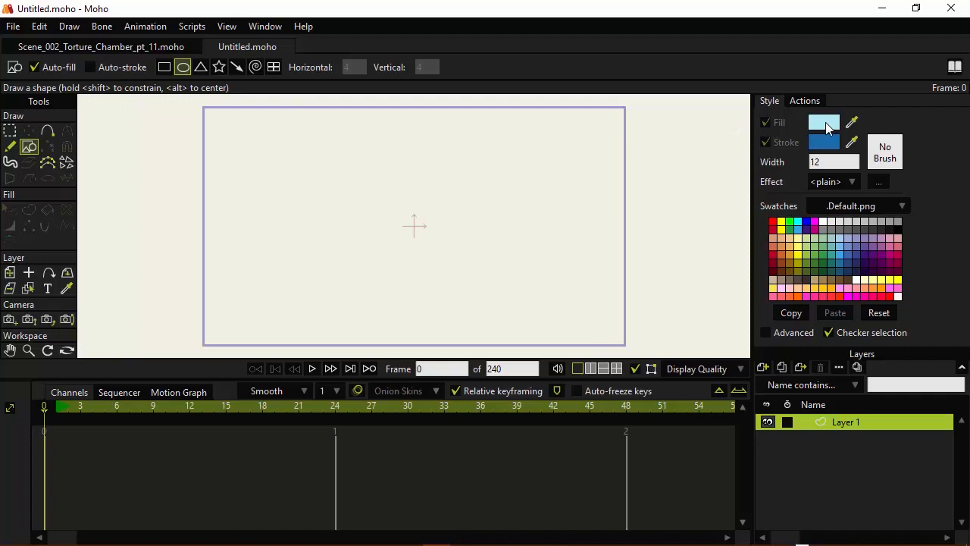
left_click(823, 123)
type("787A7A")
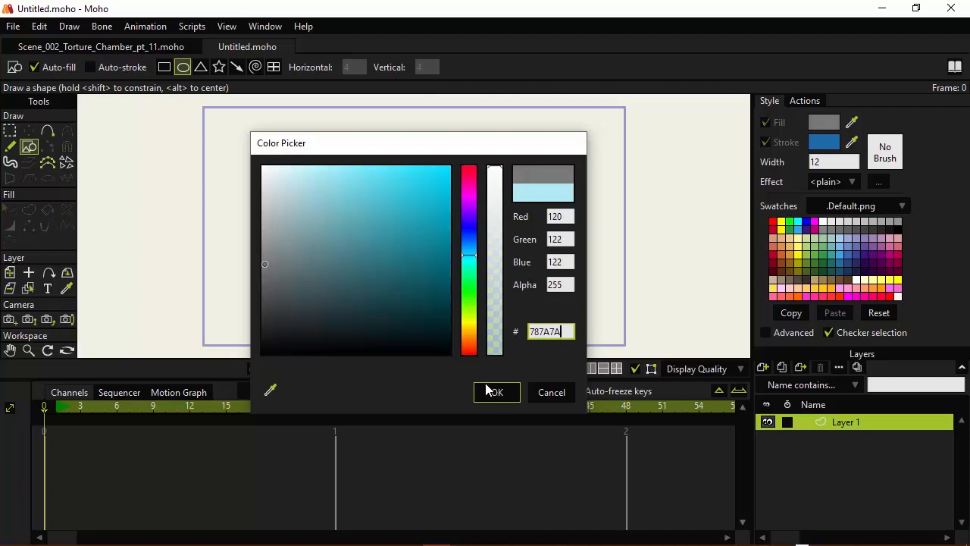
left_click(496, 392)
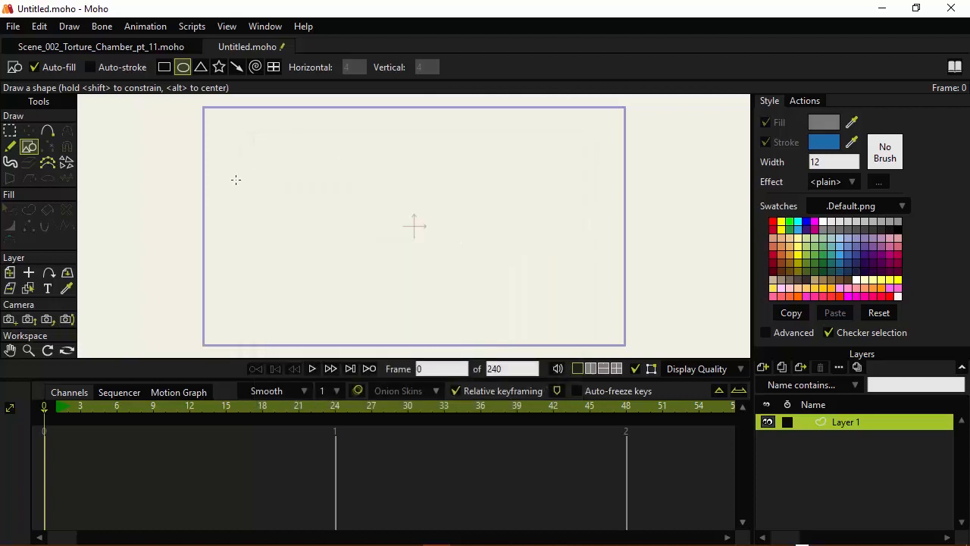
left_click_drag(236, 180, 338, 264)
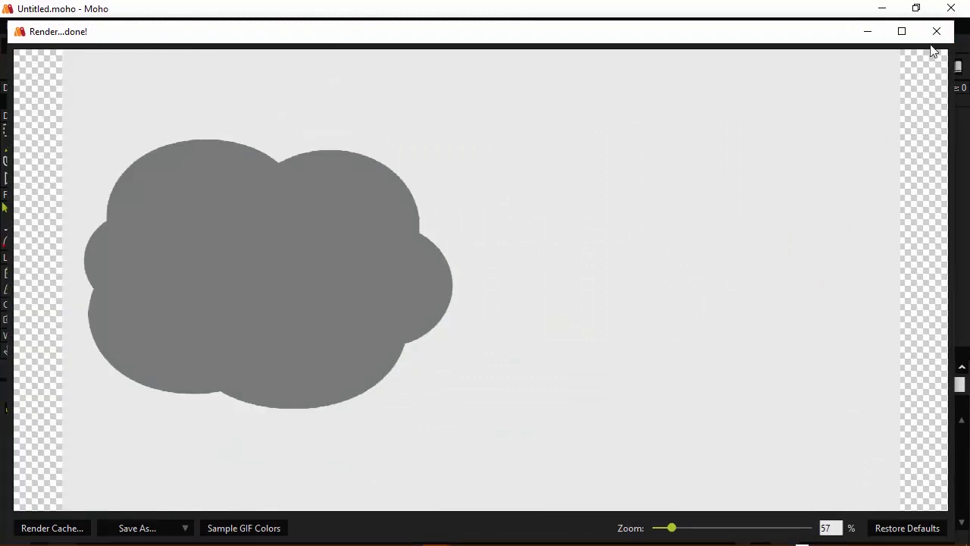
left_click(937, 31)
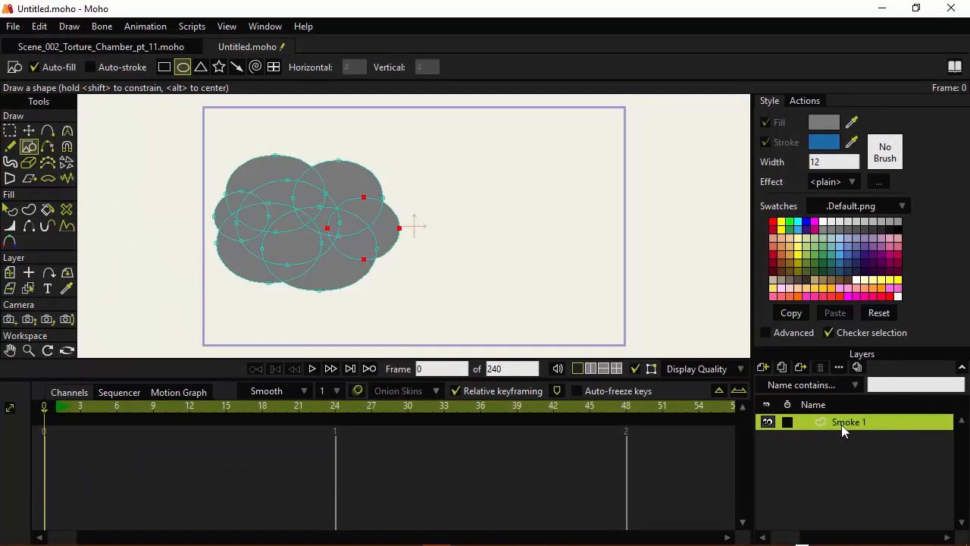
Add a new layer and draw a lighter gray cloud on the right.
left_click(762, 366)
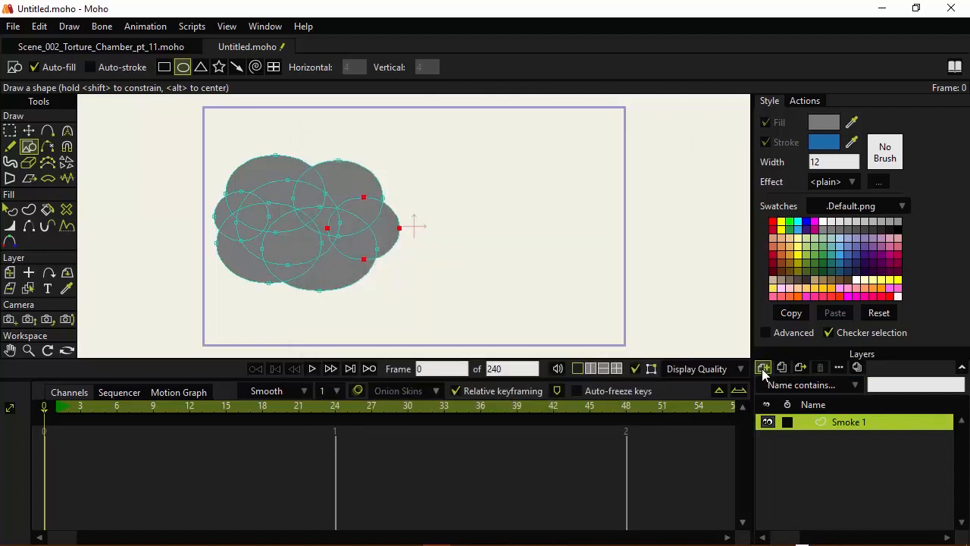
left_click(764, 367)
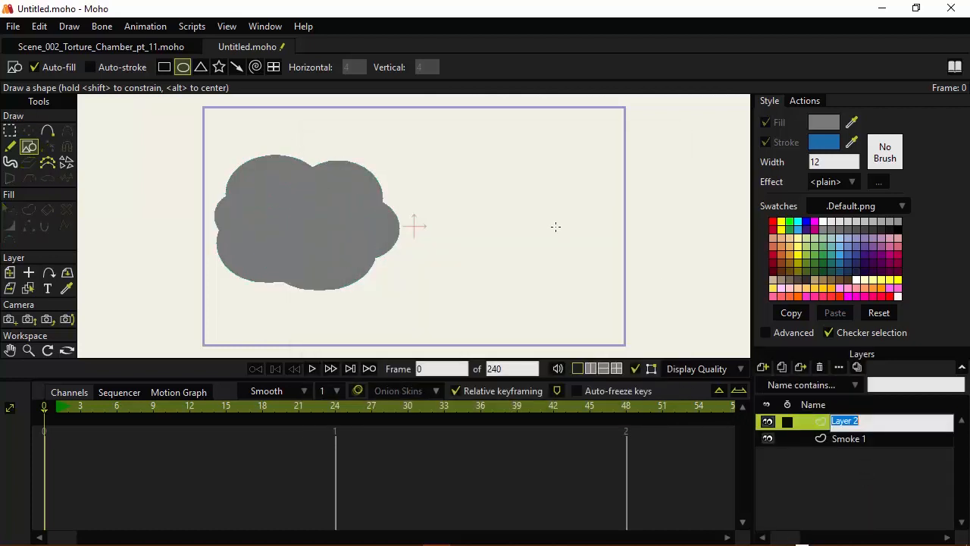
left_click_drag(453, 161, 506, 209)
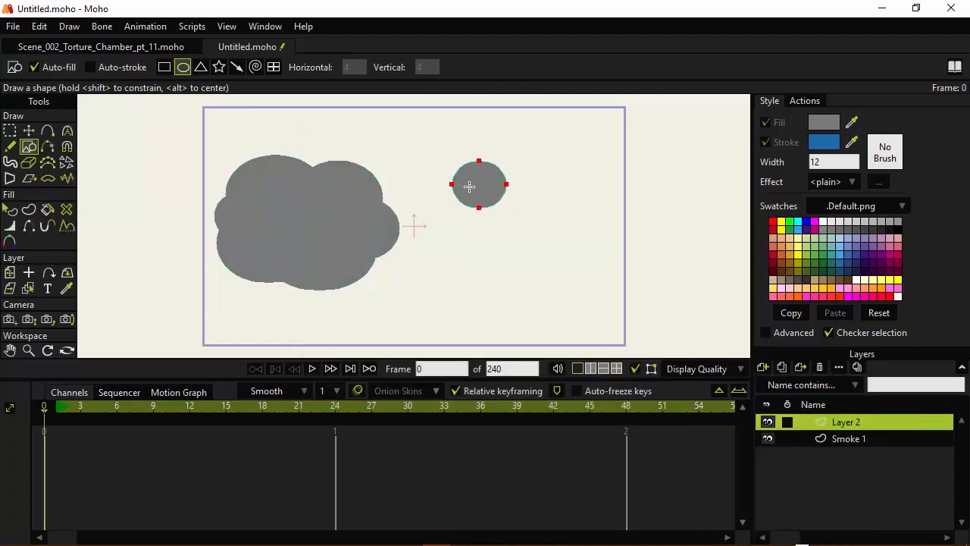
left_click(824, 122)
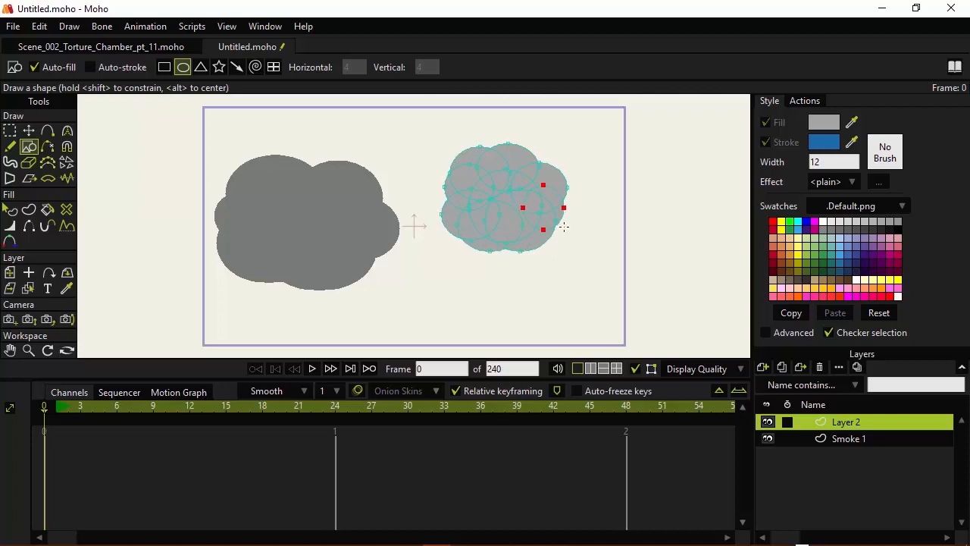
Rename the second layer to Smoke 2.
left_click(849, 439)
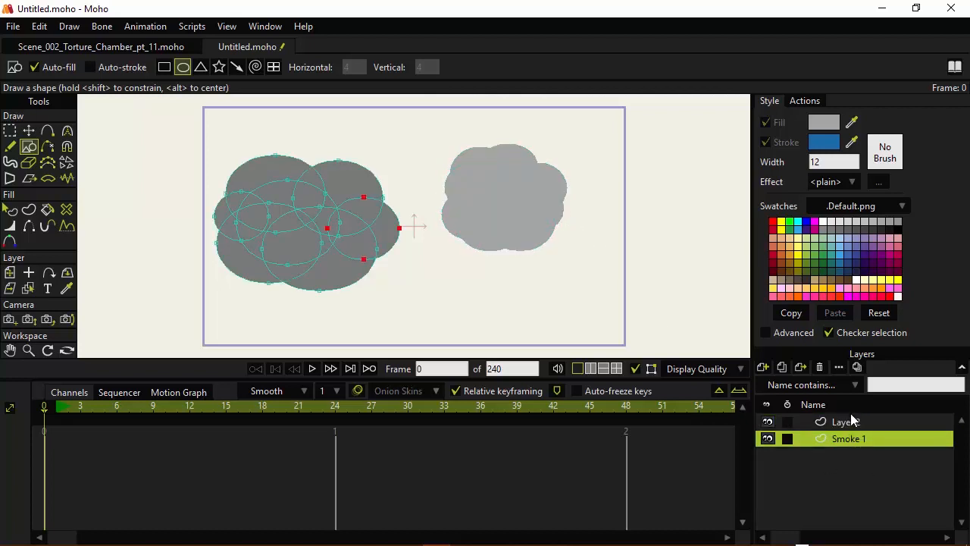
left_click(845, 421)
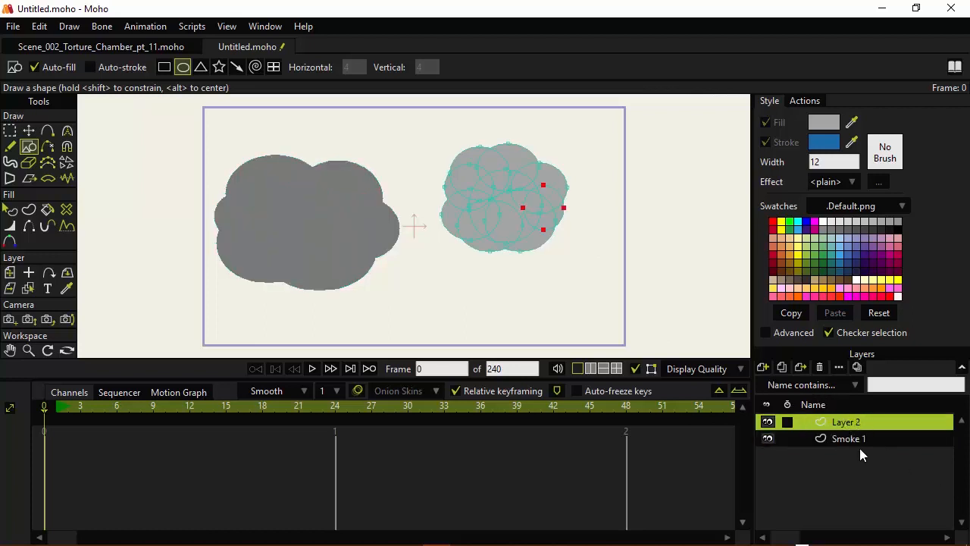
double_click(845, 422)
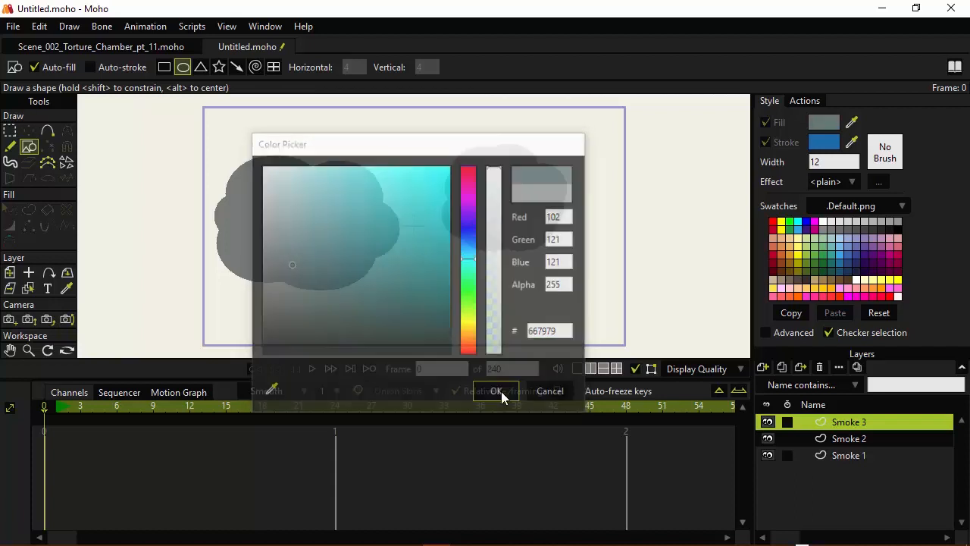
Draw a blue-gray (667979) cloud between the first two clouds on Smoke 3.
left_click(494, 391)
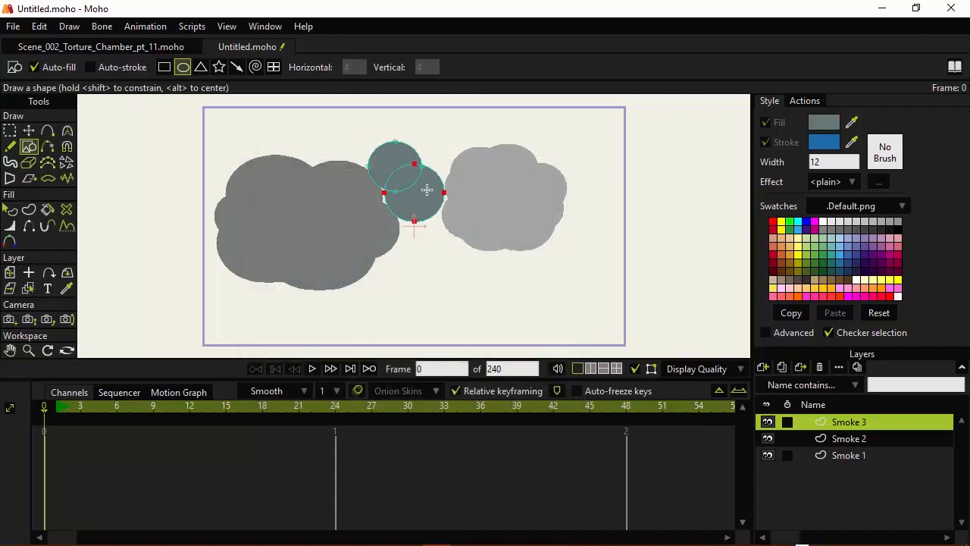
left_click_drag(414, 190, 454, 224)
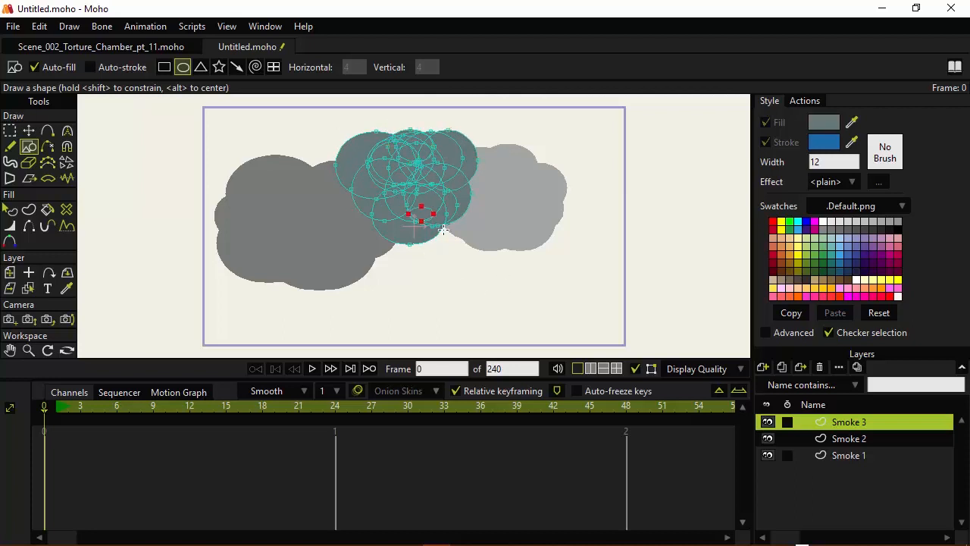
left_click(849, 438)
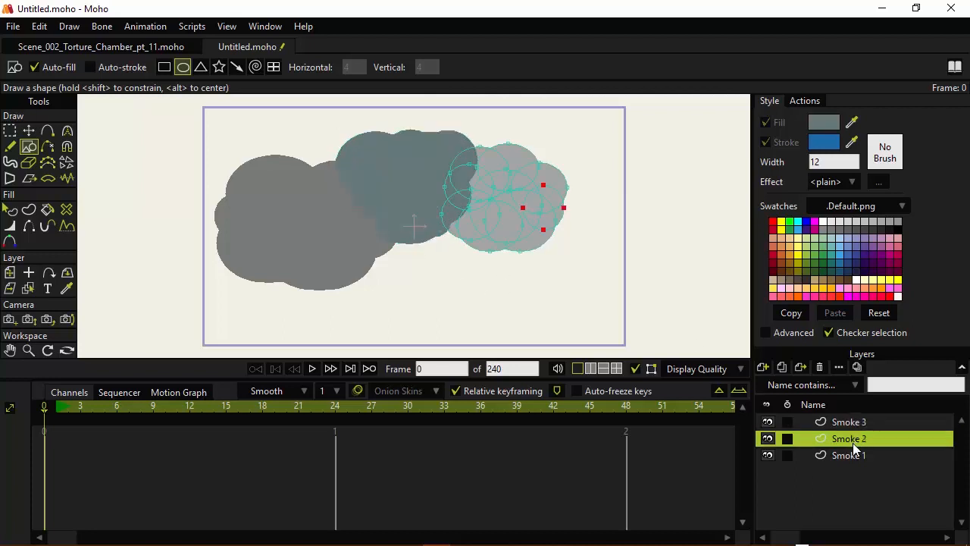
left_click(849, 421)
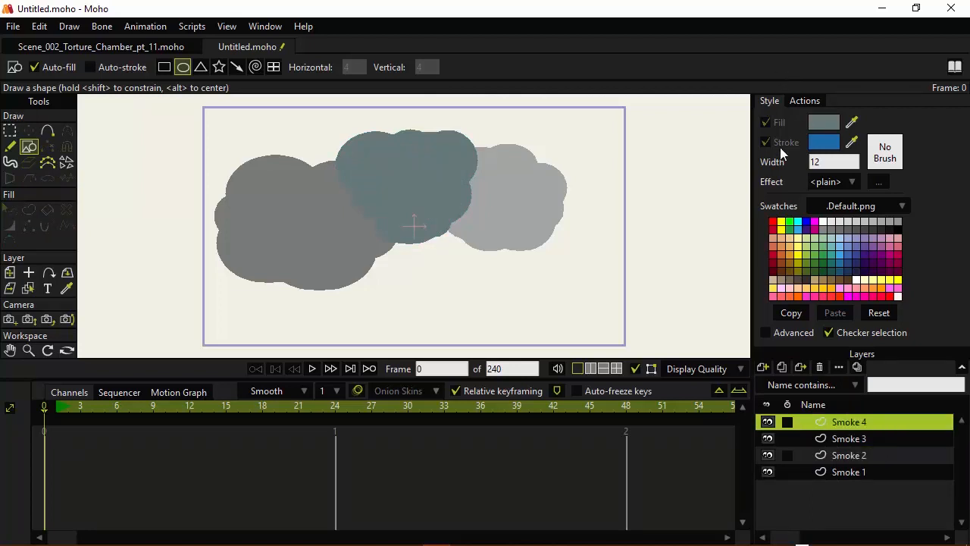
Draw a dark charcoal cloud on the Smoke 4 layer.
left_click(824, 122)
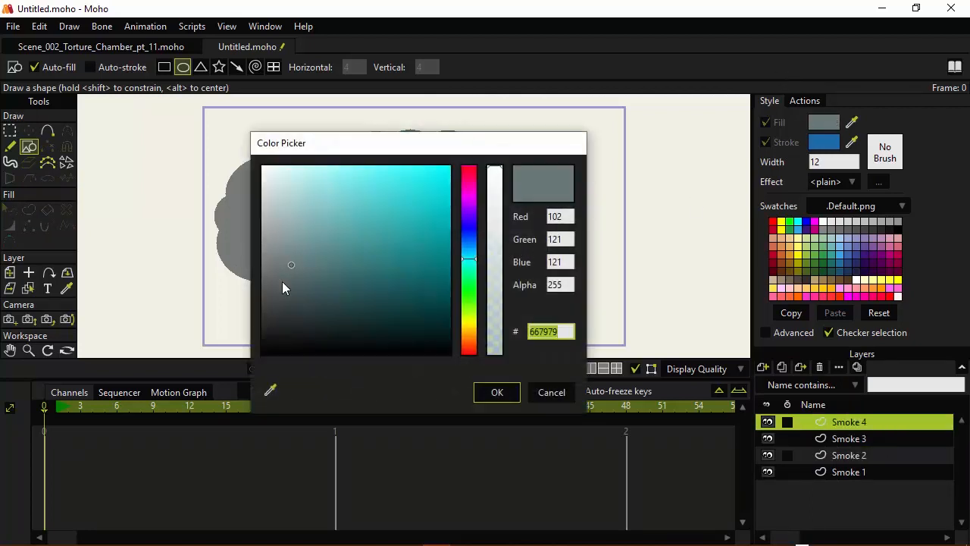
left_click(497, 391)
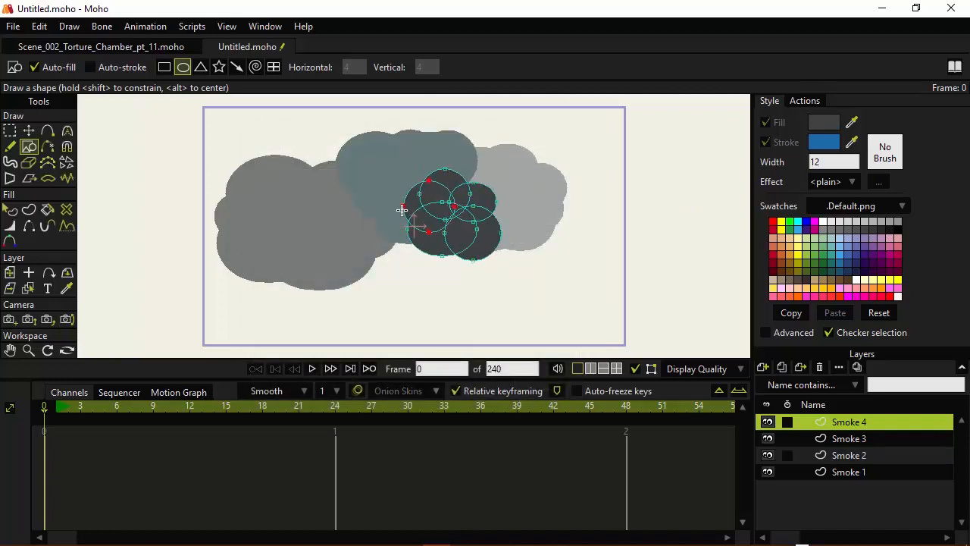
left_click_drag(402, 210, 477, 254)
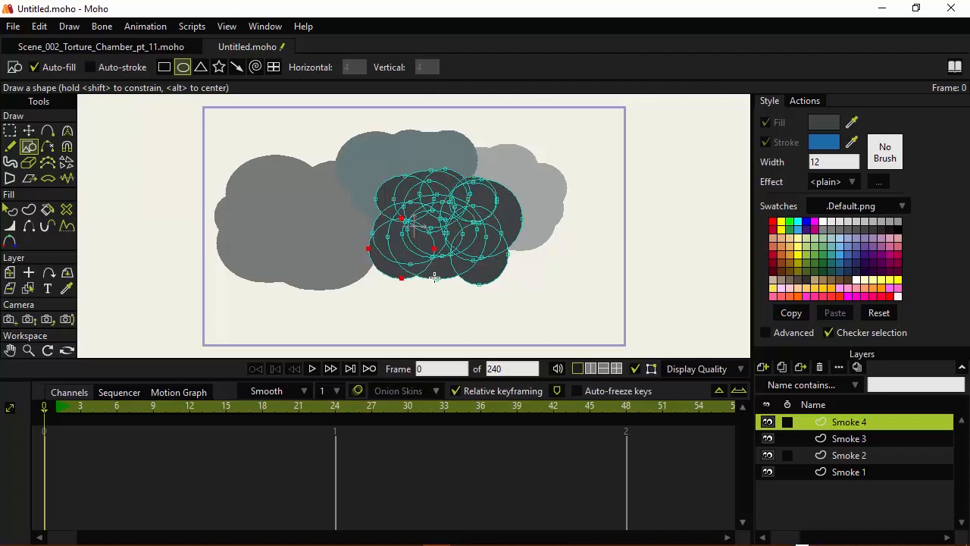
left_click(849, 439)
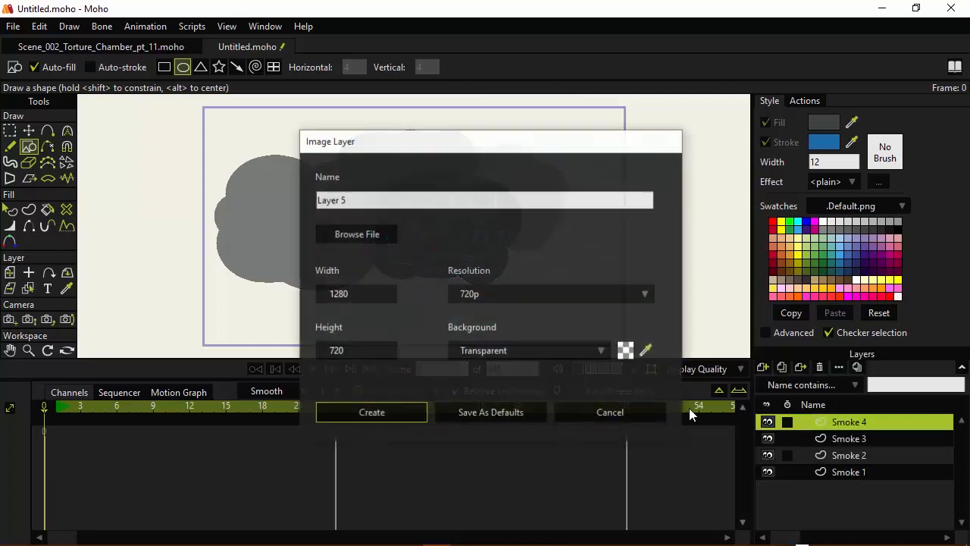
Set the fill colour to hex 989898 for the Smoke 5 cloud.
left_click(372, 412)
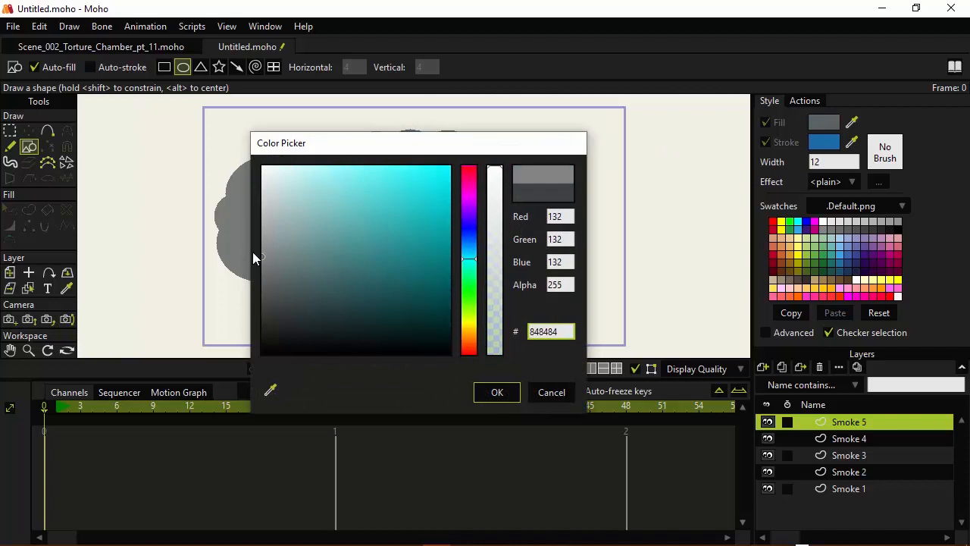
type("A2A2A2")
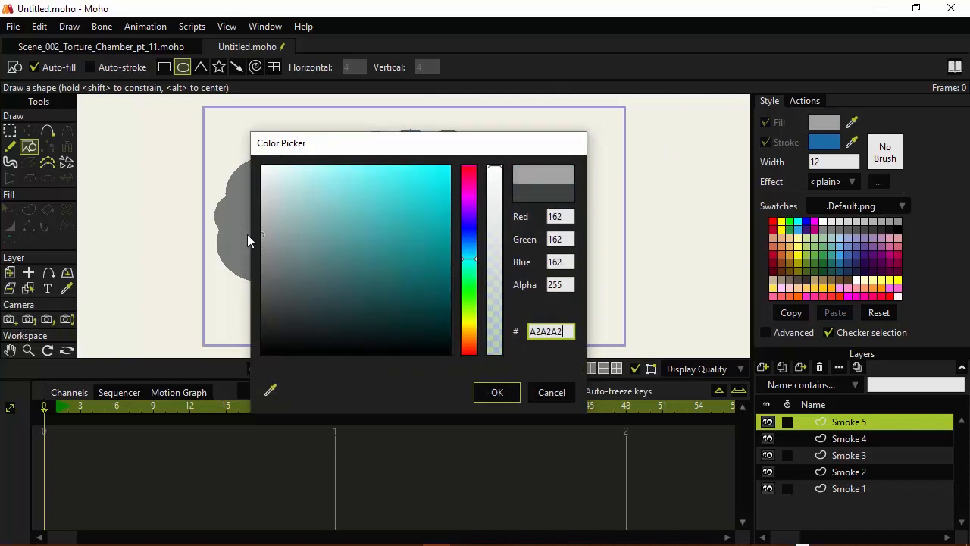
type("989898")
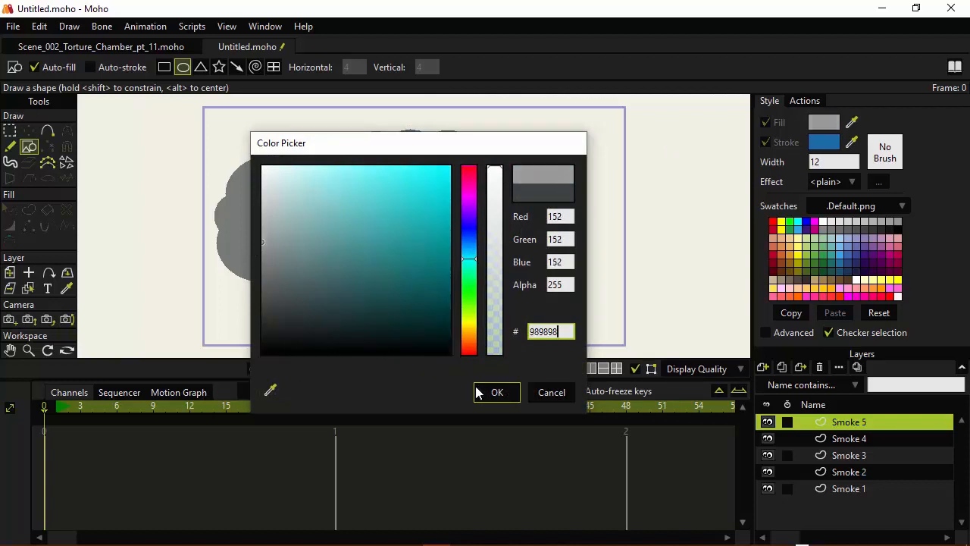
left_click(496, 392)
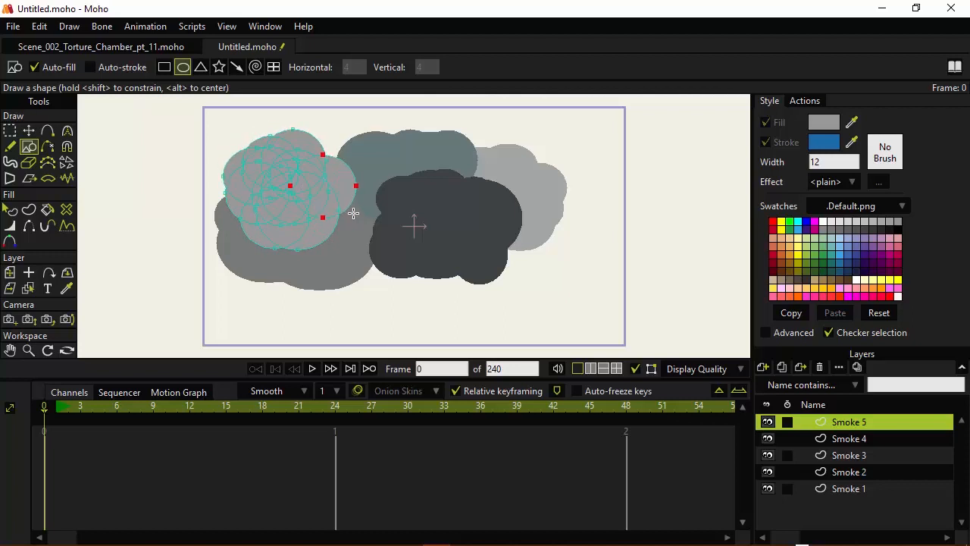
Set the Smoke 5 layer opacity to 67%.
left_click(849, 438)
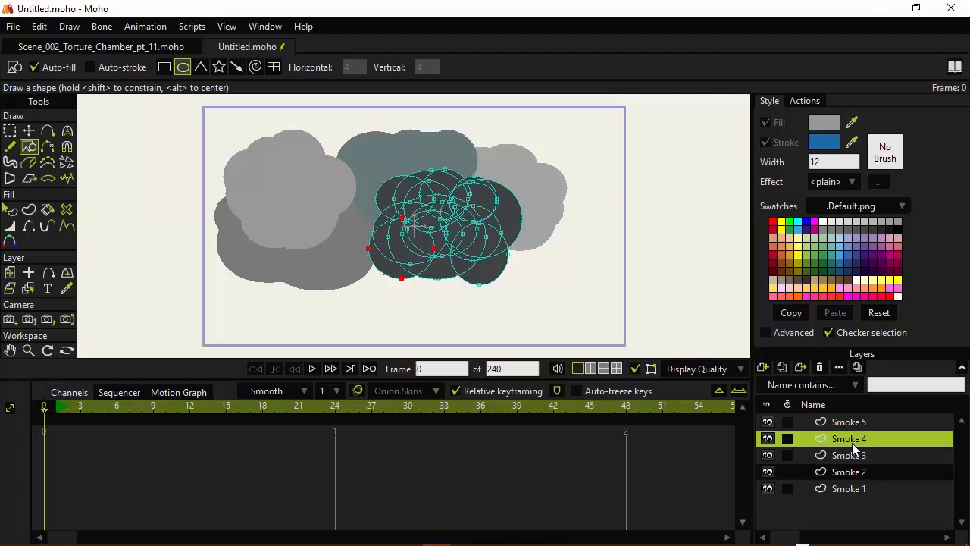
mouse_move(846, 422)
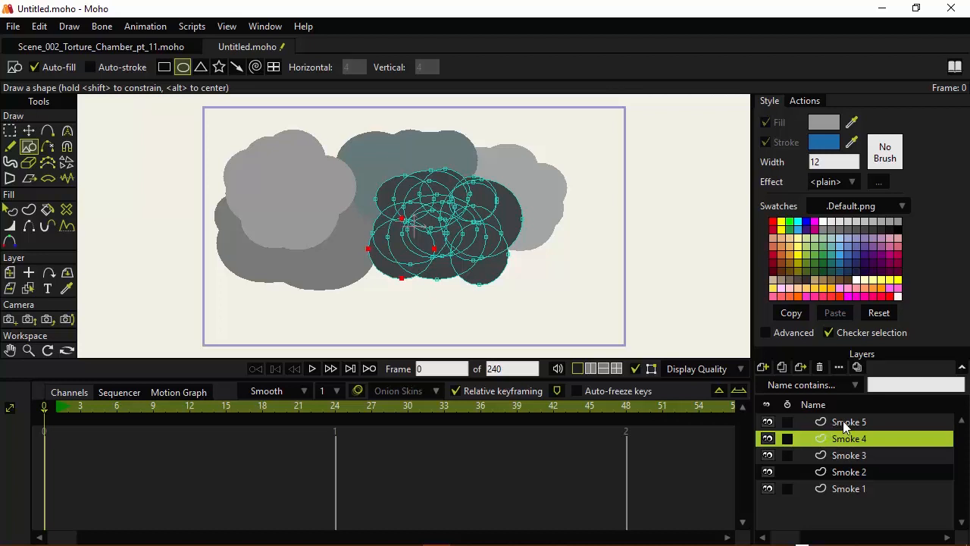
double_click(848, 421)
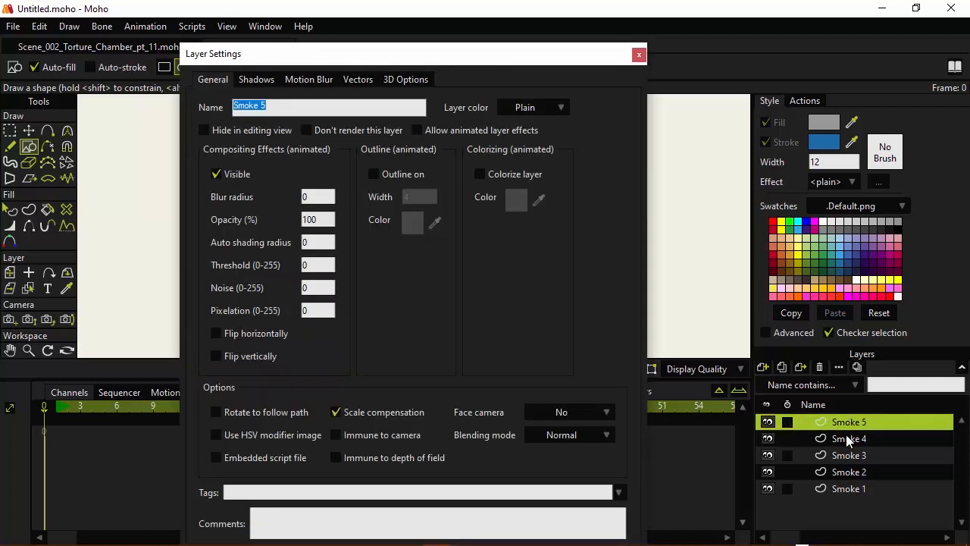
mouse_move(290, 222)
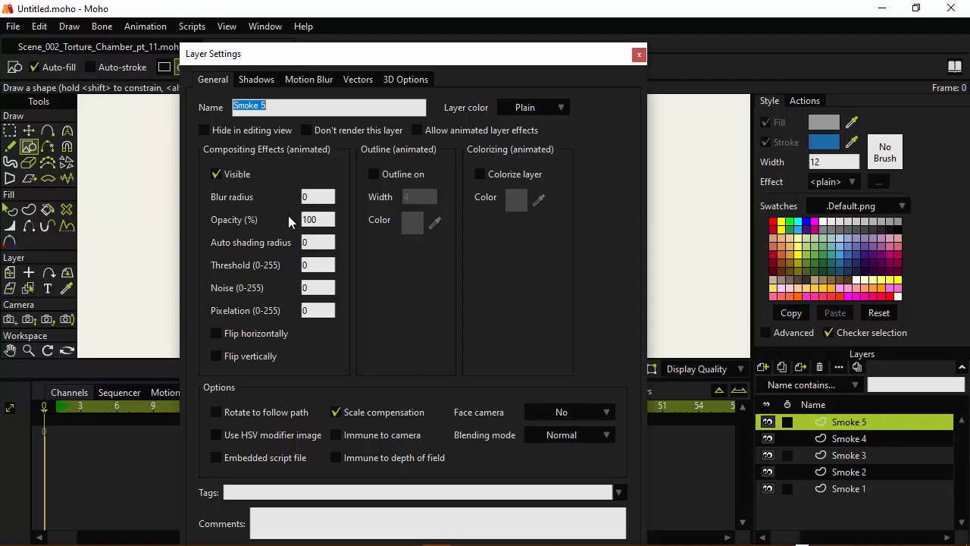
left_click(315, 219)
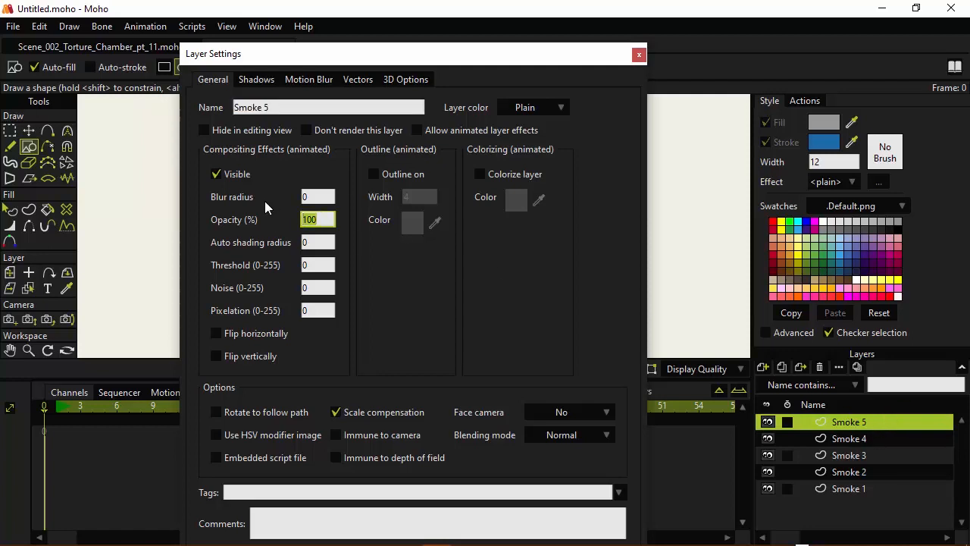
type("67")
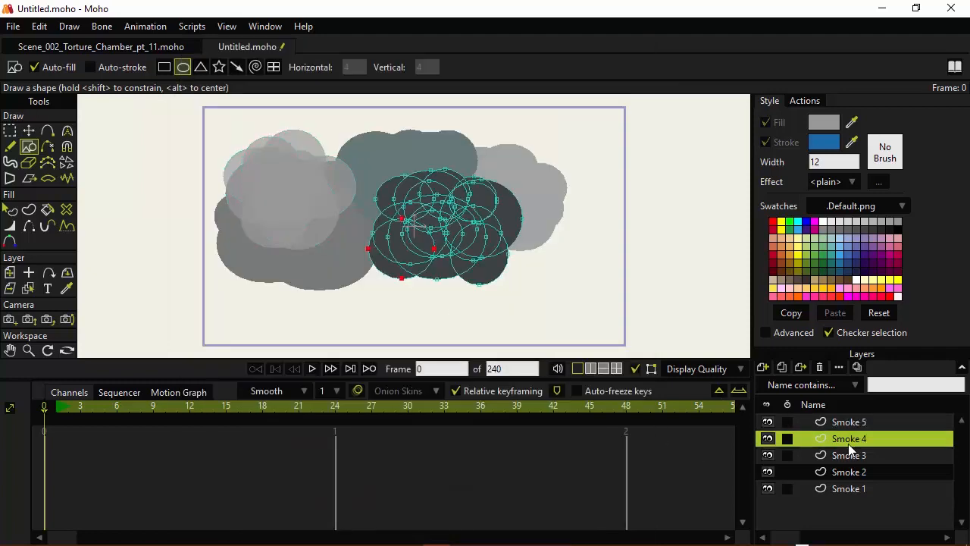
Lower the opacity of the remaining smoke layers, starting with Smoke 4 at 45%.
double_click(849, 438)
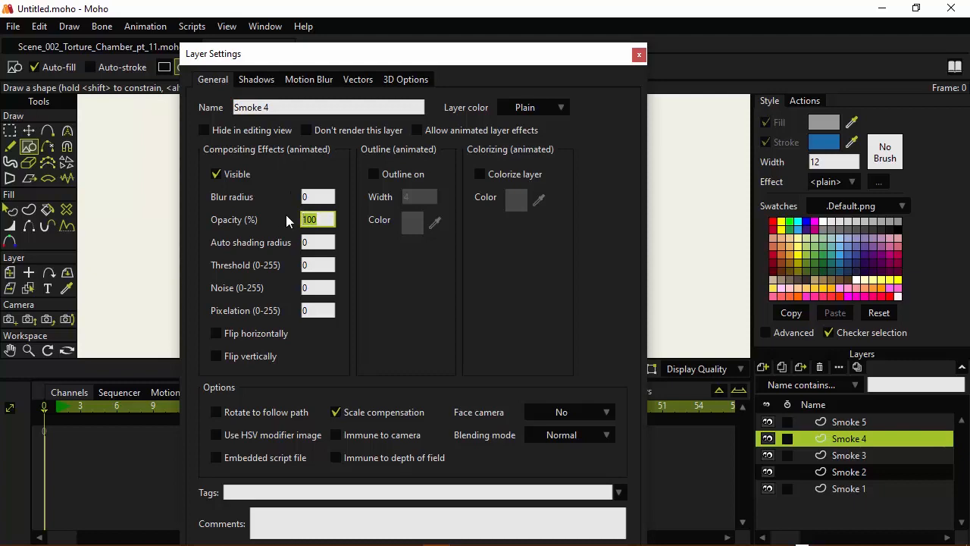
type("45")
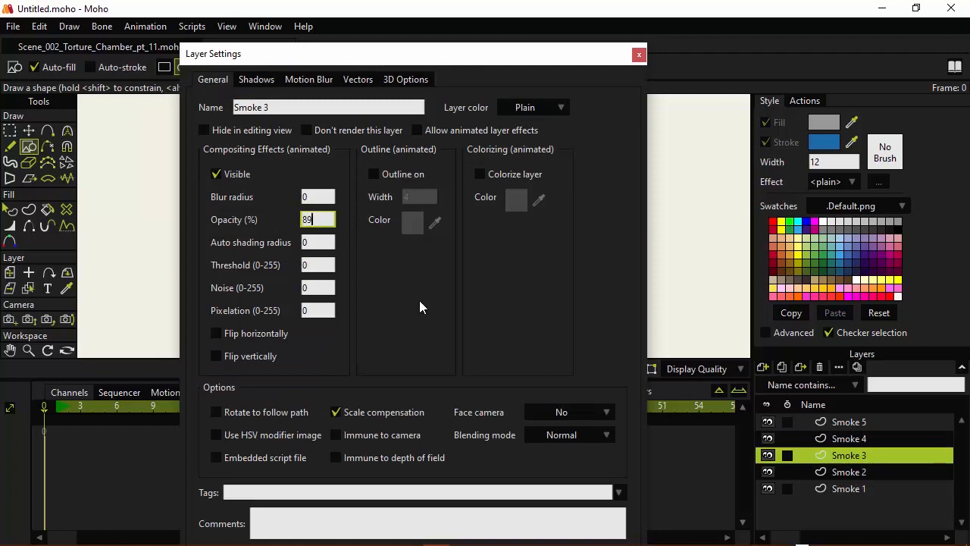
left_click(849, 471)
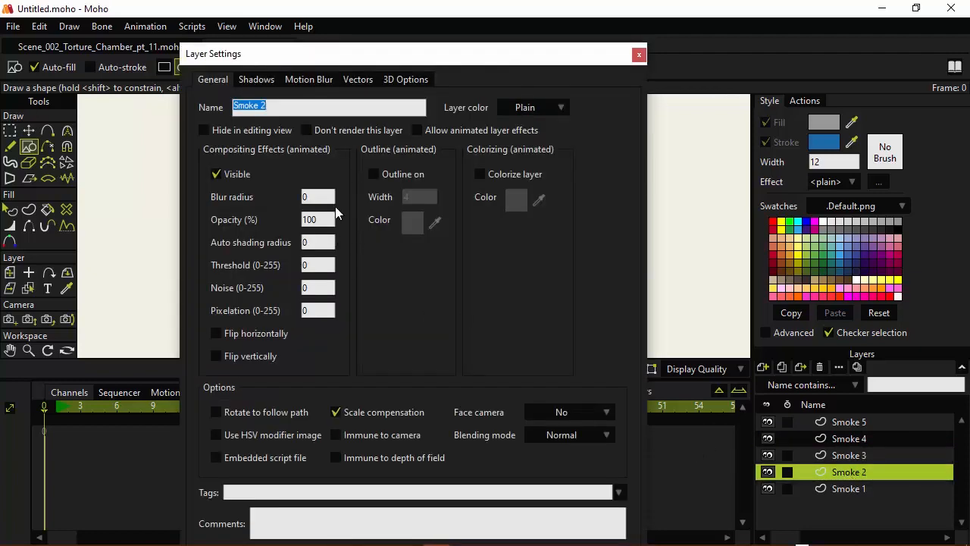
left_click(316, 219)
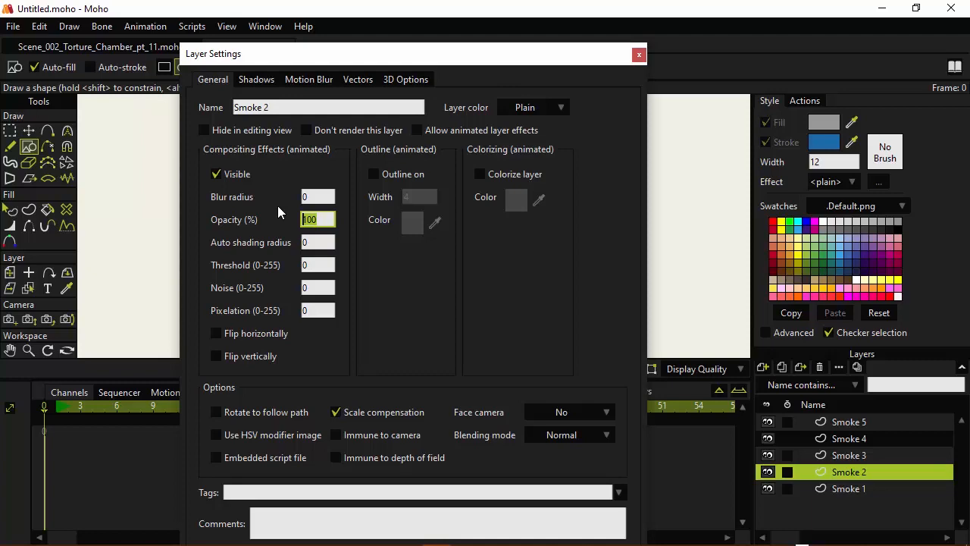
left_click(639, 54)
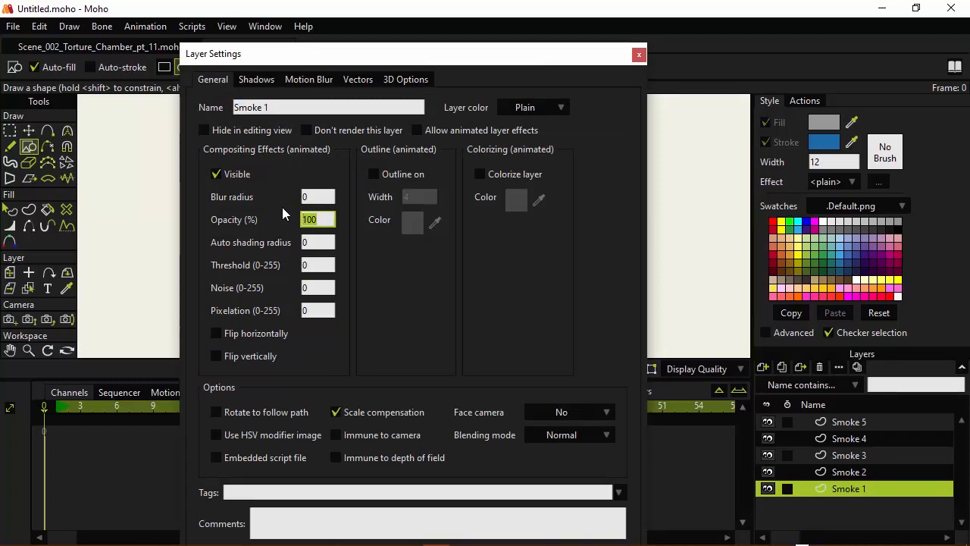
left_click(638, 54)
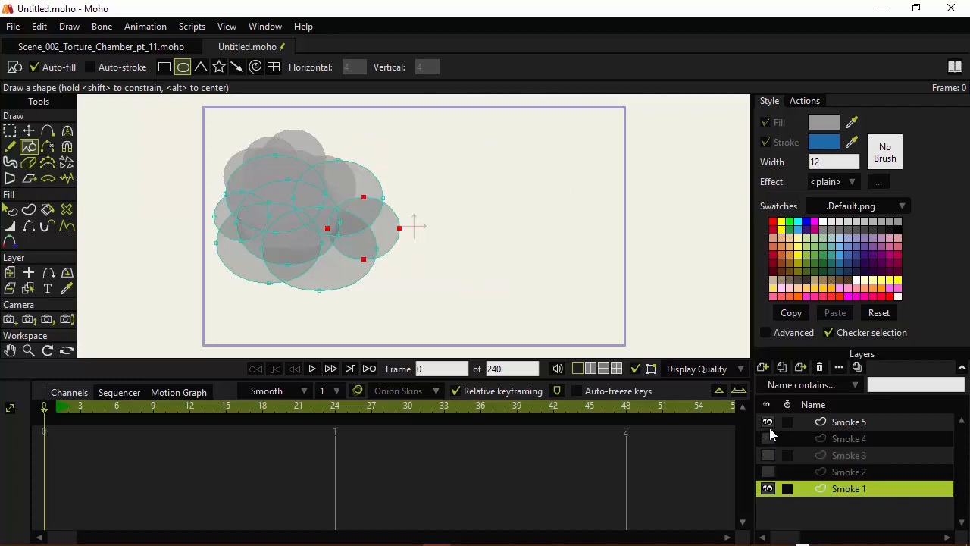
Hide the Smoke 5 layer so only Smoke 1 shows.
left_click(768, 421)
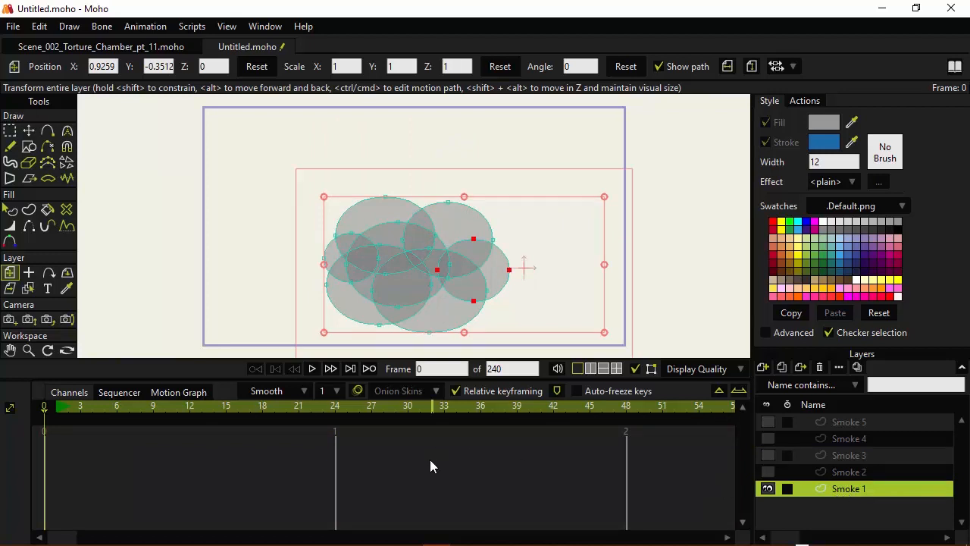
mouse_move(644, 425)
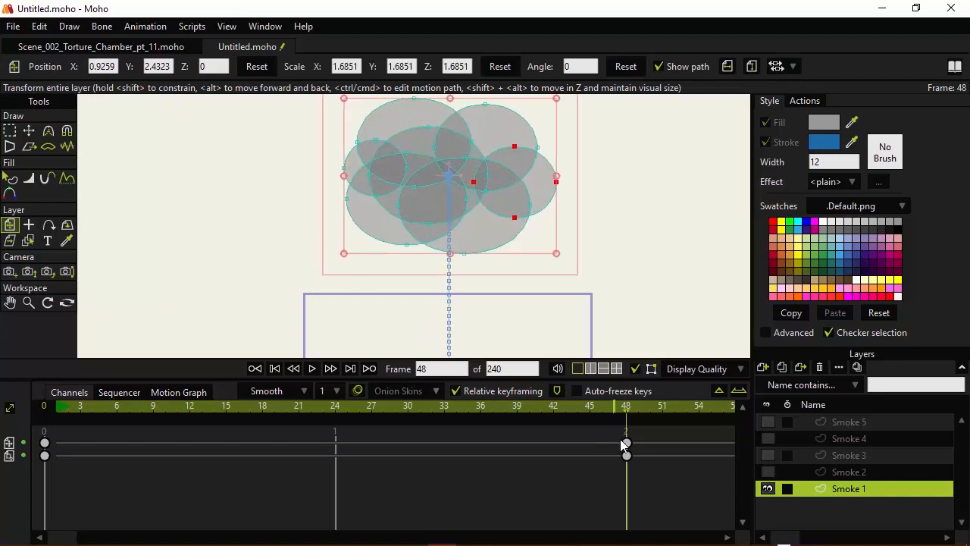
At frame 0, enable animated layer effects on Smoke 1 with blur radius 10.
left_click(129, 406)
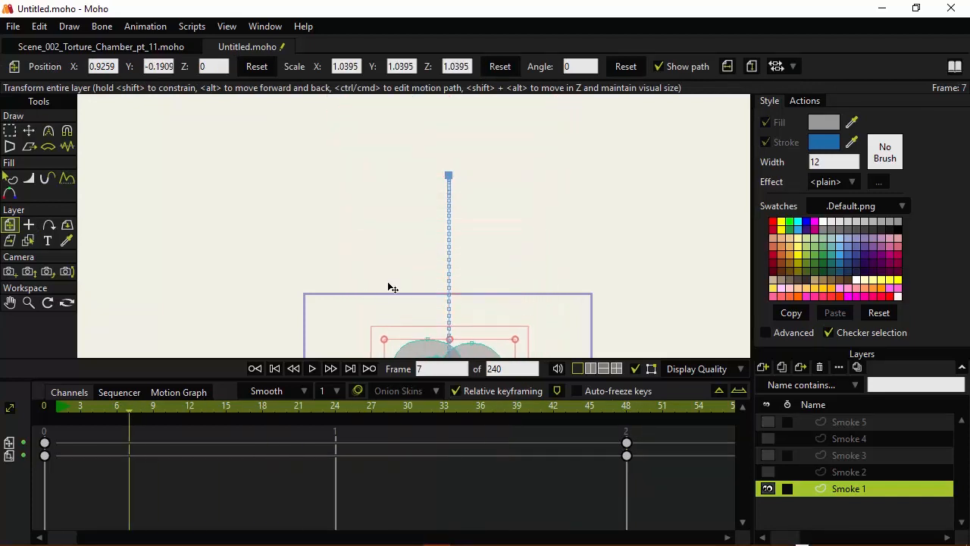
left_click(57, 409)
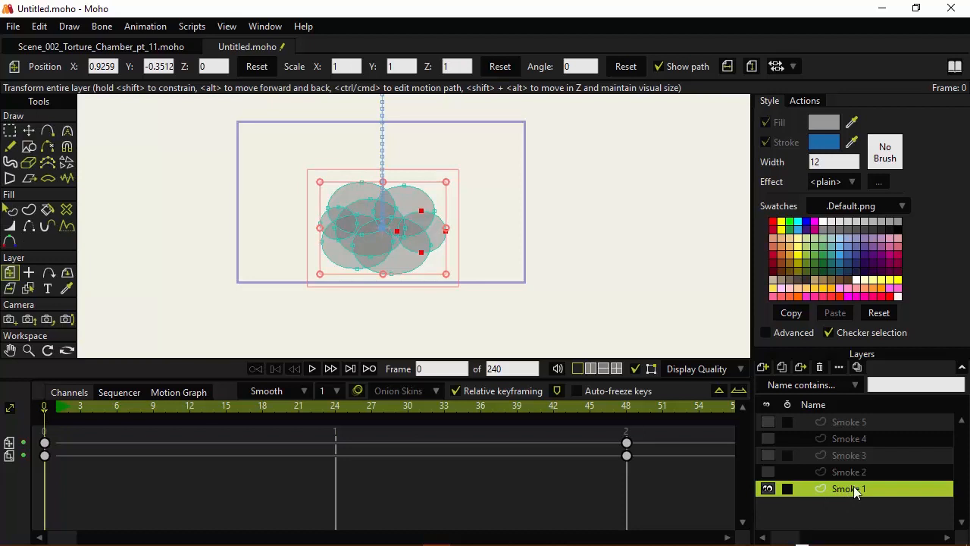
double_click(848, 488)
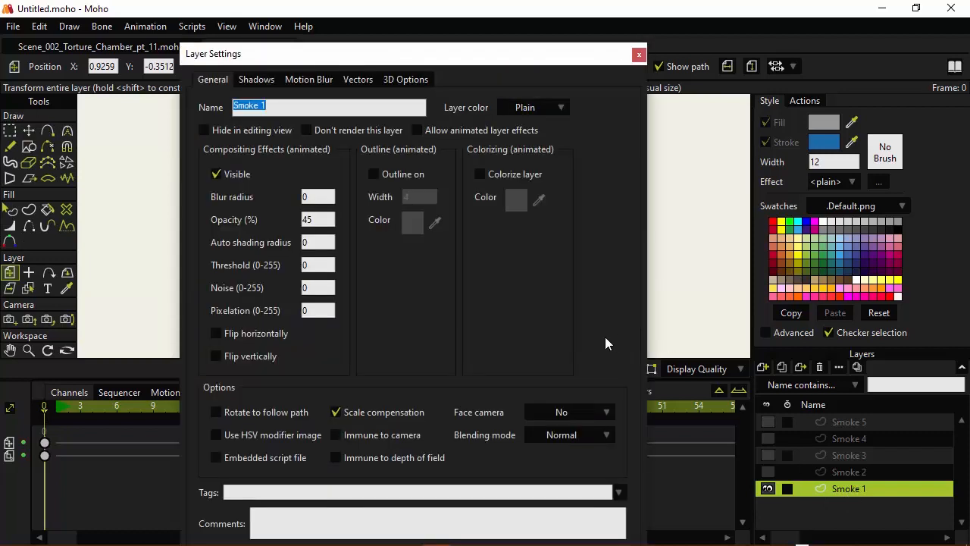
left_click(417, 130)
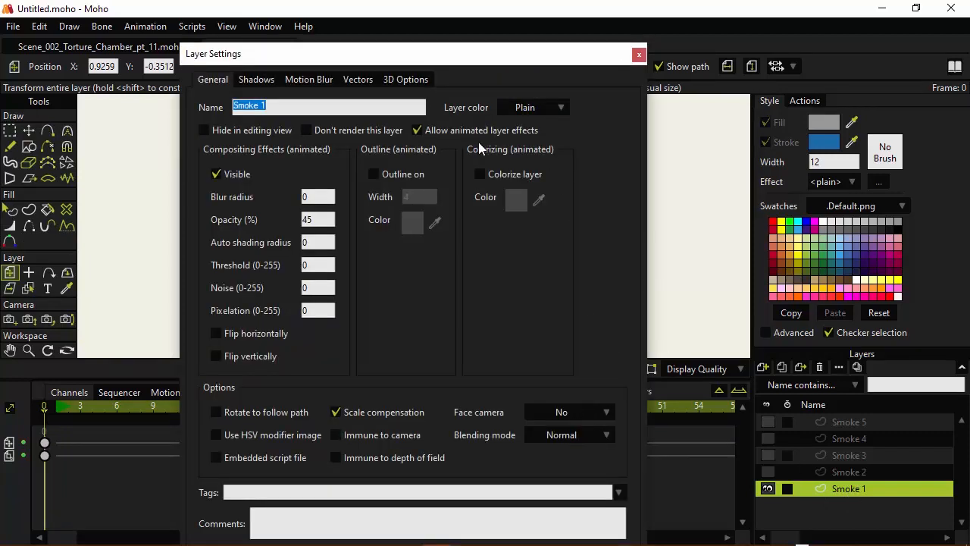
left_click(317, 196)
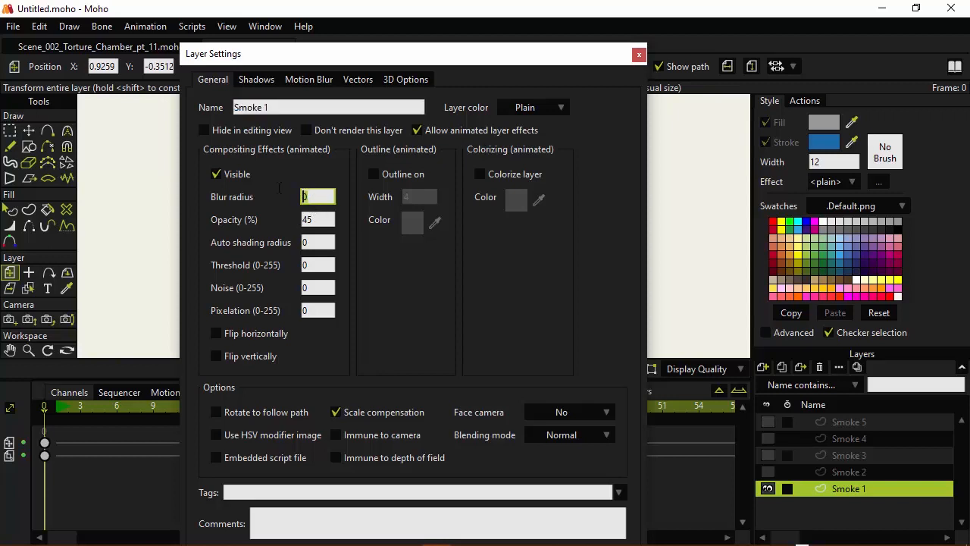
type("10")
left_click(318, 219)
type("46")
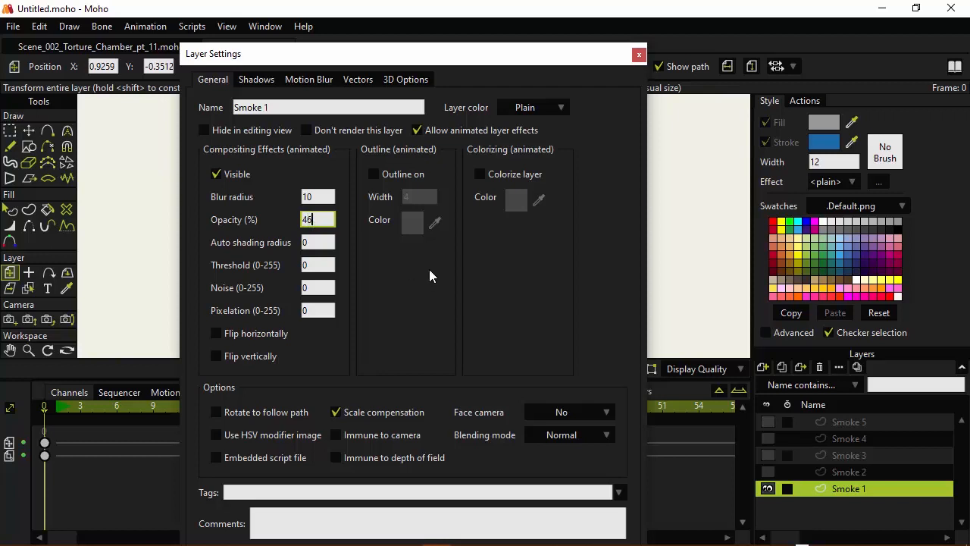
left_click(639, 54)
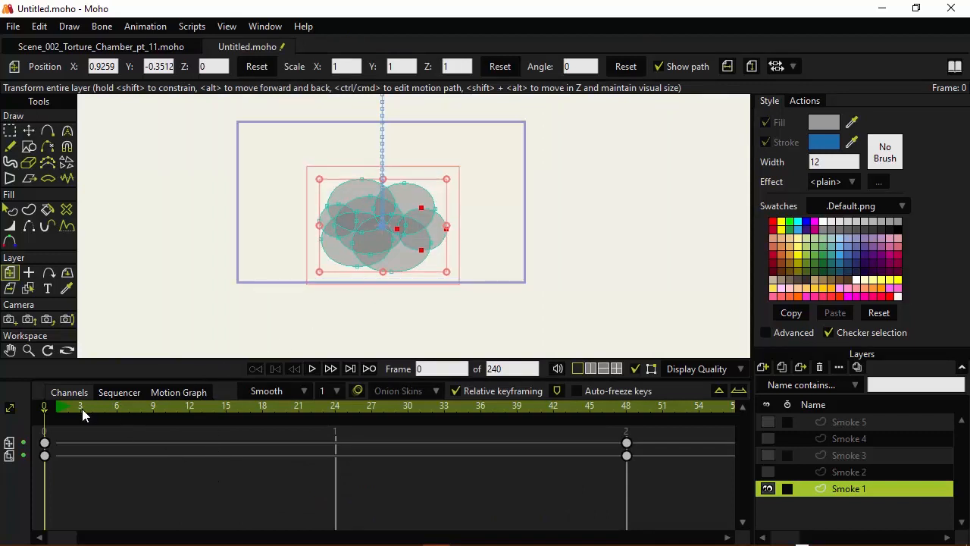
Keyframe Smoke 1 opacity to 0 at frame 48 so the cloud fades out.
left_click(382, 406)
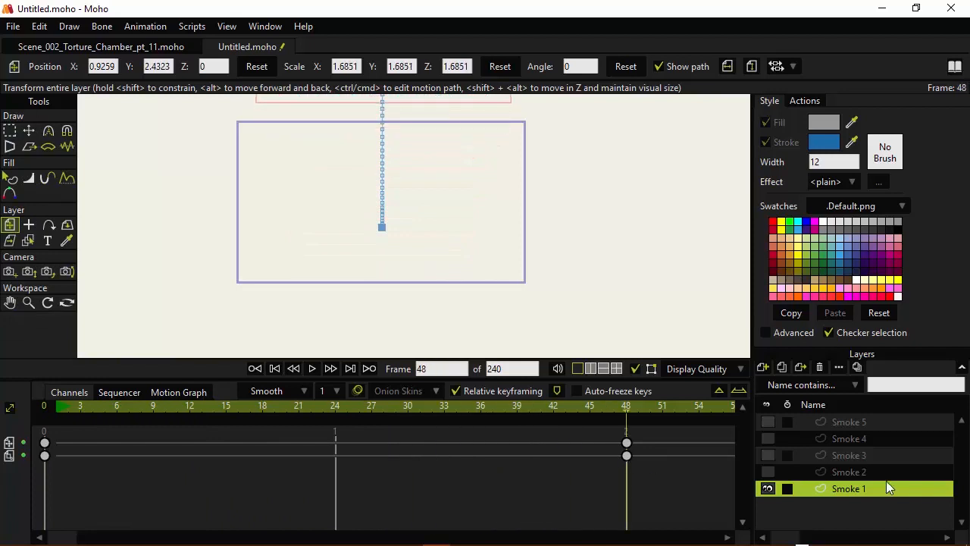
double_click(848, 488)
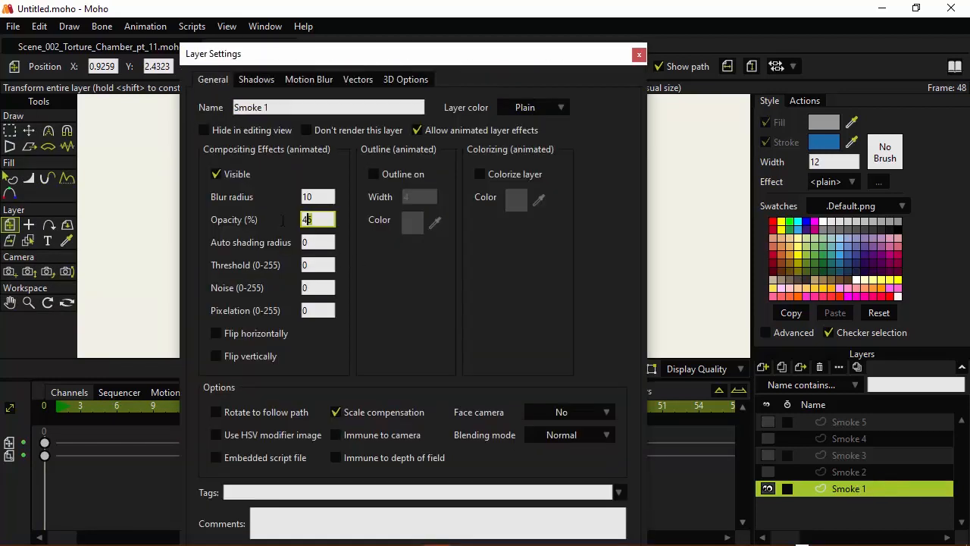
type("0")
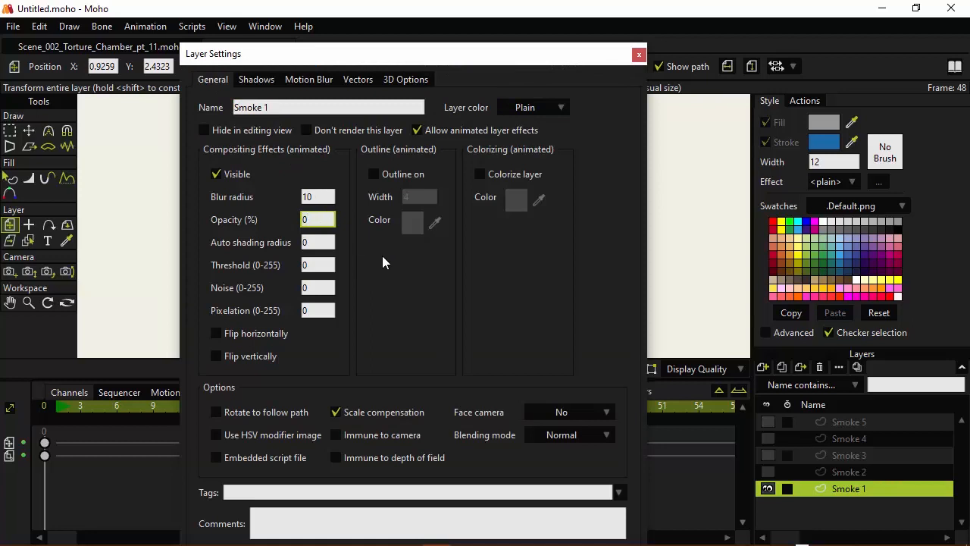
left_click(638, 55)
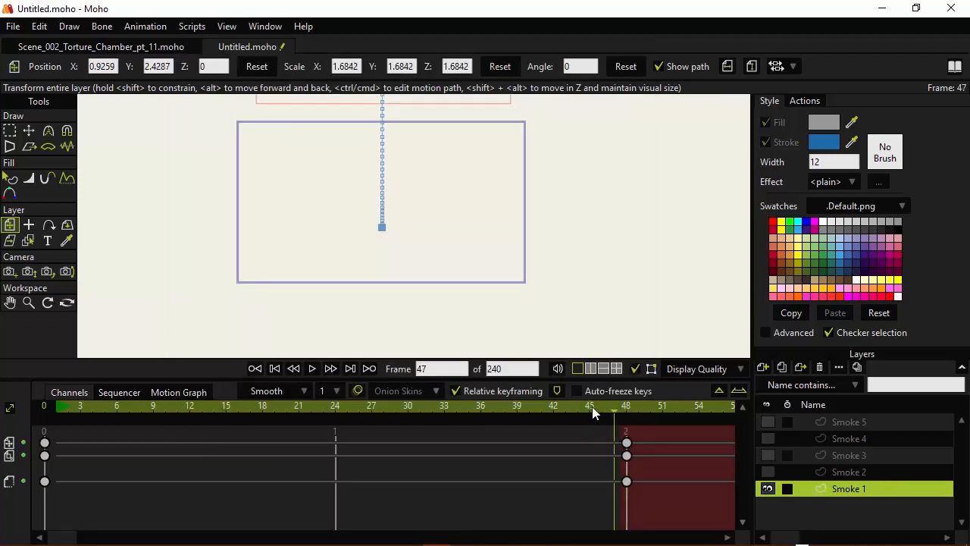
left_click(552, 405)
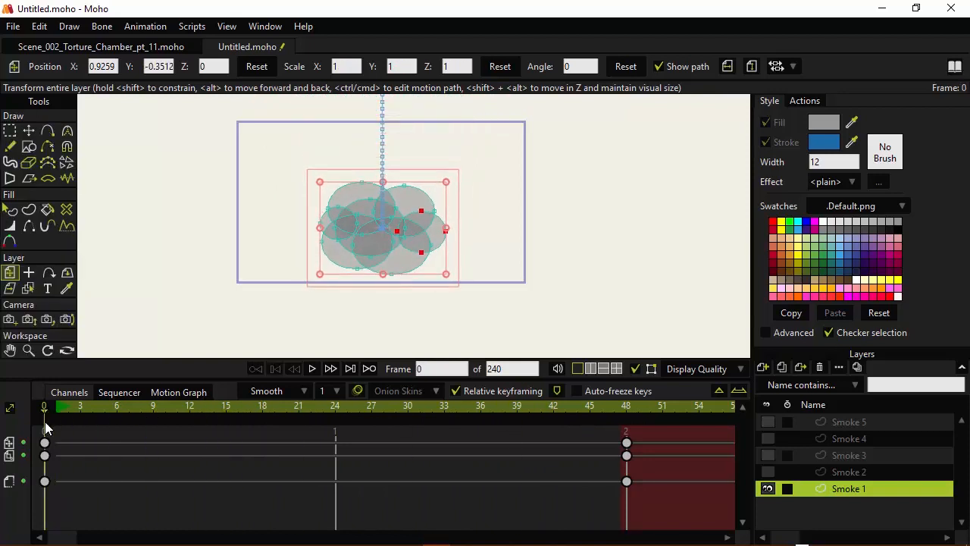
Show Smoke 2 and move its cloud low in the frame at the start.
left_click(765, 472)
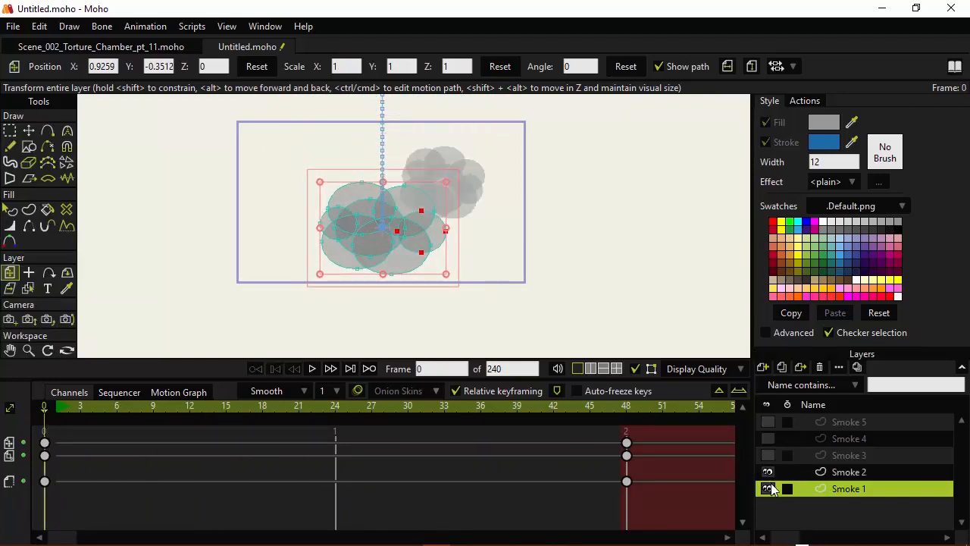
left_click(857, 471)
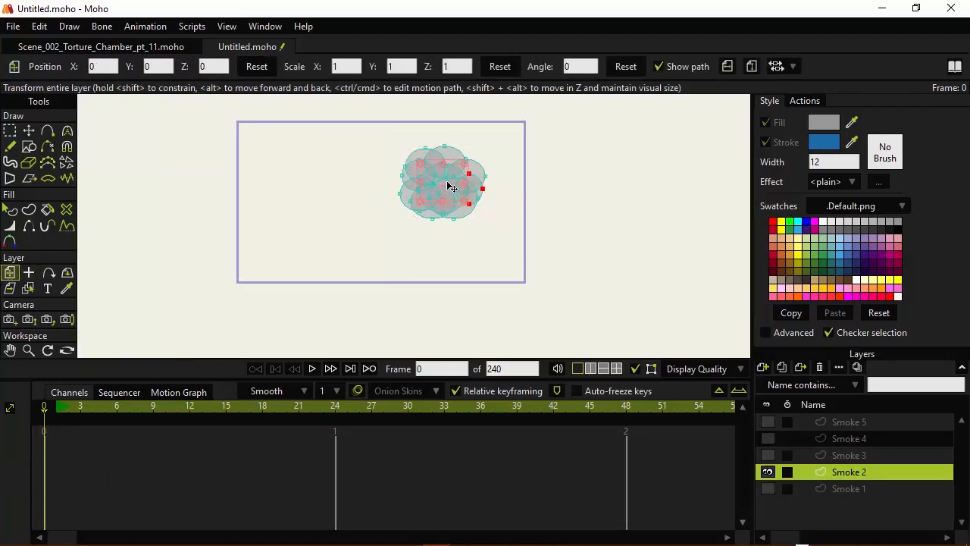
left_click_drag(451, 188, 393, 247)
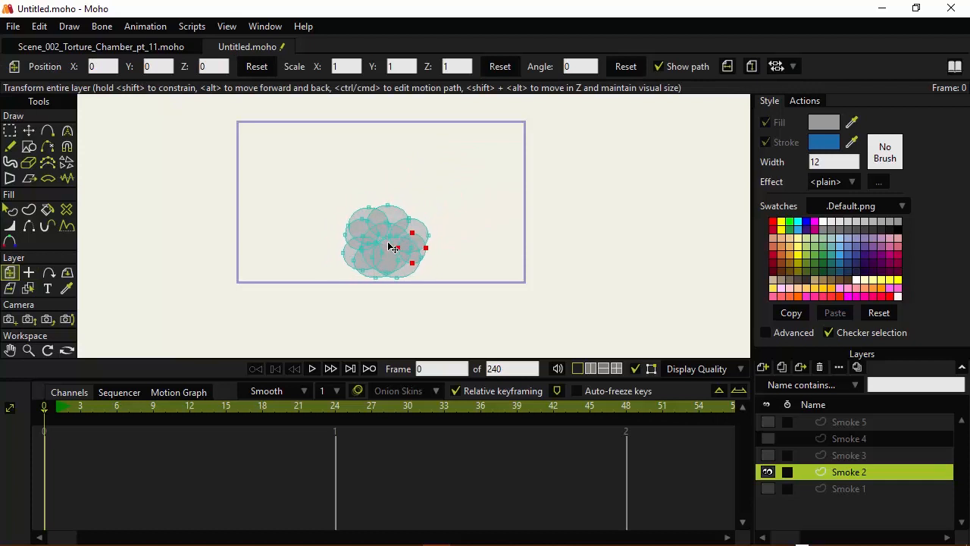
left_click_drag(389, 242, 382, 250)
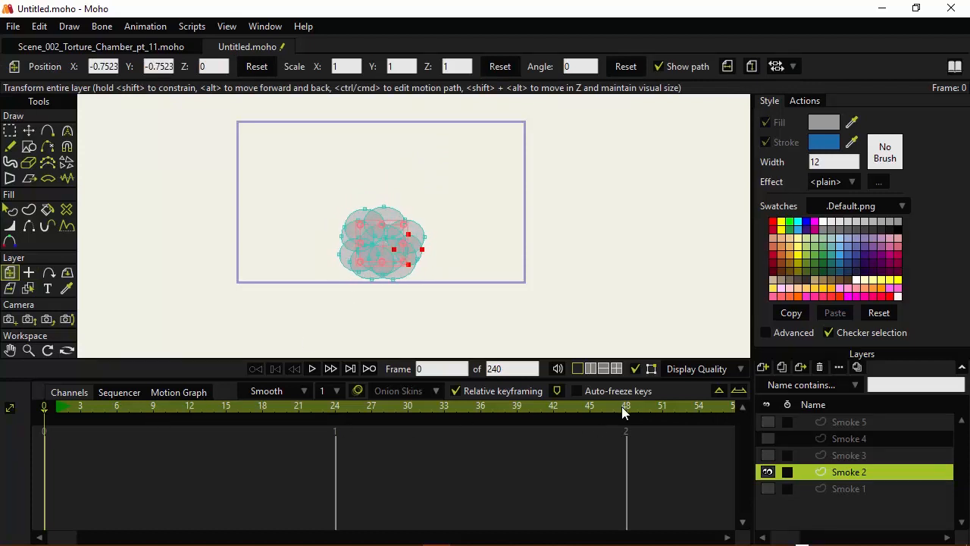
left_click(626, 405)
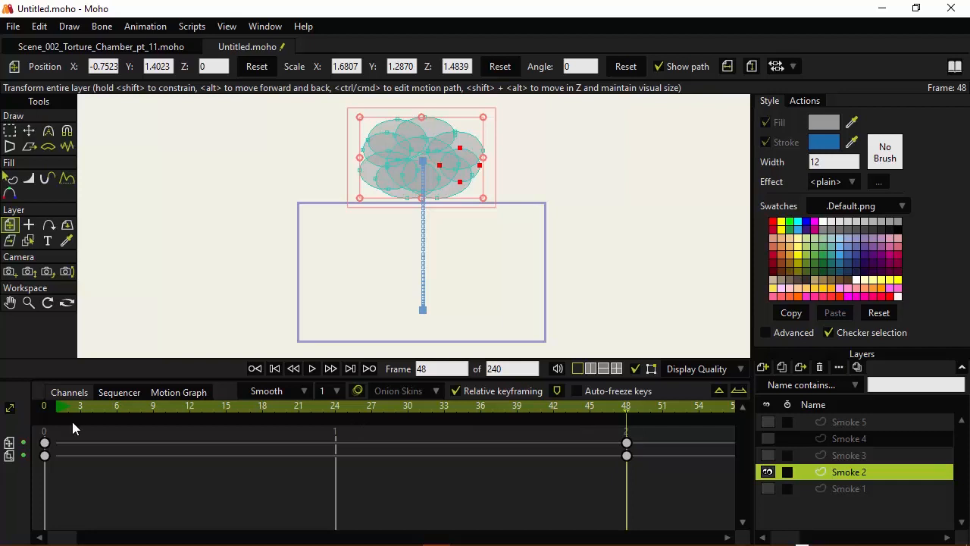
left_click(65, 406)
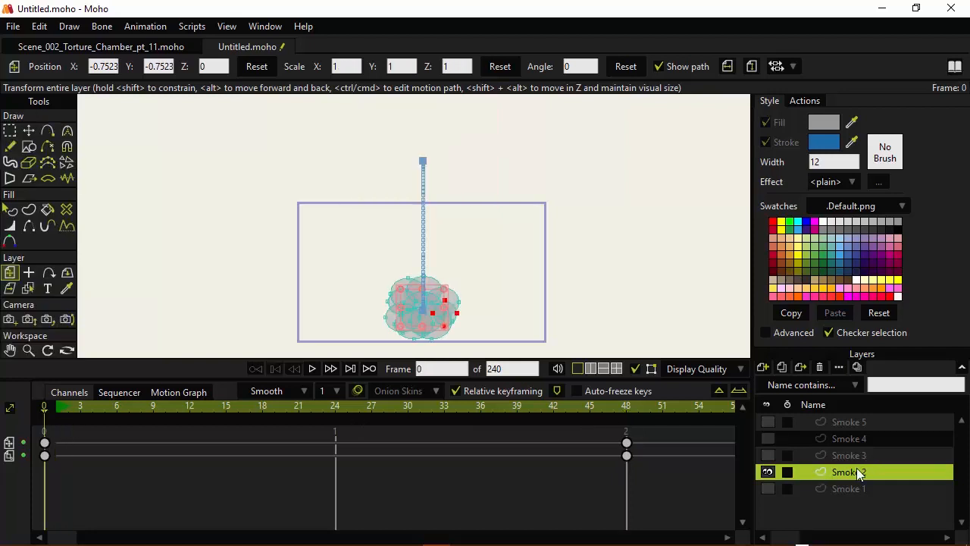
Give Smoke 2 57% opacity and blur radius 14, then reopen its settings at frame 48.
double_click(849, 472)
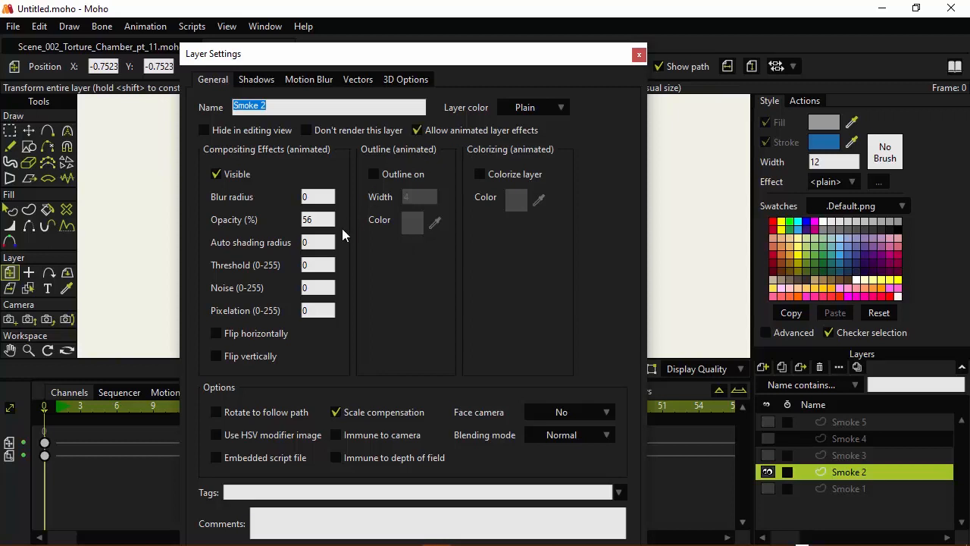
left_click(317, 219)
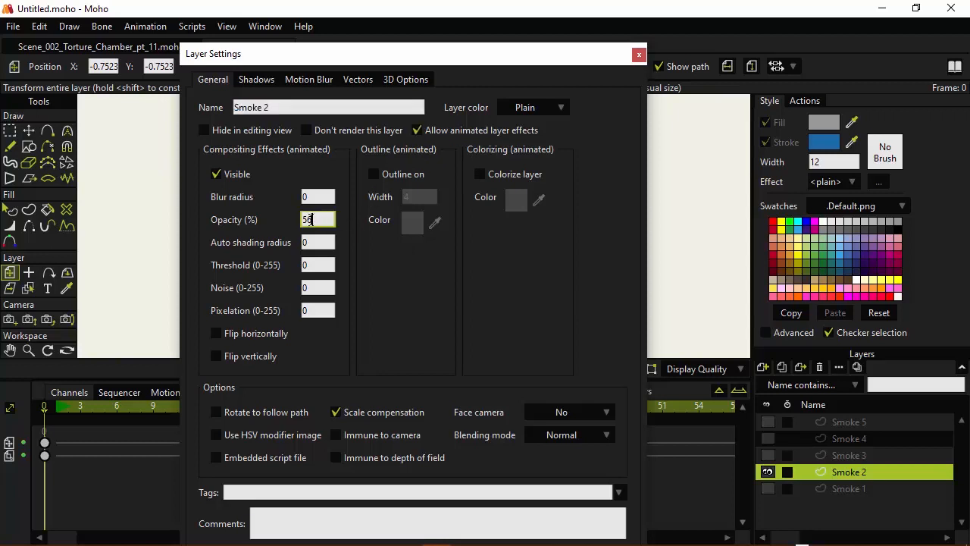
type("57")
left_click(317, 196)
type("1")
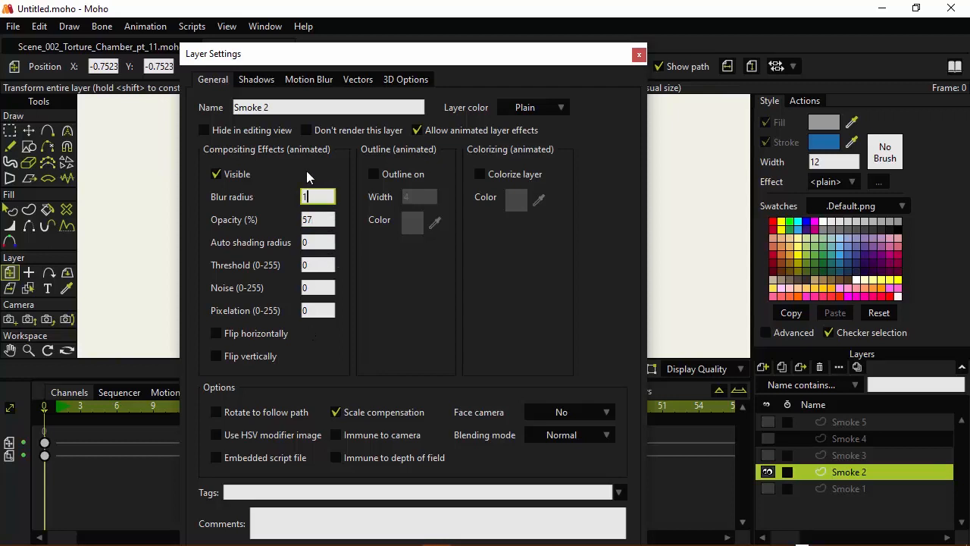
mouse_move(314, 188)
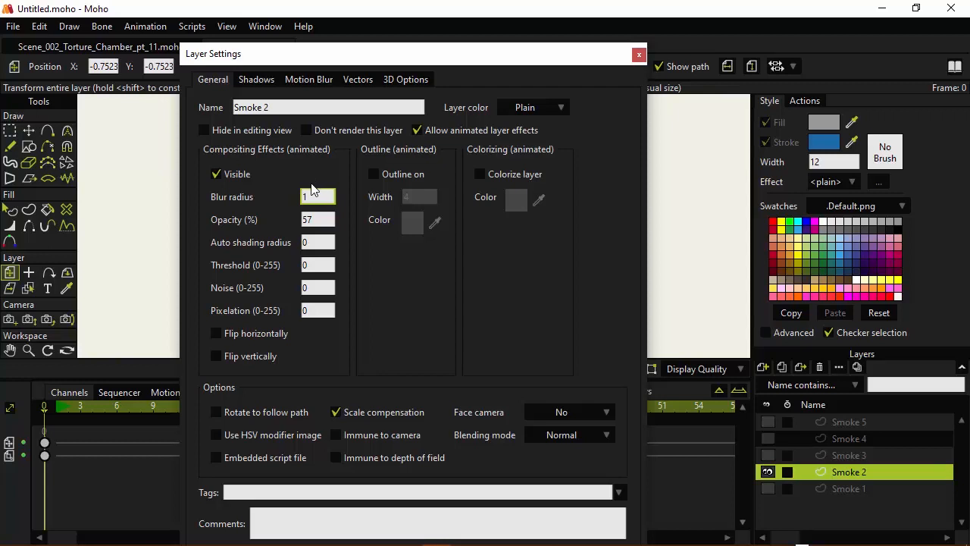
type("14")
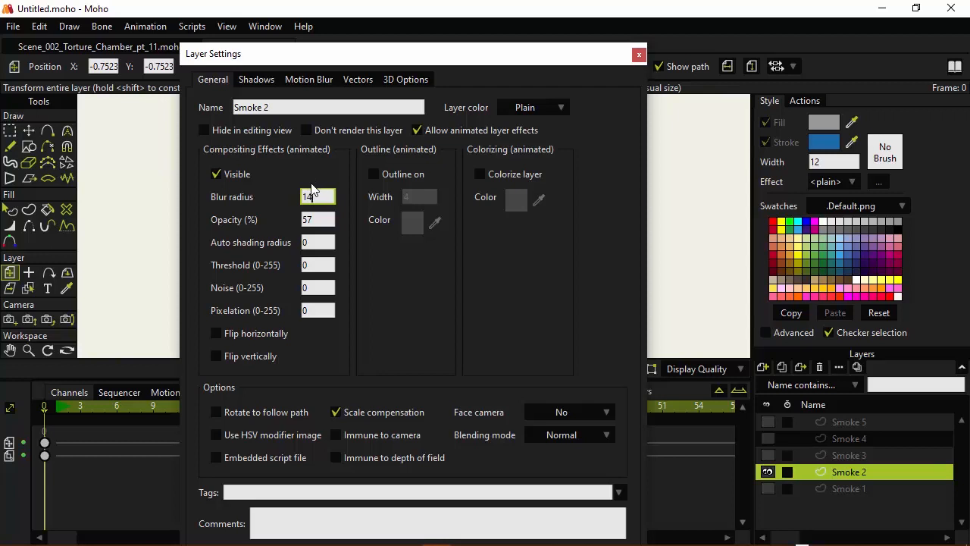
left_click(639, 54)
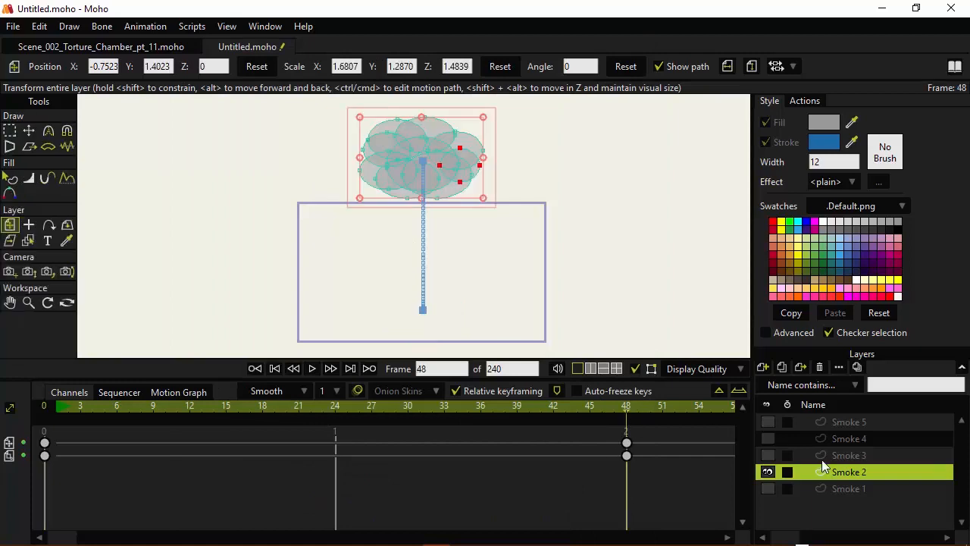
double_click(850, 472)
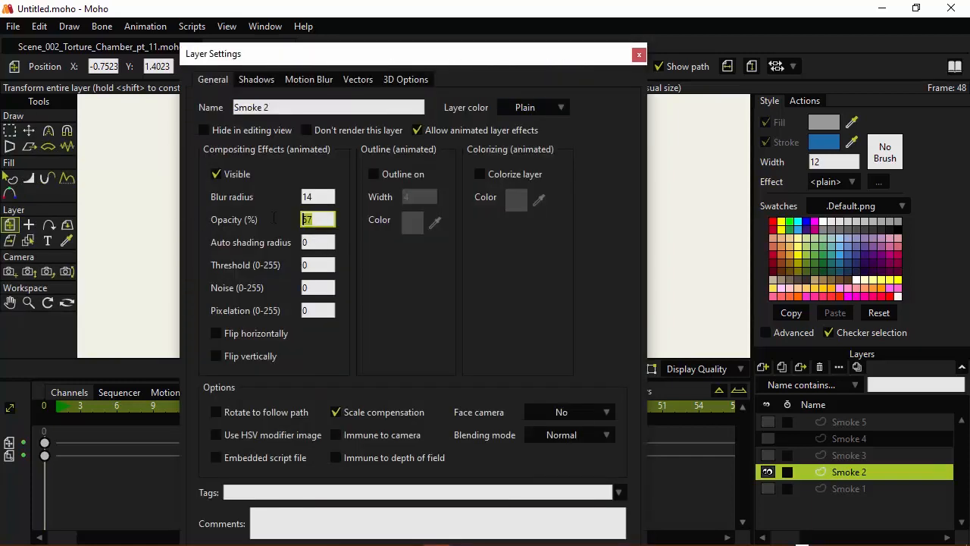
left_click(638, 55)
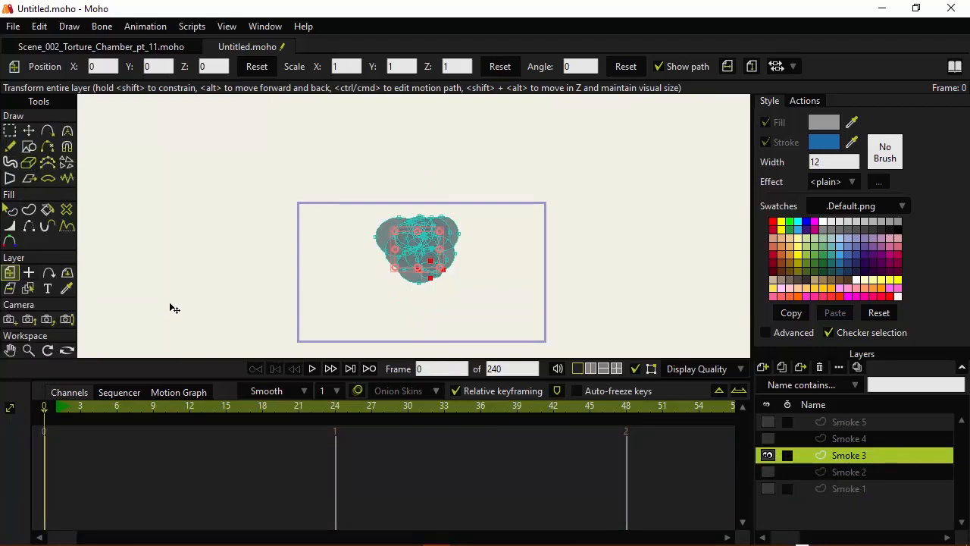
Set Smoke 3's origin at the cloud's centre and select the Smoke 3 layer.
left_click(29, 273)
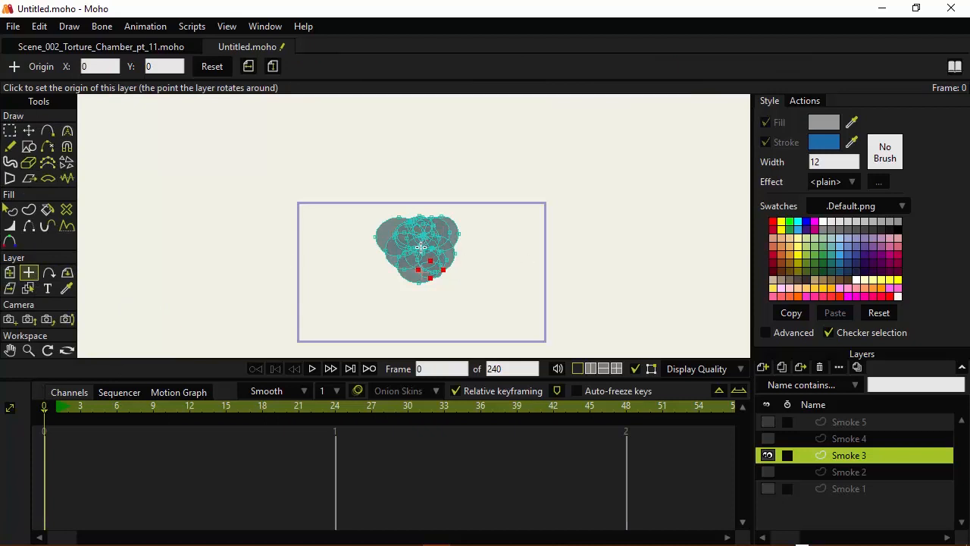
left_click(419, 246)
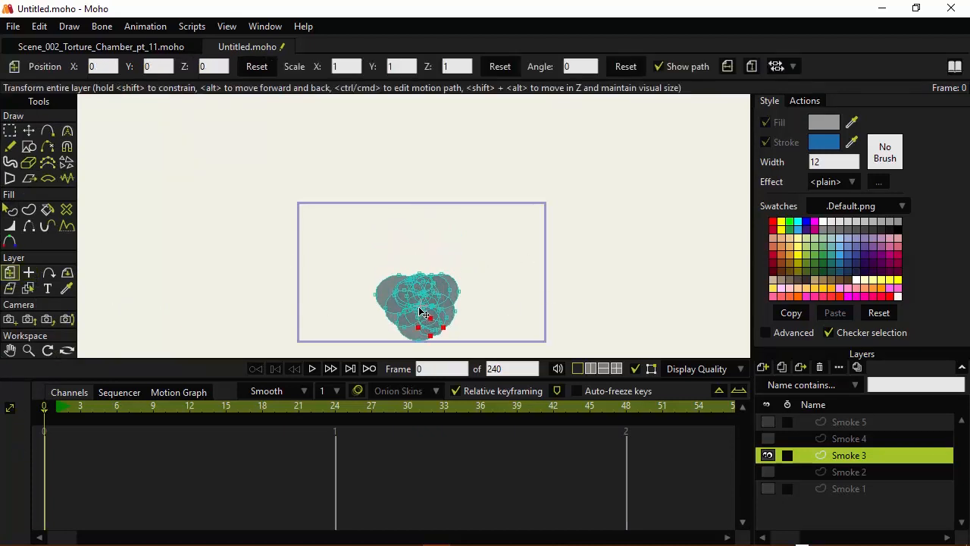
left_click(848, 472)
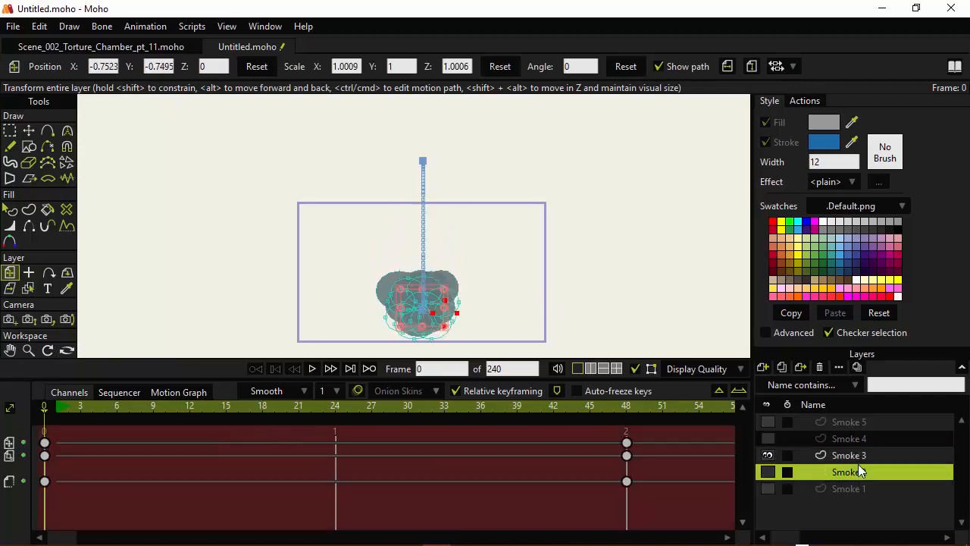
Give Smoke 3 a blur radius of 9, then reopen its settings at frame 48.
double_click(848, 455)
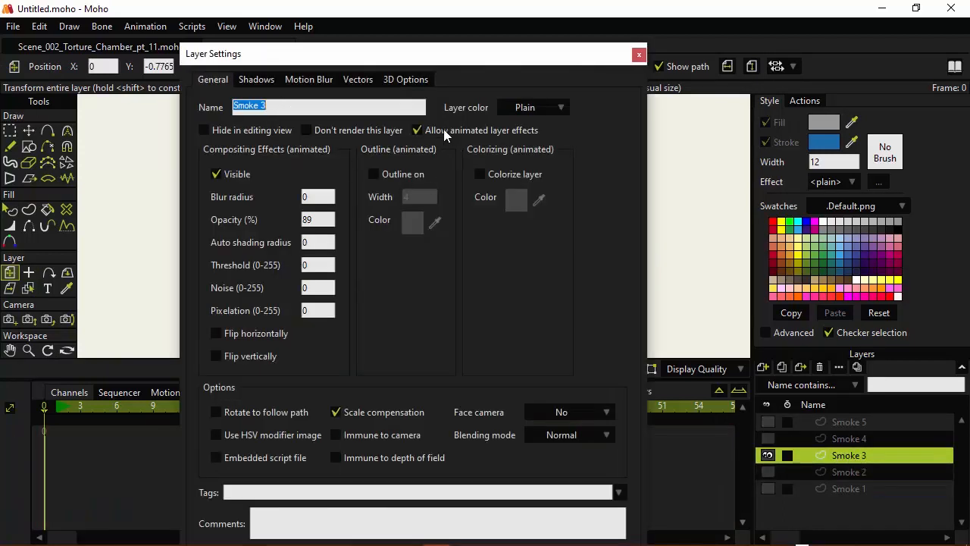
left_click(318, 197)
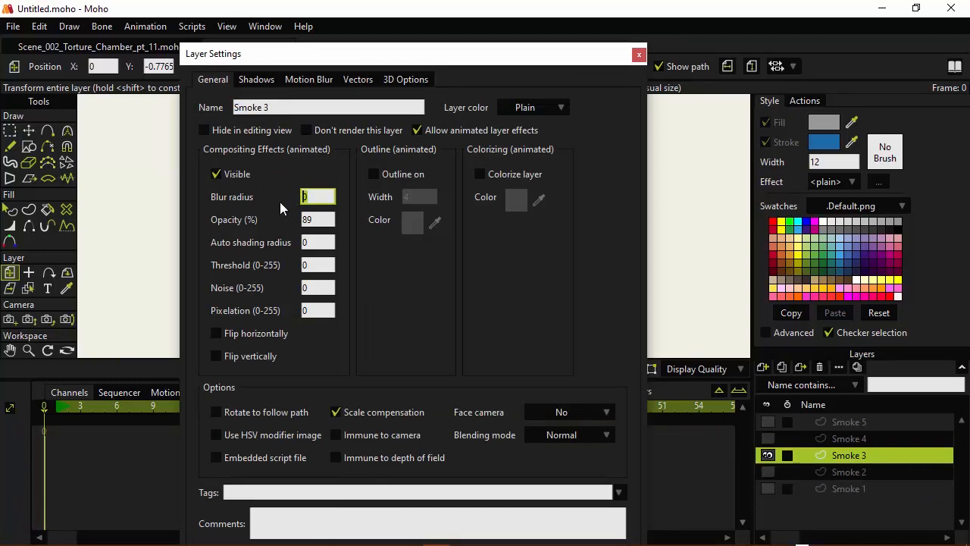
type("9")
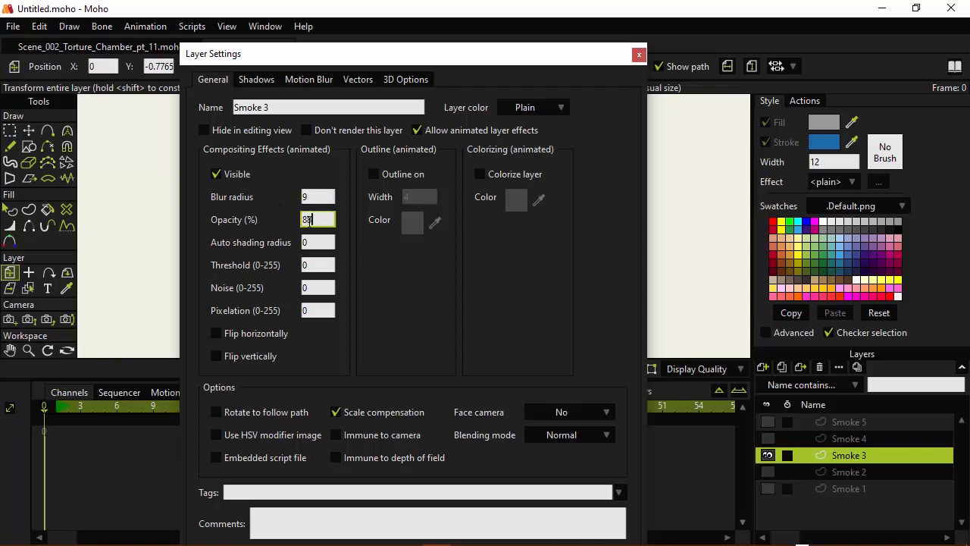
left_click(639, 54)
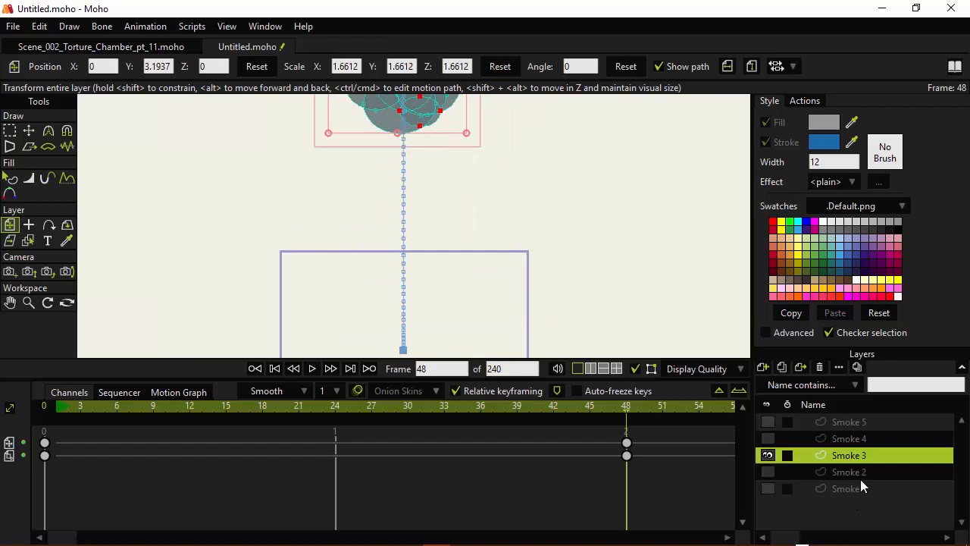
double_click(848, 455)
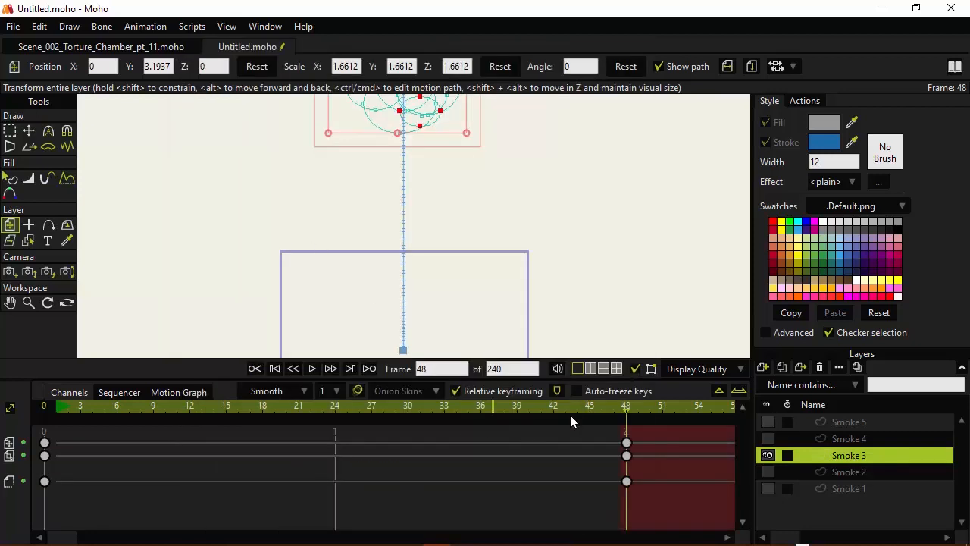
left_click(768, 455)
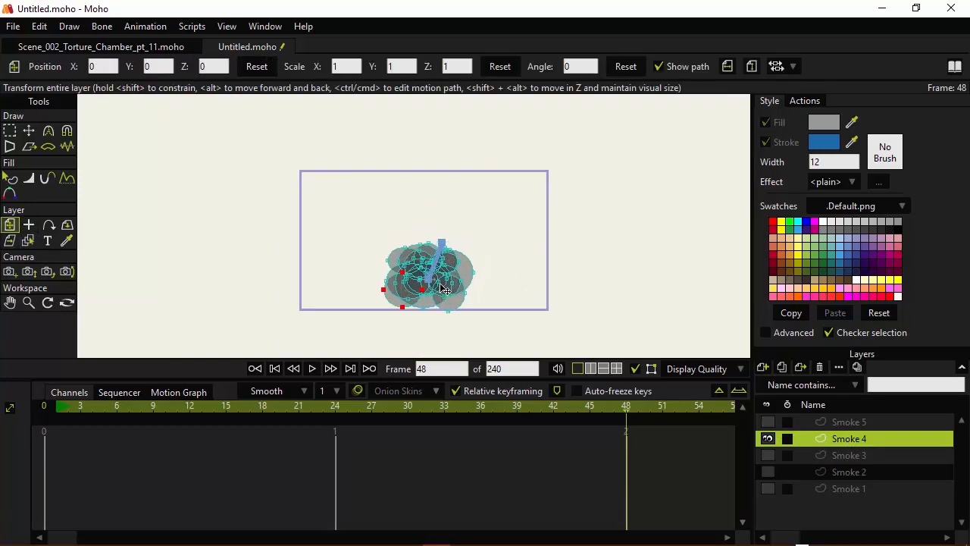
Nudge the Smoke 4 cloud slightly down and left, then return to frame 0.
left_click_drag(442, 281, 424, 271)
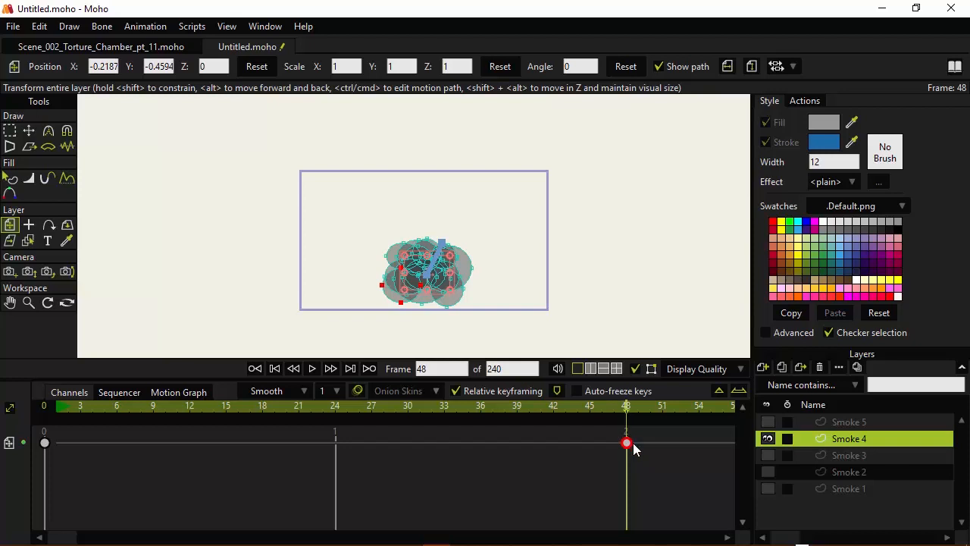
mouse_move(628, 444)
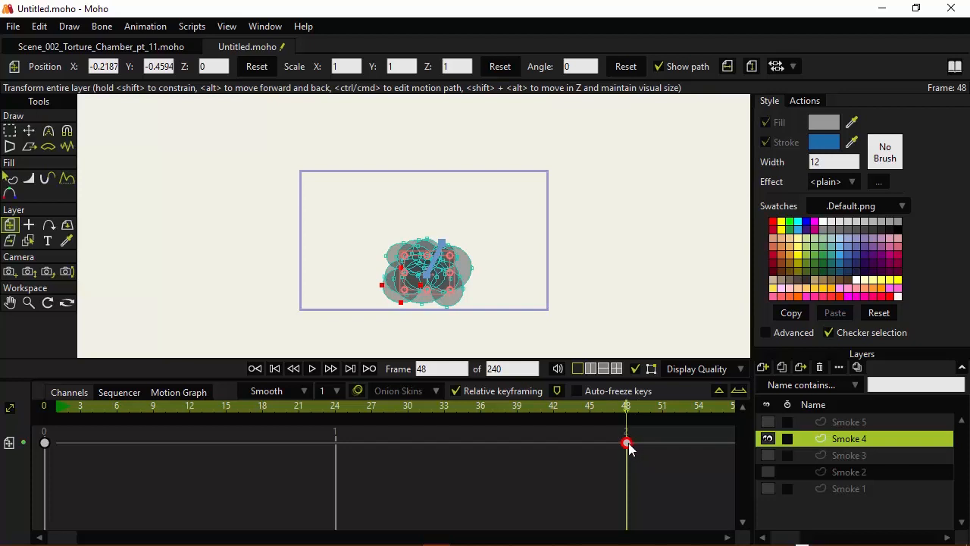
mouse_move(643, 474)
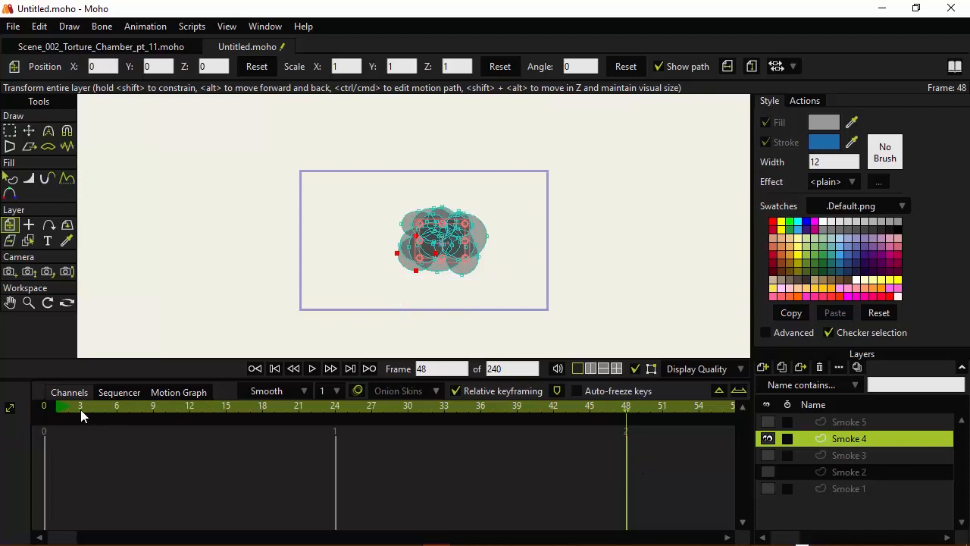
left_click(274, 369)
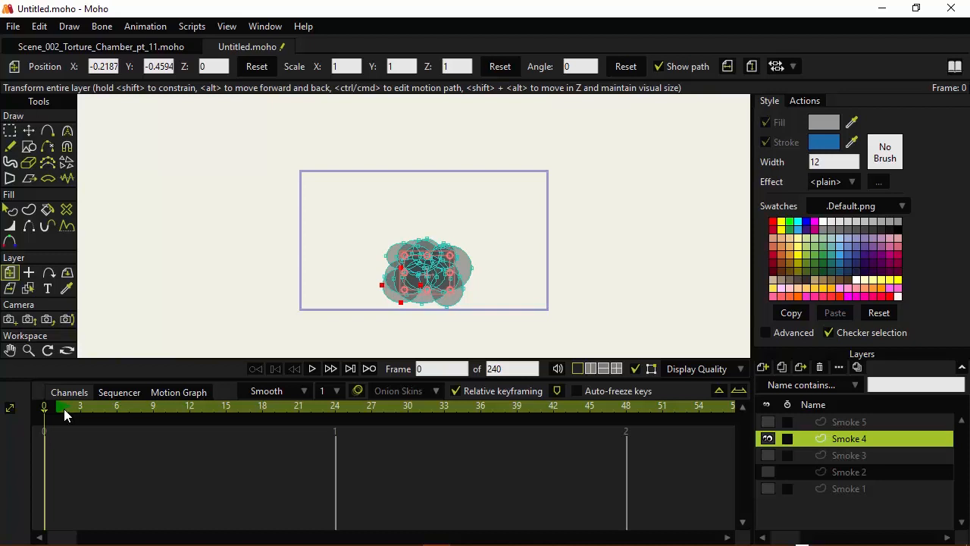
Give Smoke 4 a blur radius of 17, then reopen its settings at frame 48.
double_click(849, 438)
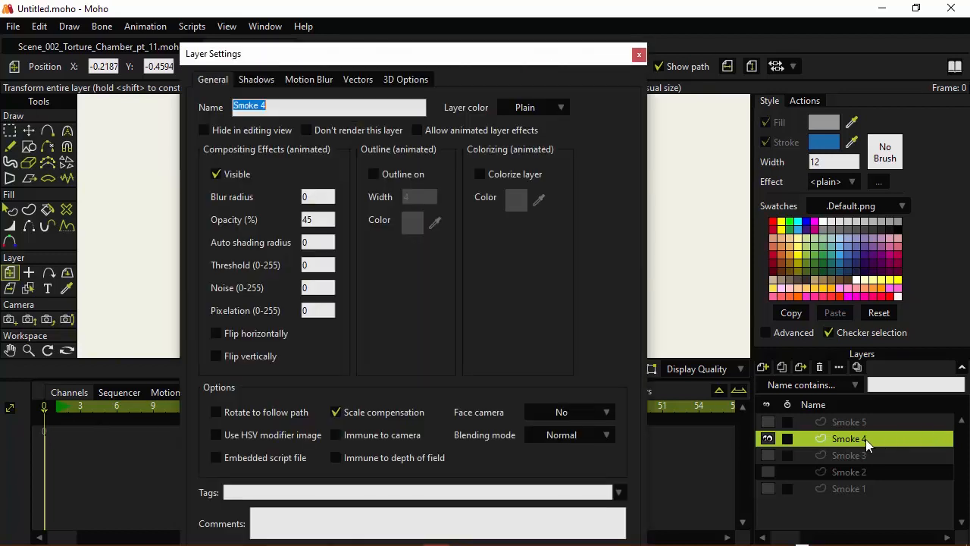
left_click(417, 130)
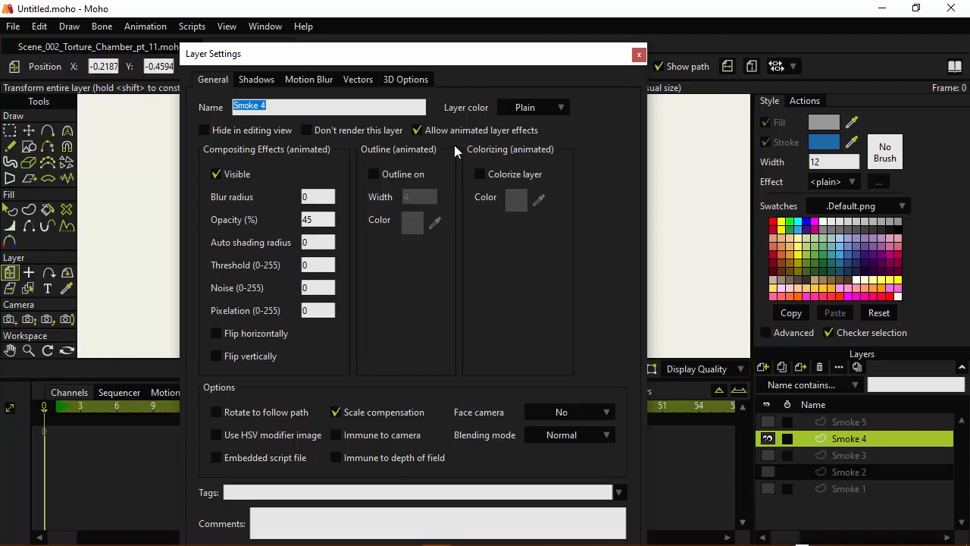
left_click(316, 196)
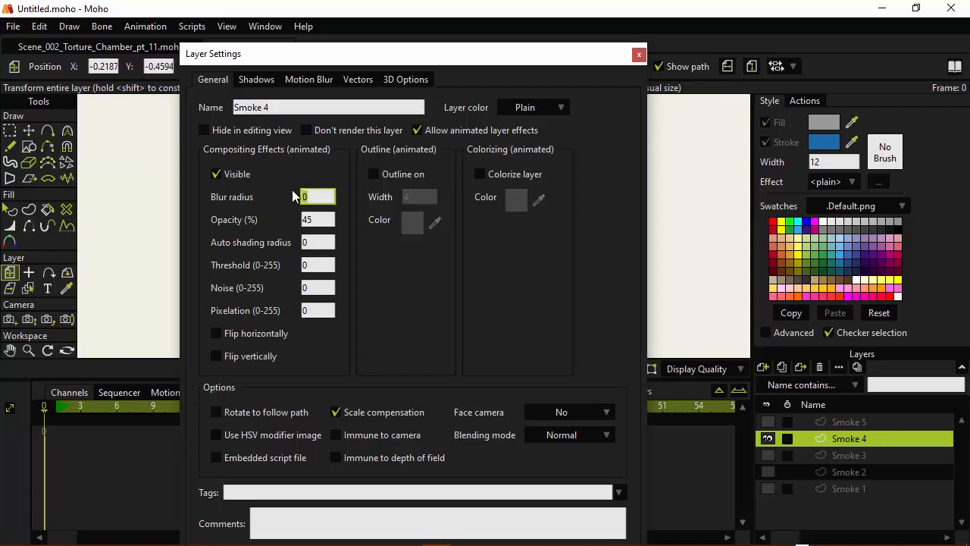
type("17")
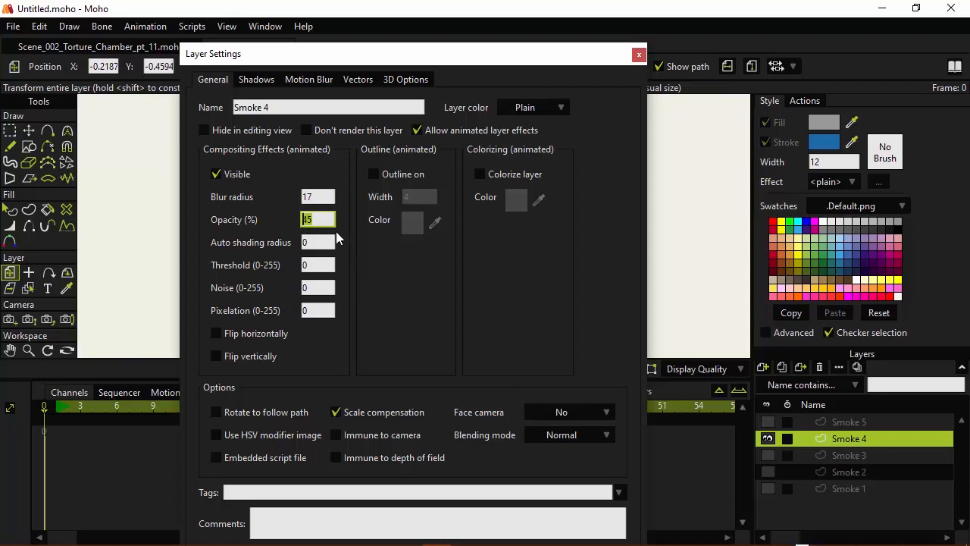
left_click(639, 55)
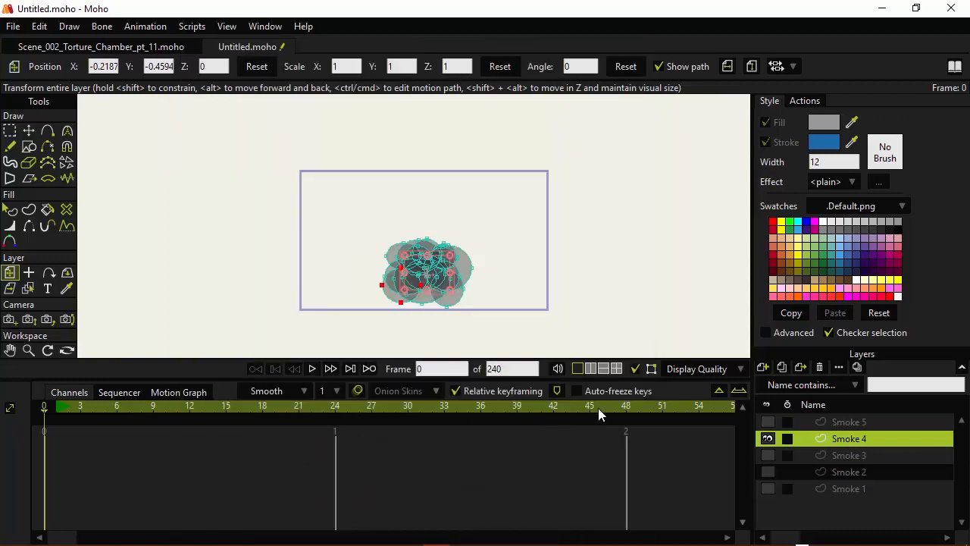
left_click(625, 405)
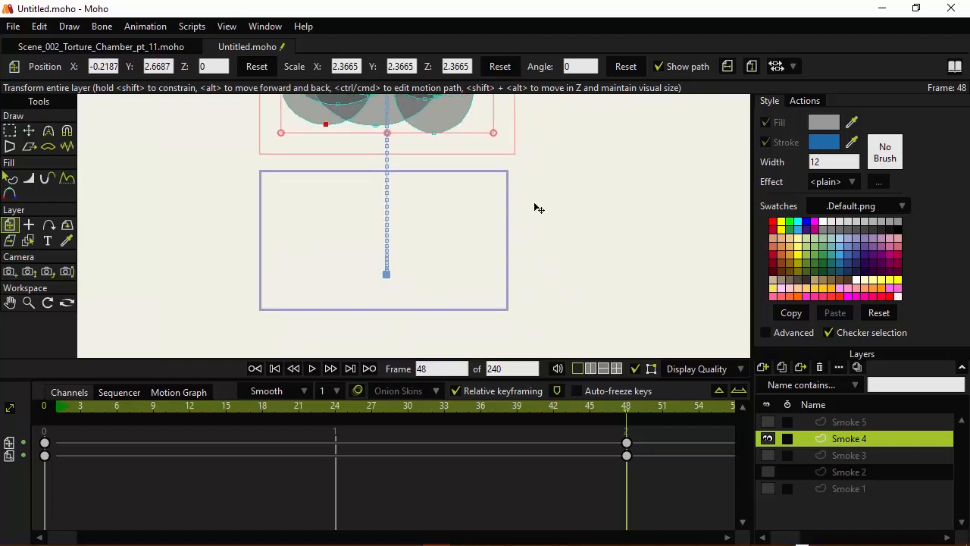
double_click(849, 438)
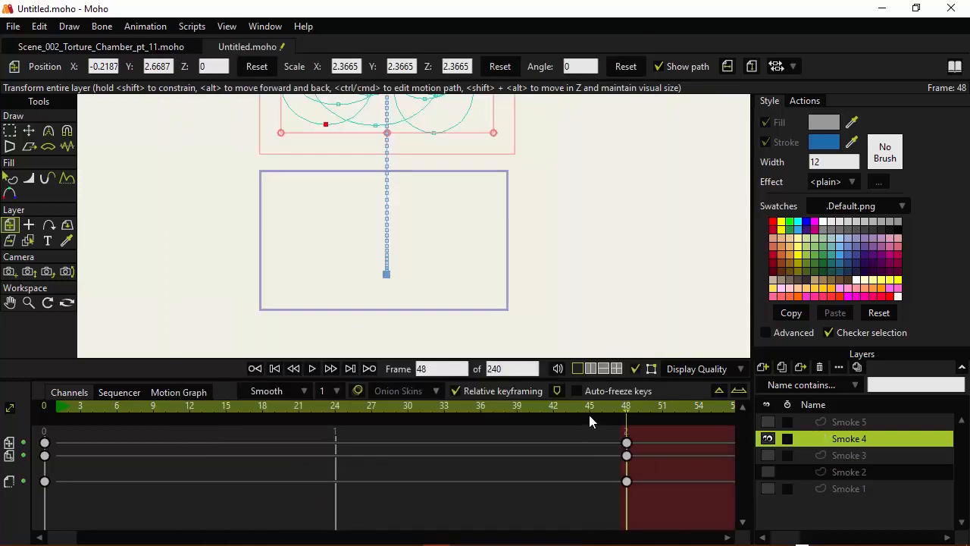
Reposition the Smoke 5 cloud low in the frame and give it blur radius 13.
left_click(767, 422)
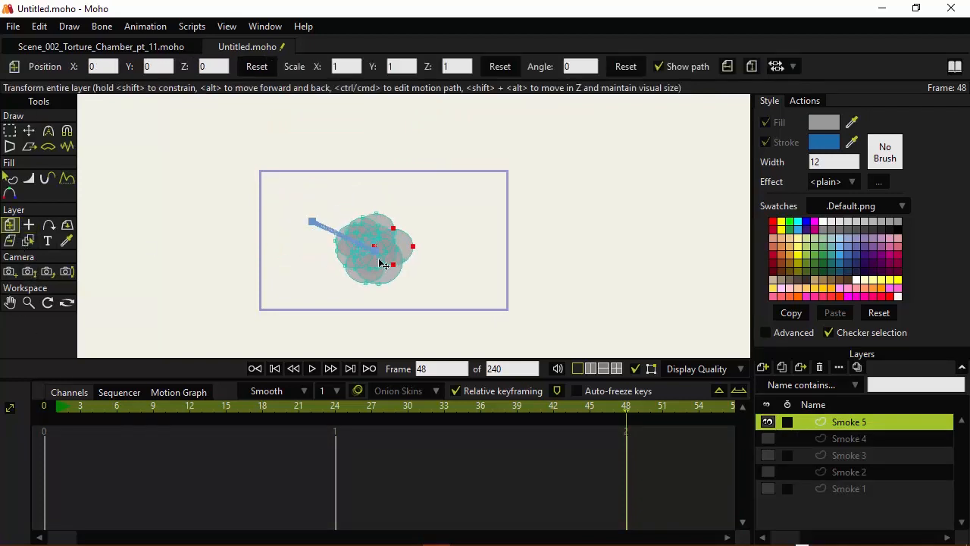
left_click_drag(375, 247, 400, 269)
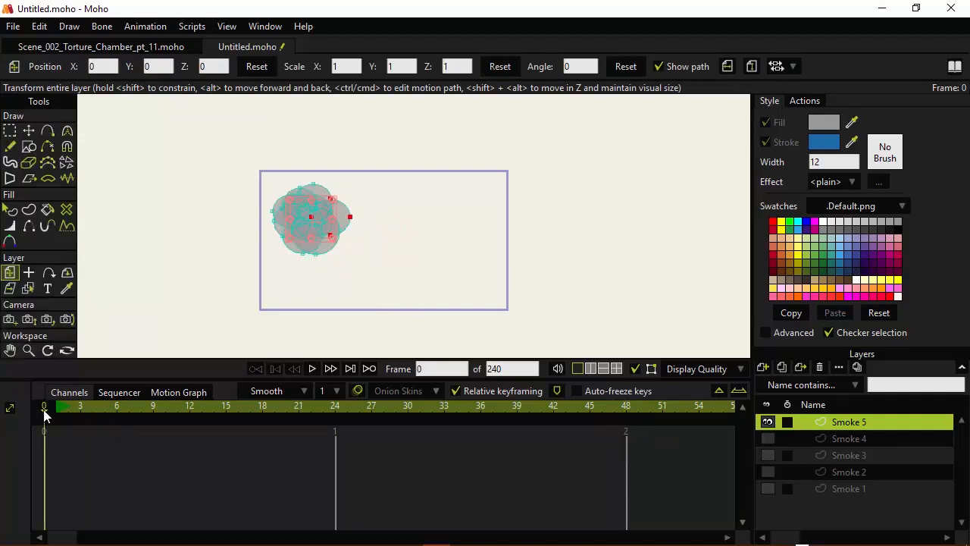
double_click(849, 422)
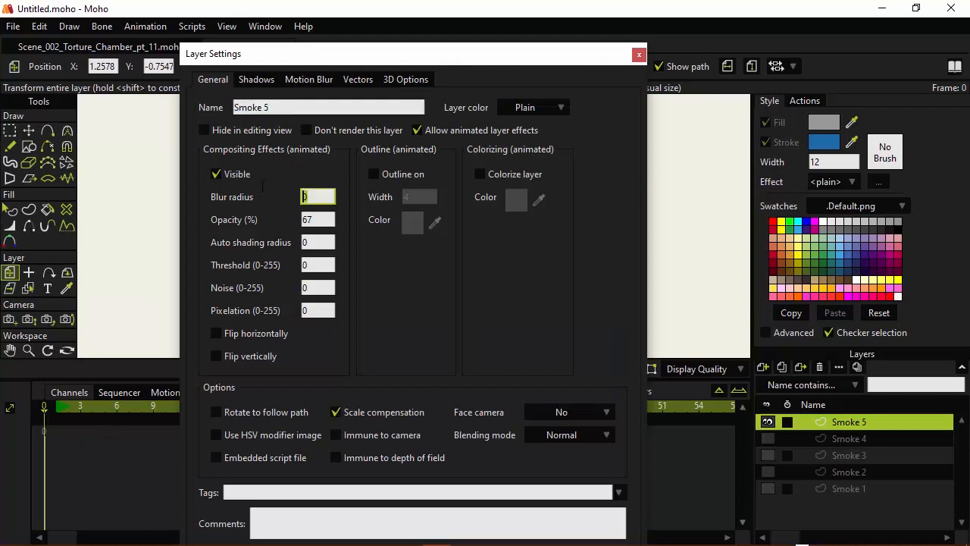
type("13")
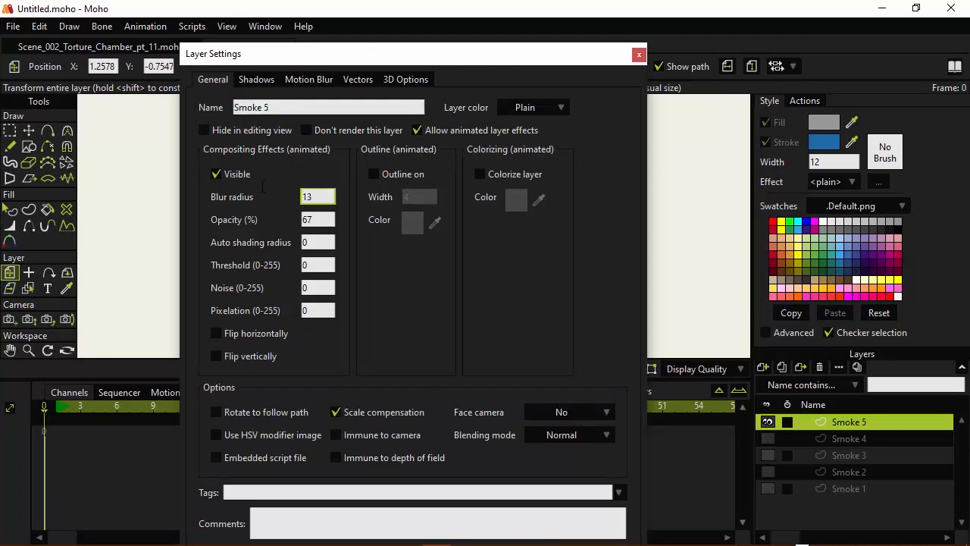
left_click(317, 219)
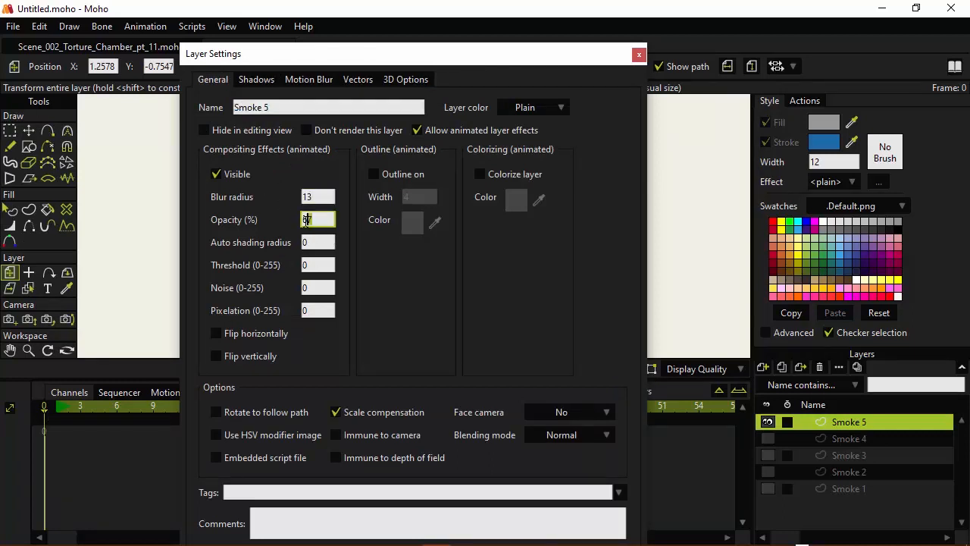
left_click(639, 55)
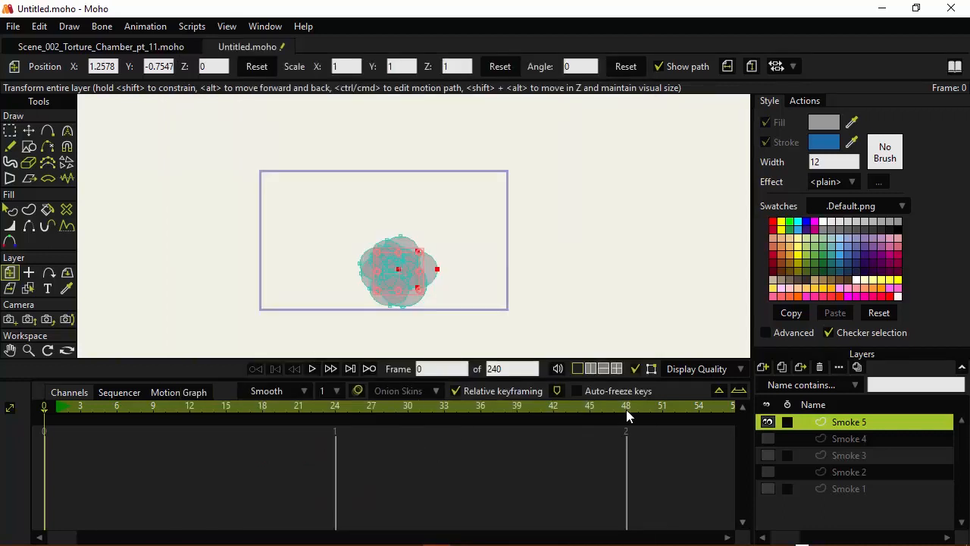
At frame 48, move the Smoke 5 cloud up above the frame and reopen its settings.
left_click(625, 405)
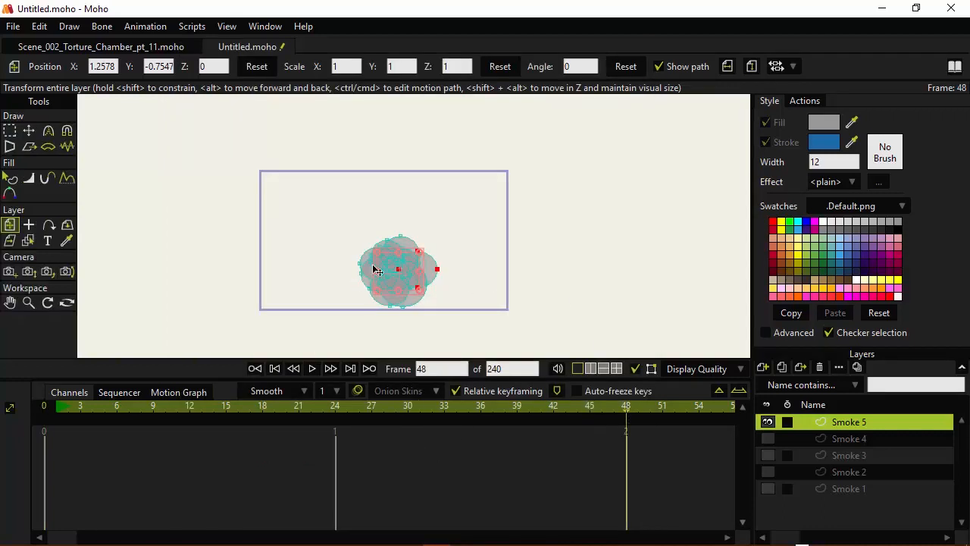
left_click_drag(398, 270, 398, 121)
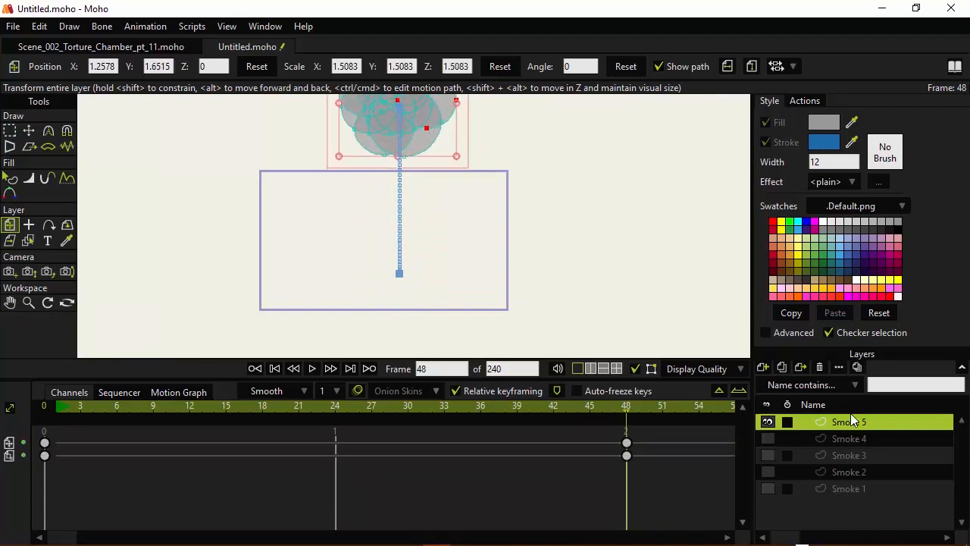
double_click(849, 422)
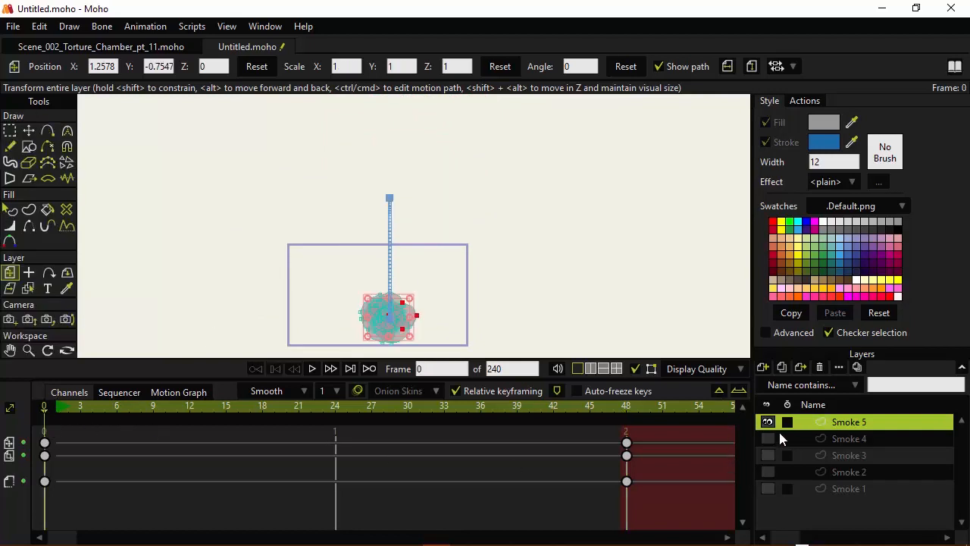
mouse_move(799, 449)
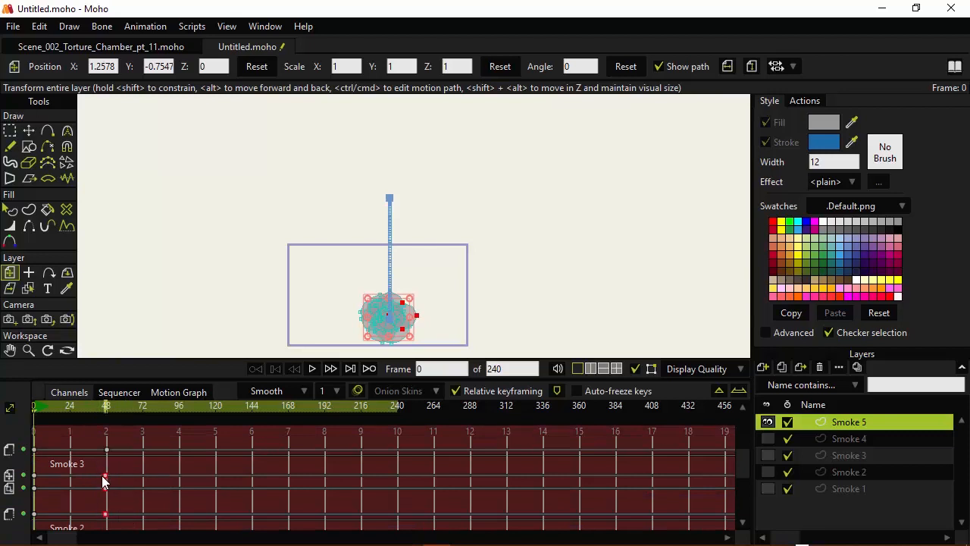
Scroll through the layers and start saving the smoke animation as a new file.
scroll("down", 3)
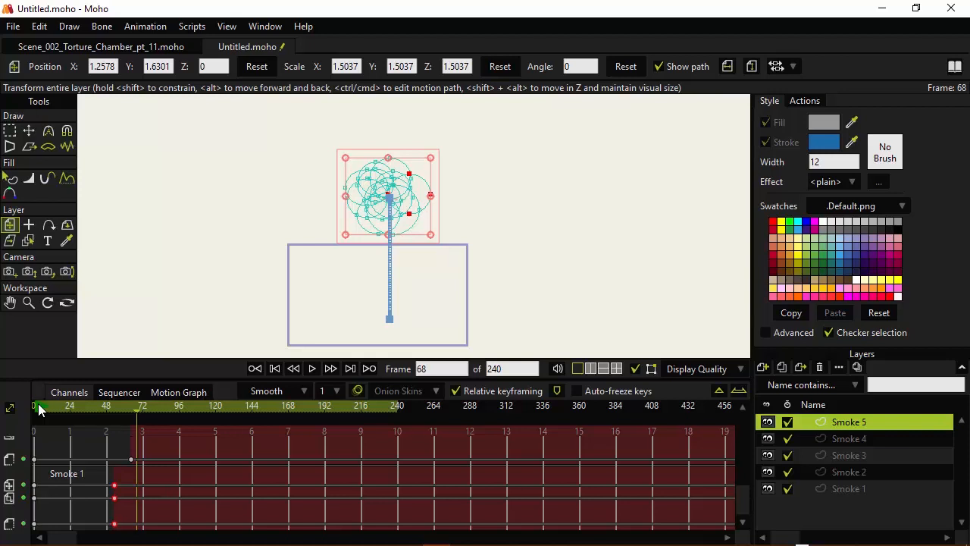
left_click(11, 25)
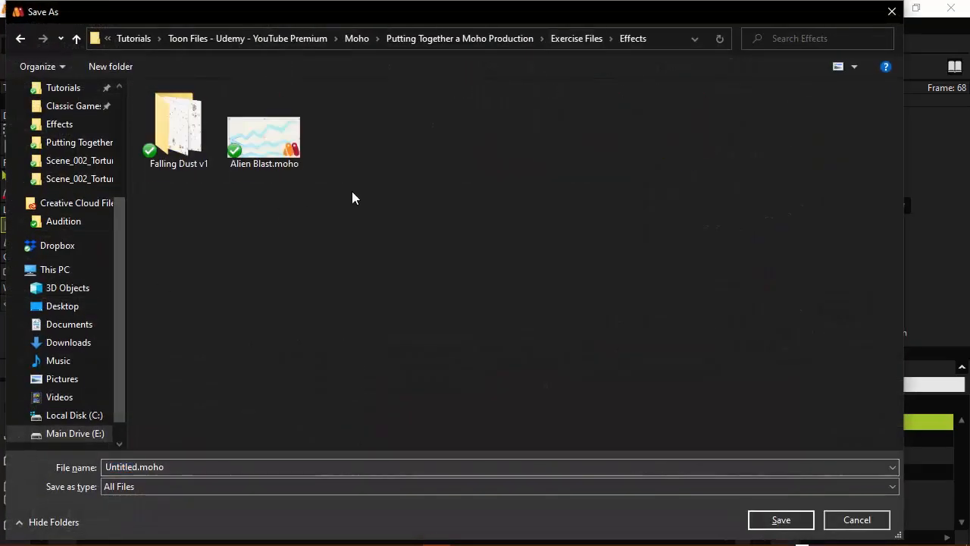
Enter the file name 'Smoke Clouds' and save it as Smoke Clouds.moho.
type("Smok")
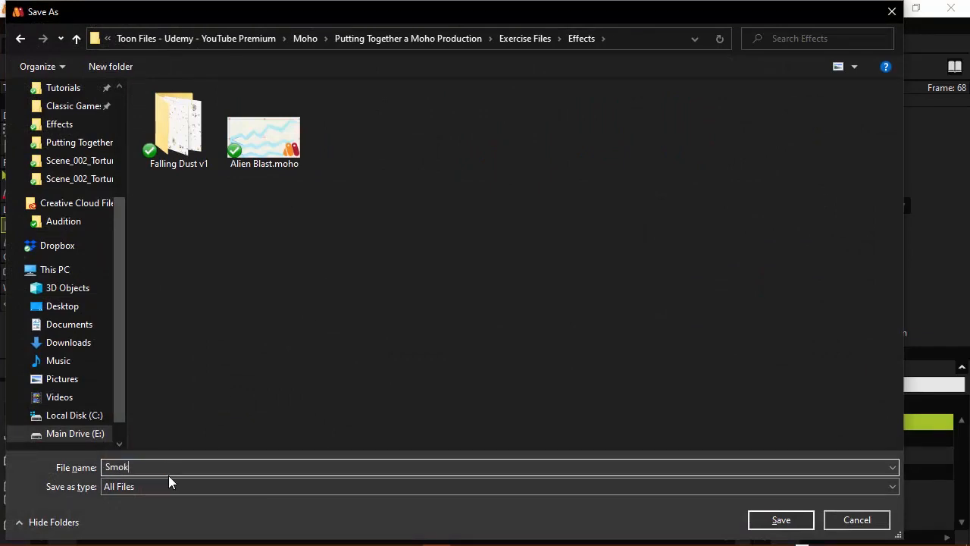
left_click(781, 520)
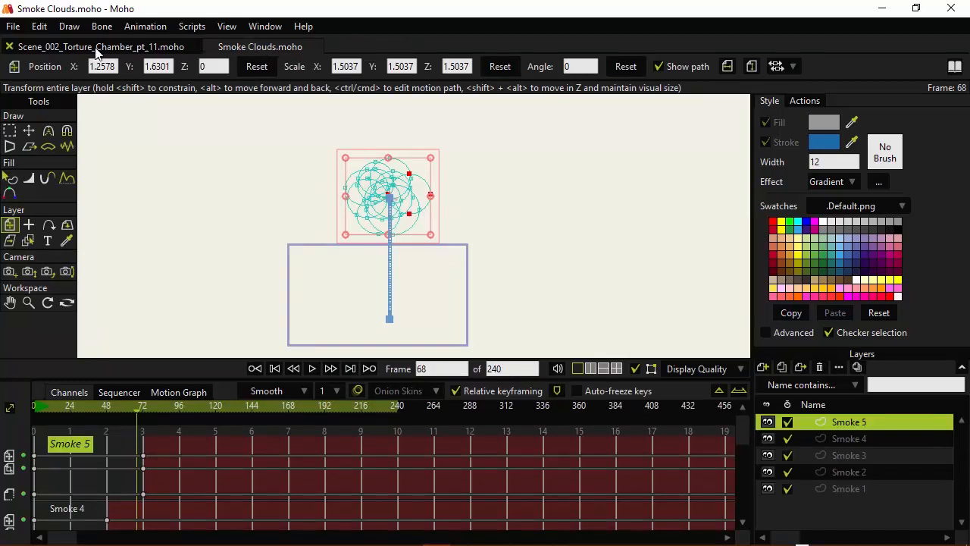
Switch to the Torture Chamber scene and scrub to about frame 374, where lightning hits Chad.
left_click(97, 46)
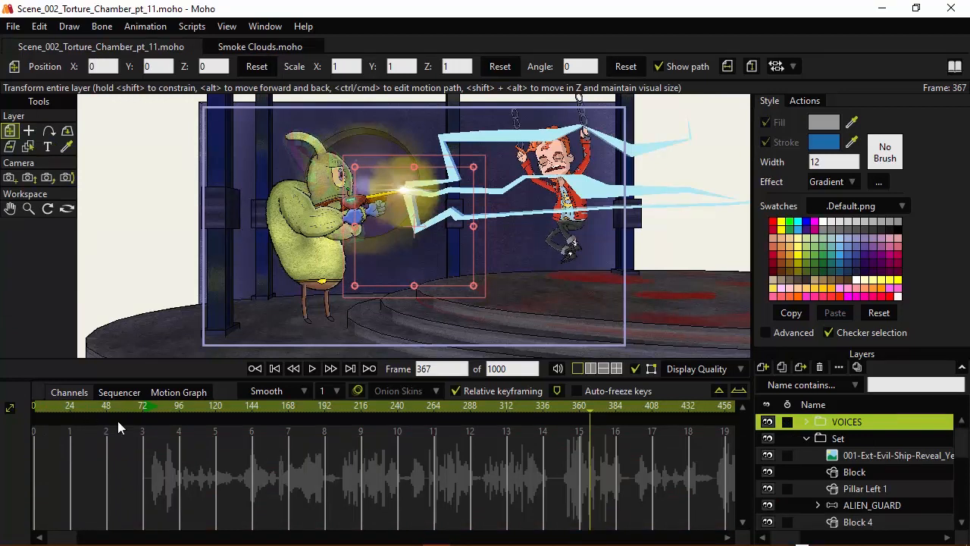
mouse_move(305, 414)
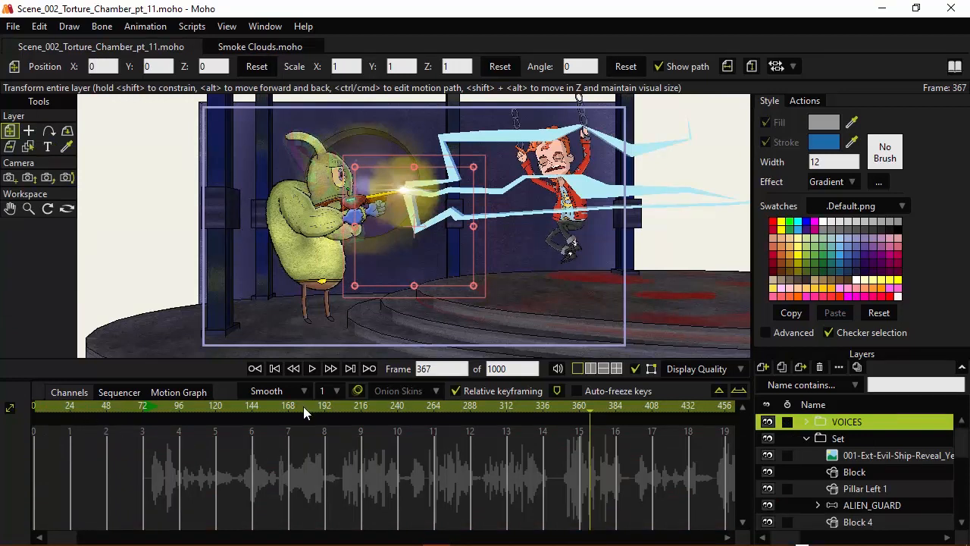
left_click(149, 405)
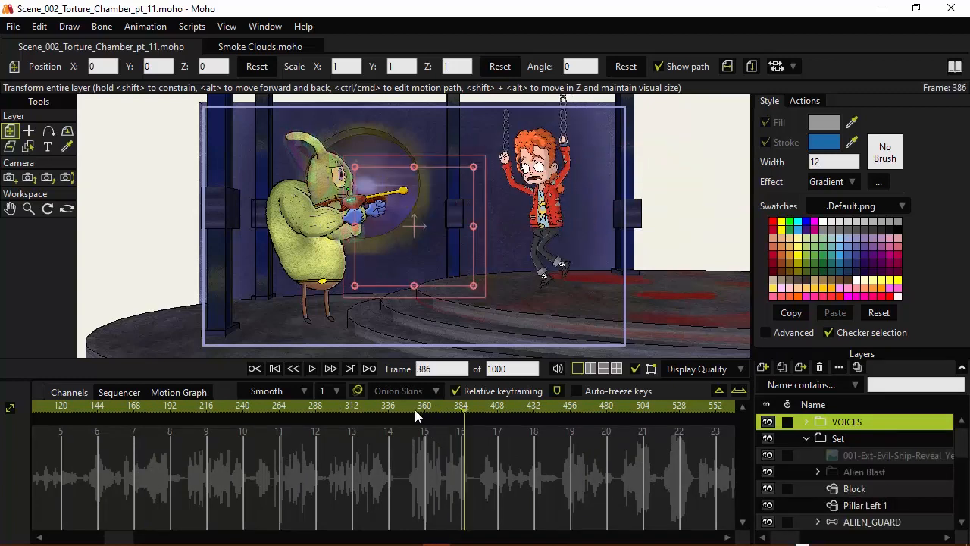
left_click(451, 416)
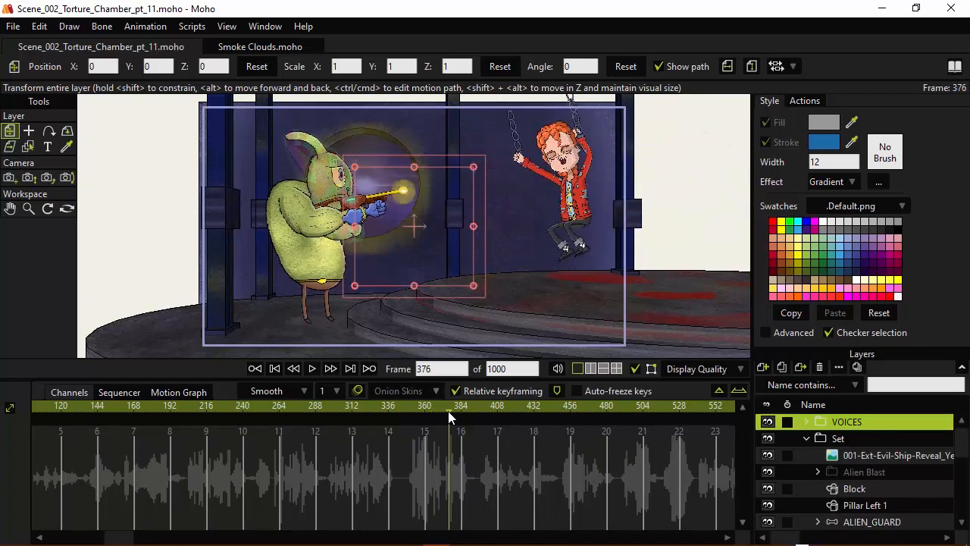
left_click_drag(450, 416, 446, 415)
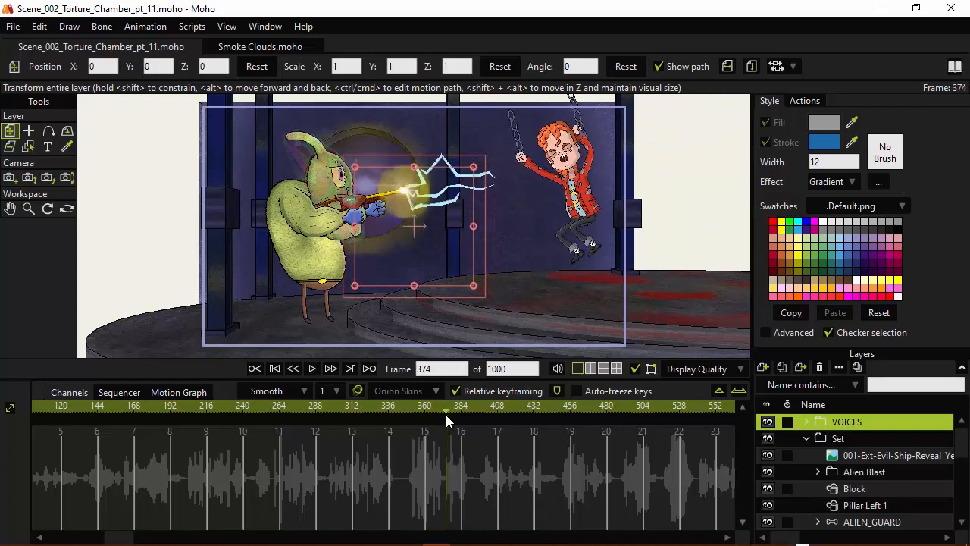
mouse_move(472, 417)
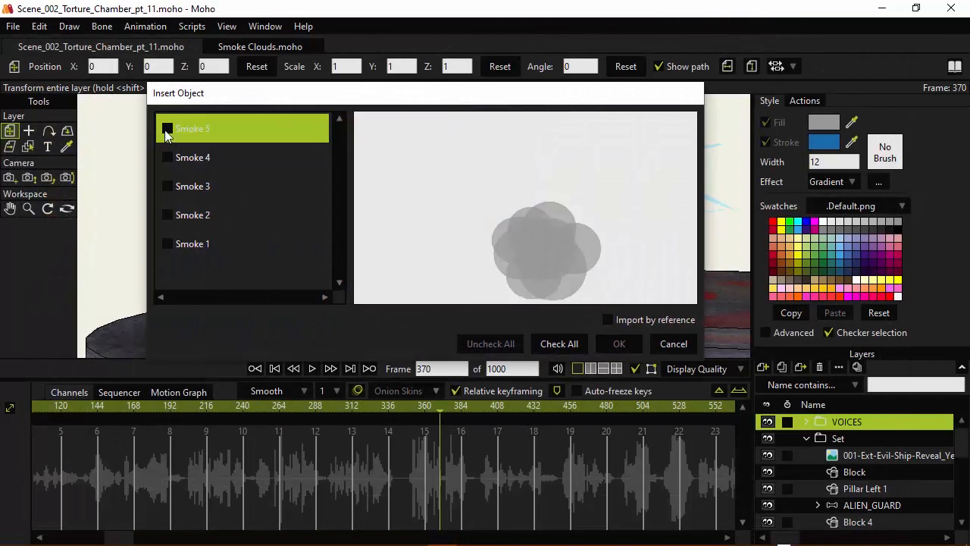
Tick Smoke 1-5 in Insert Object, import them, and select all five new layers.
left_click(167, 186)
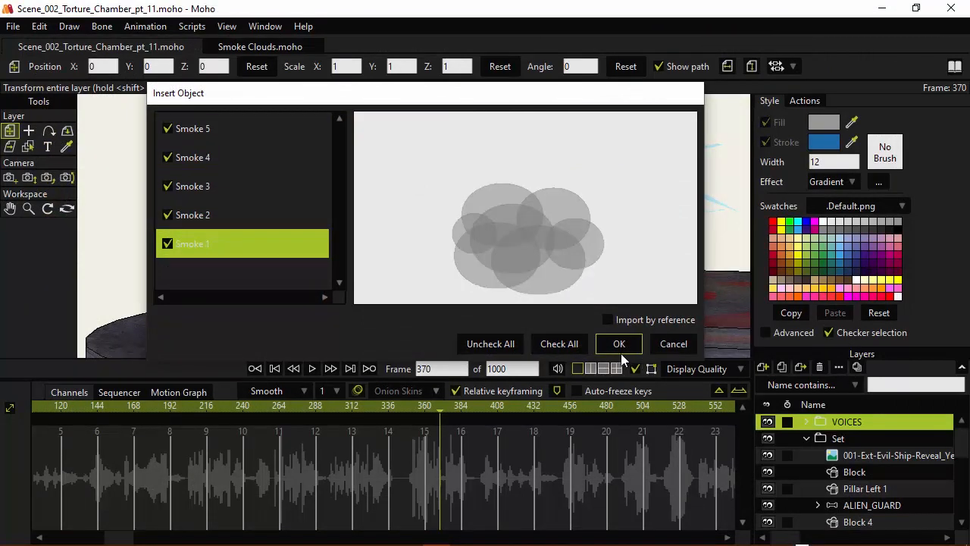
left_click(618, 343)
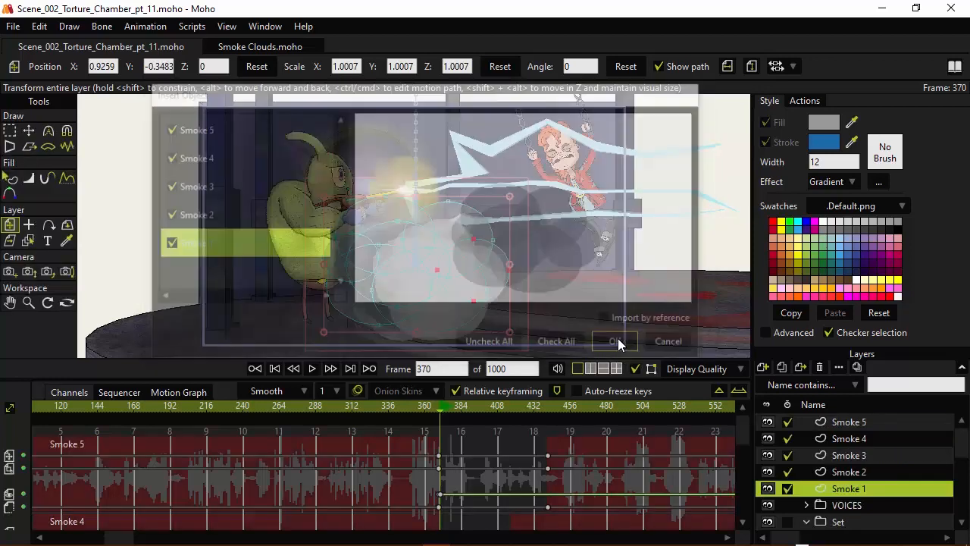
left_click(615, 340)
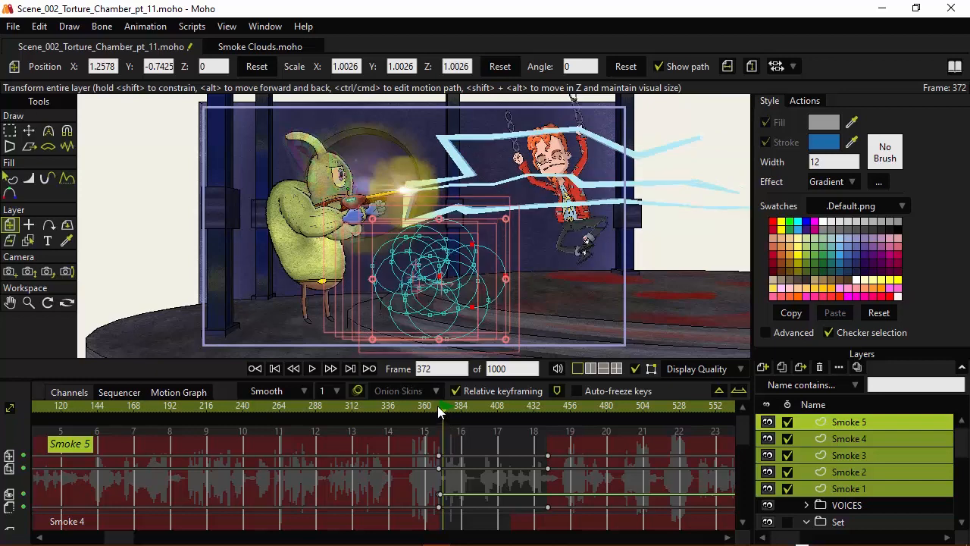
Rewind to frame 0, group the five smoke layers as 'Smoke', and collapse the group.
left_click(443, 413)
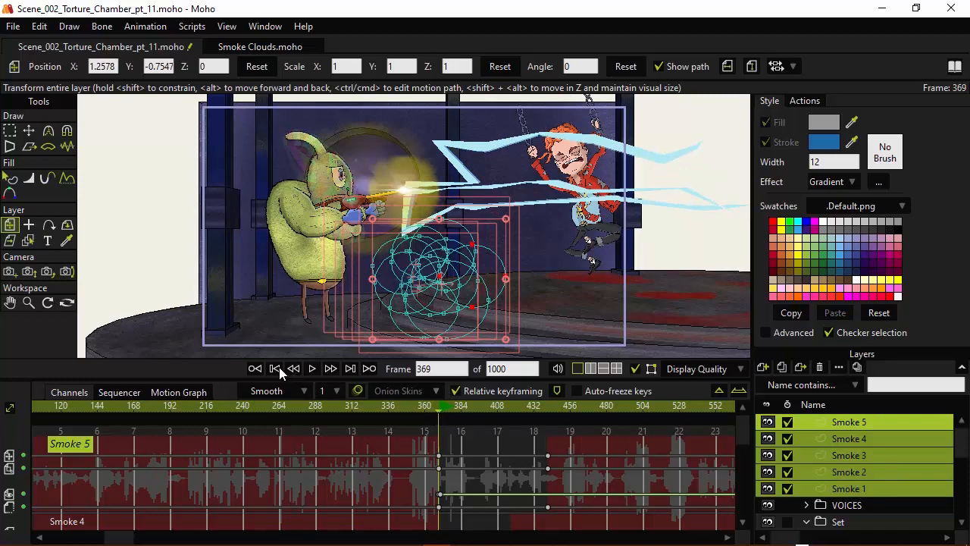
left_click(275, 367)
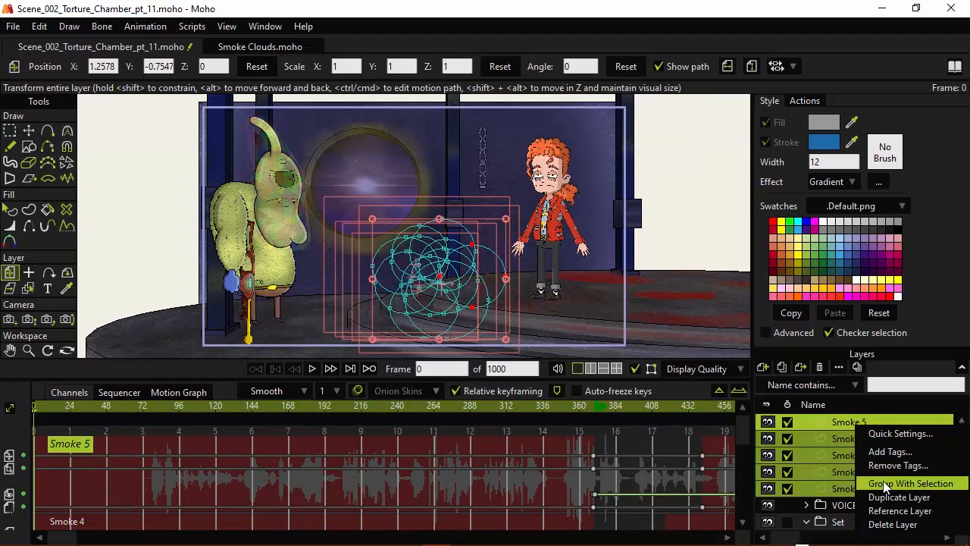
left_click(897, 482)
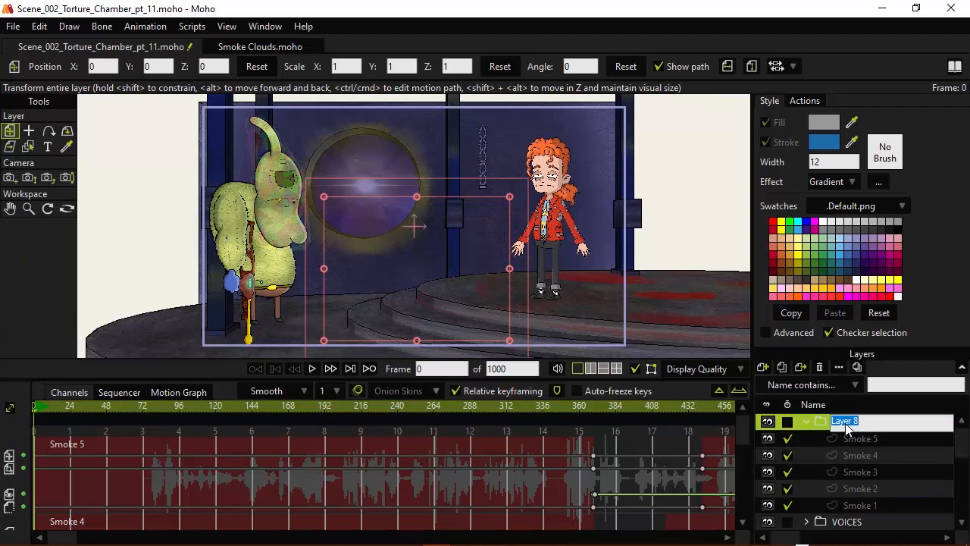
type("Smoke")
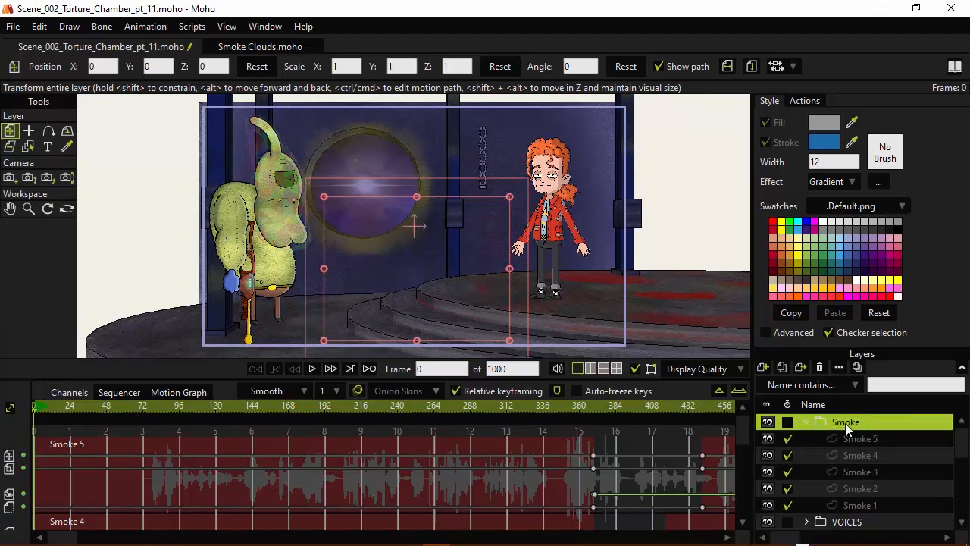
left_click(805, 421)
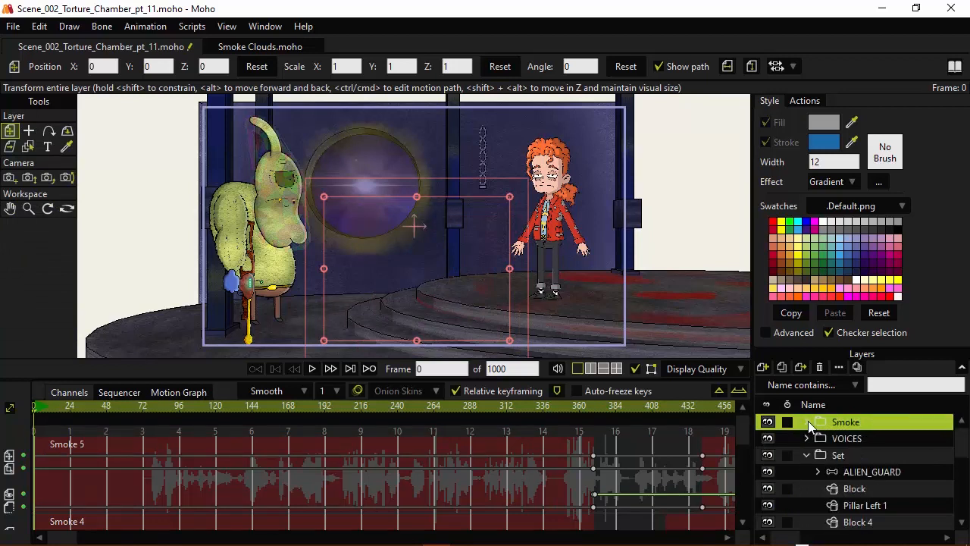
left_click(838, 455)
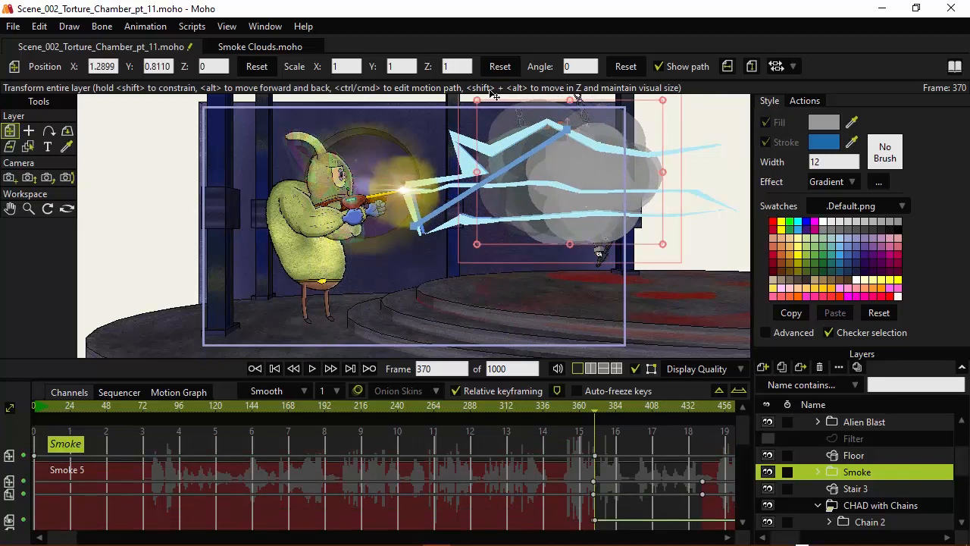
mouse_move(478, 102)
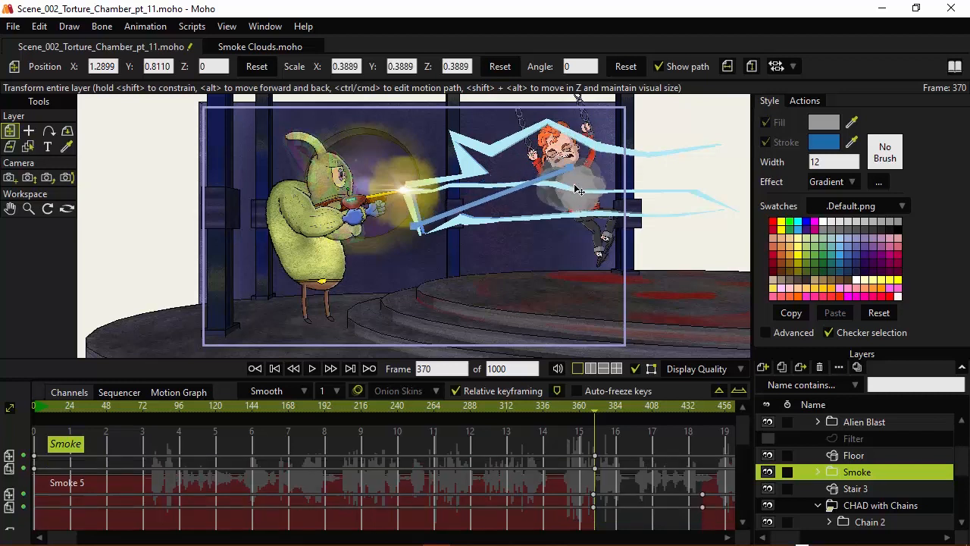
Move the scaled-down Smoke group onto Chad's body where the blast hits.
left_click_drag(576, 189, 561, 201)
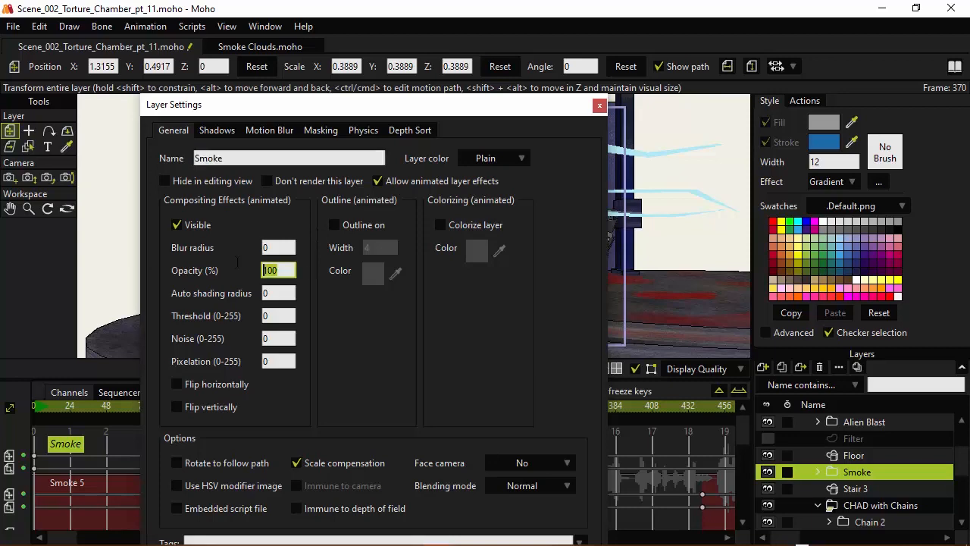
Key Smoke group opacity 0 at frame 370 and 100 at frame 390, then scrub the fade.
type("0")
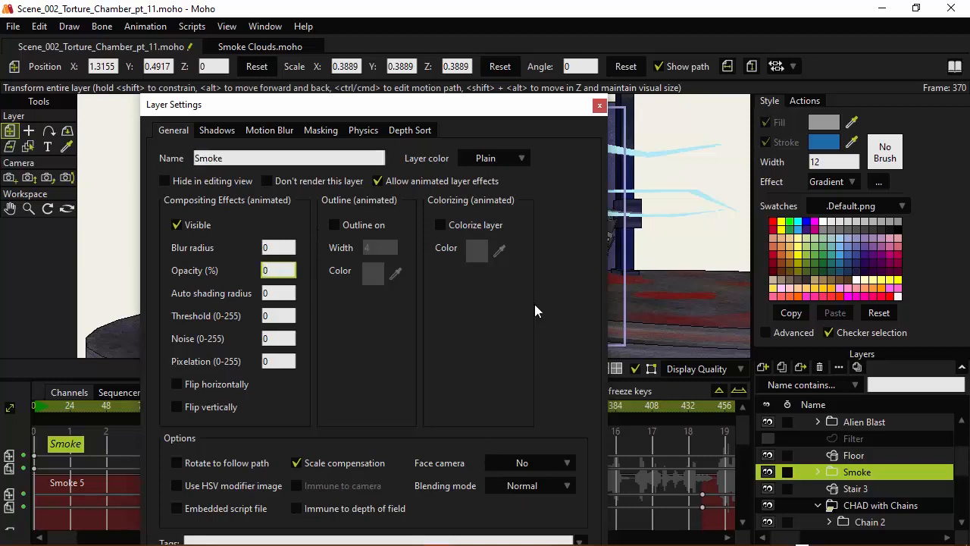
left_click(600, 105)
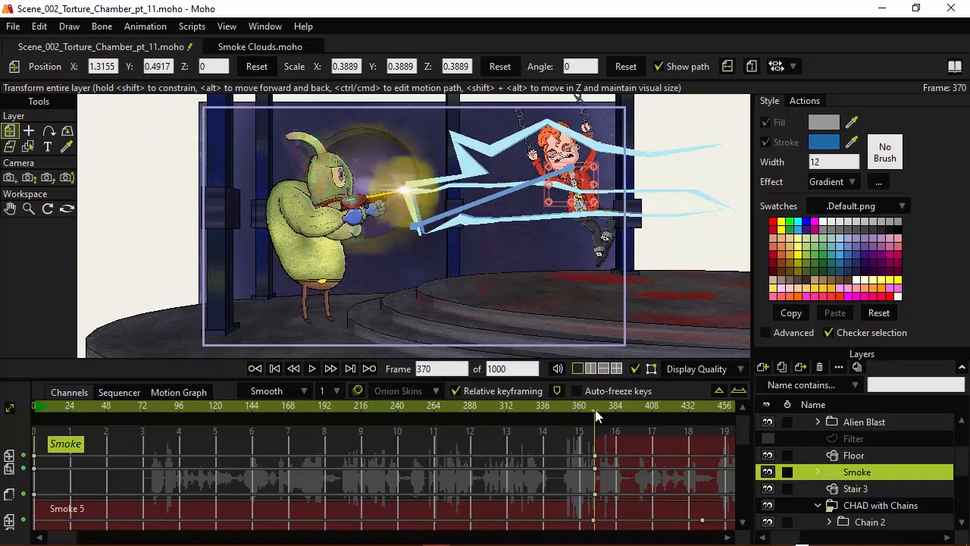
left_click(614, 405)
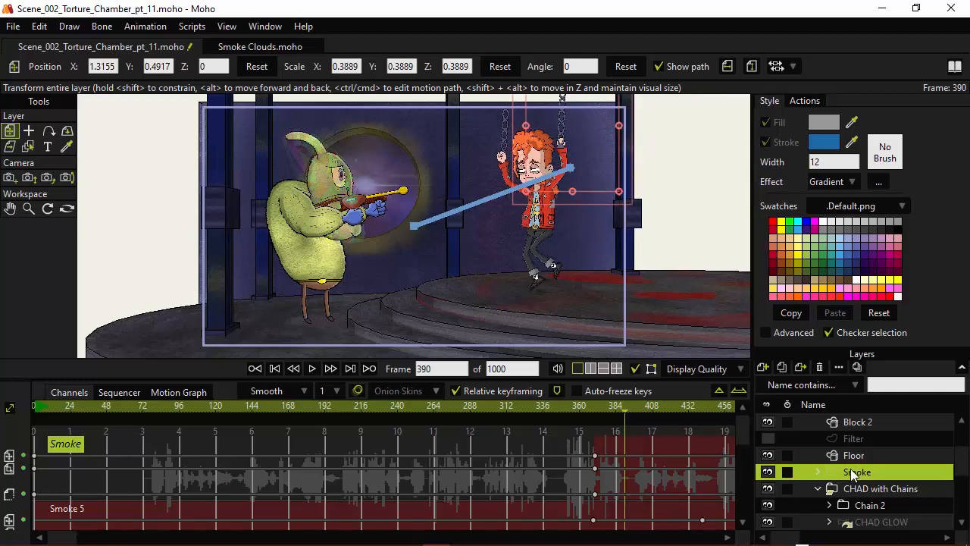
double_click(857, 471)
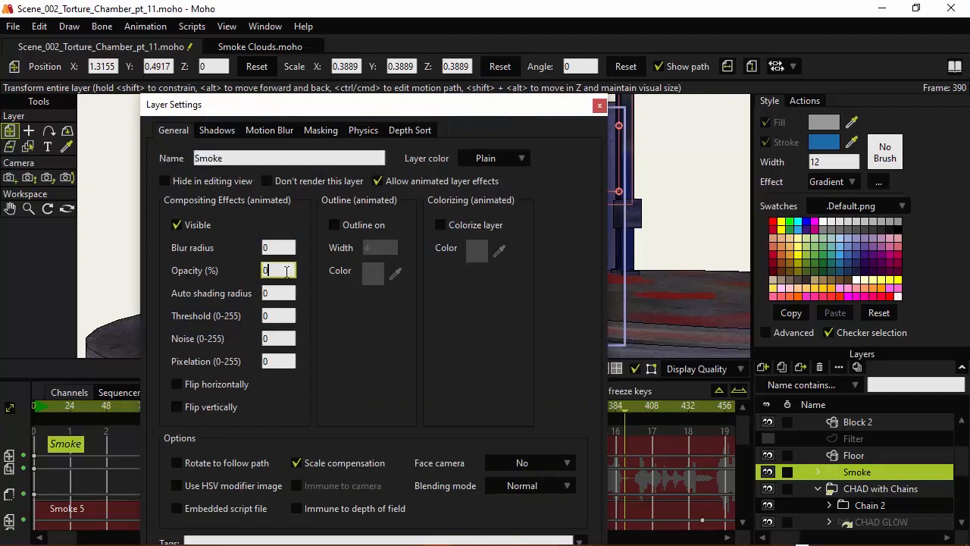
type("100")
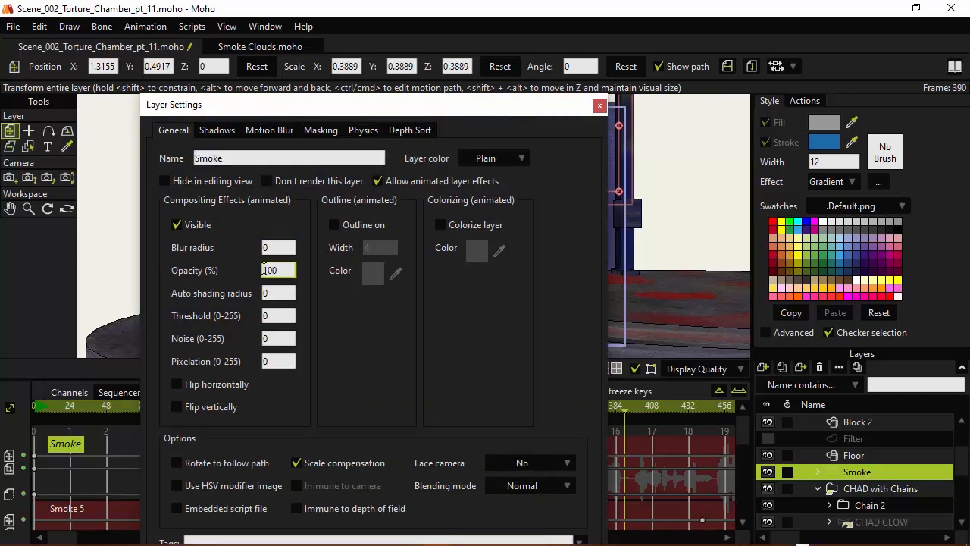
left_click(599, 105)
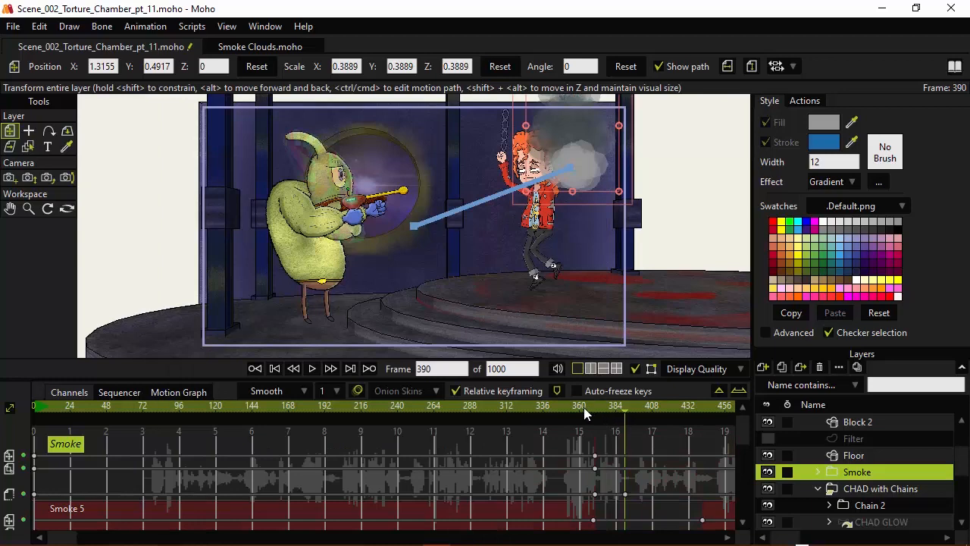
left_click(640, 406)
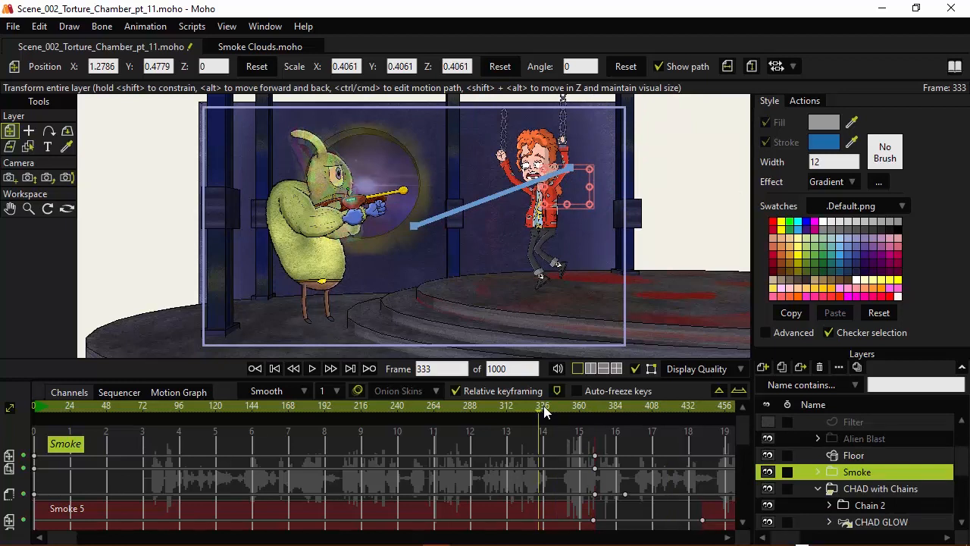
Check frames around the blast (333–373), then play the scene to review the rising smoke.
left_click(595, 405)
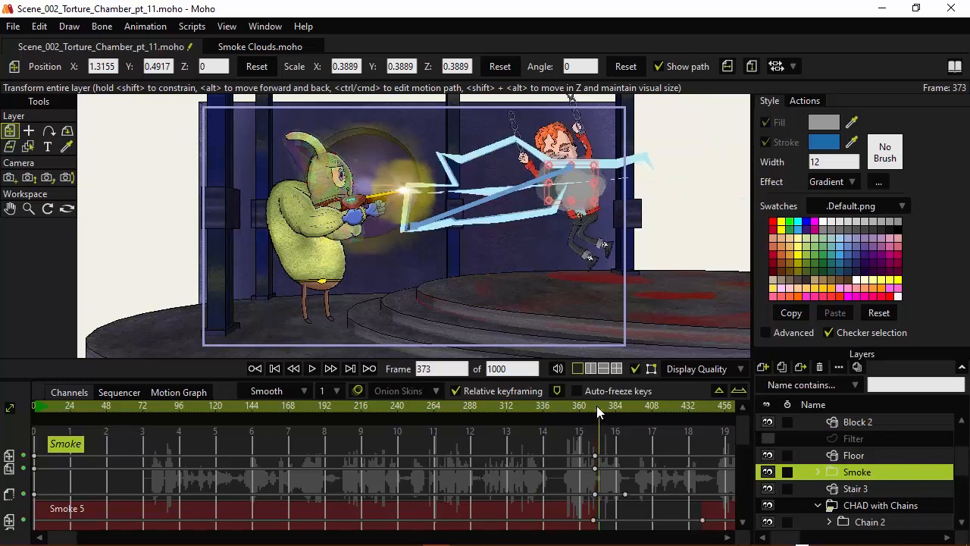
left_click(312, 367)
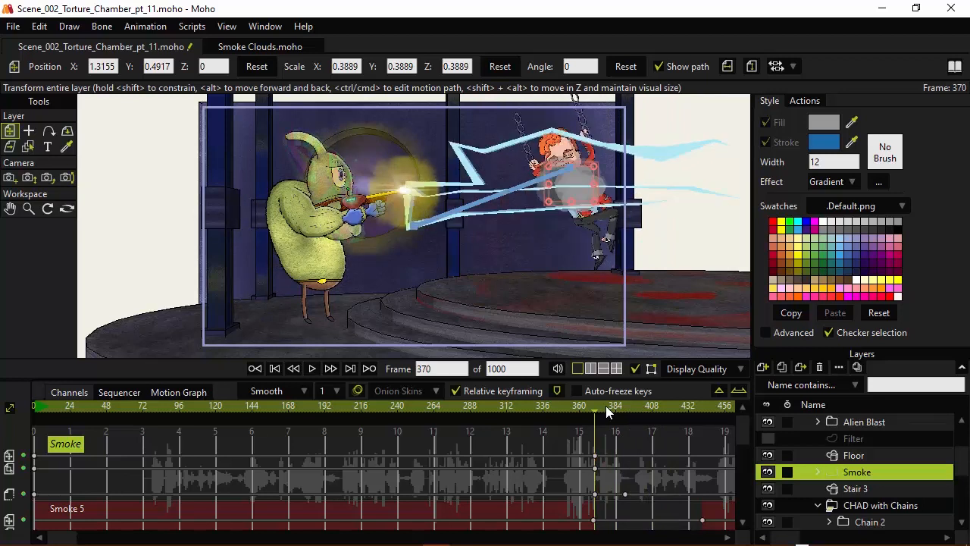
left_click(594, 405)
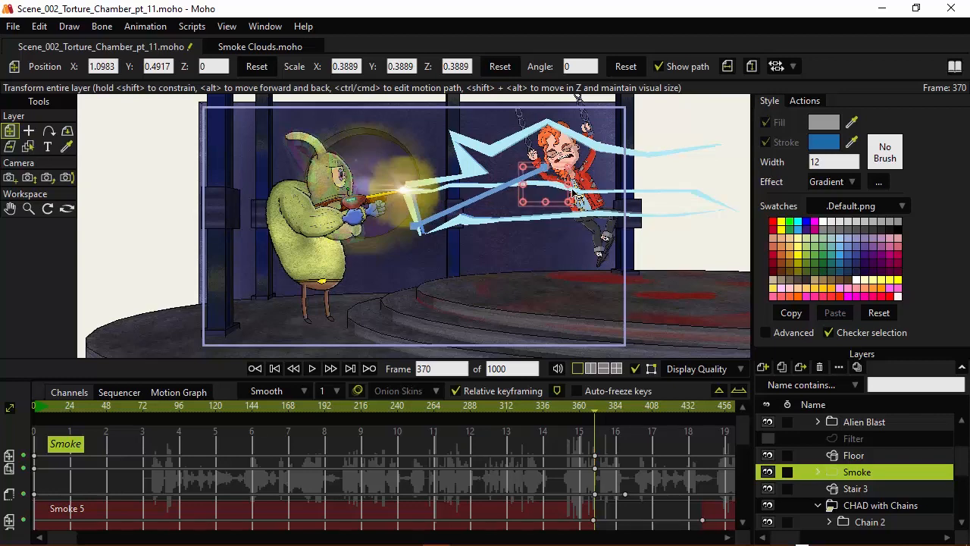
left_click(312, 368)
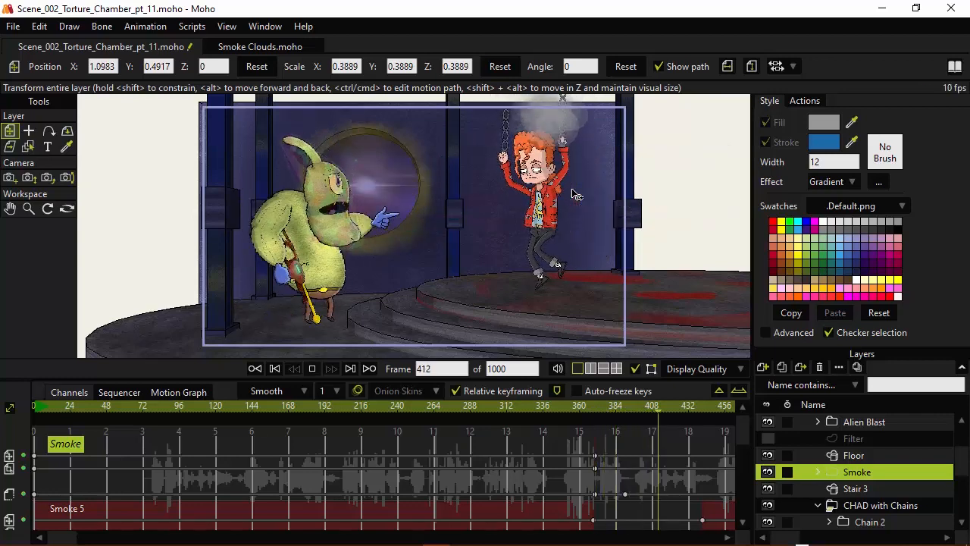